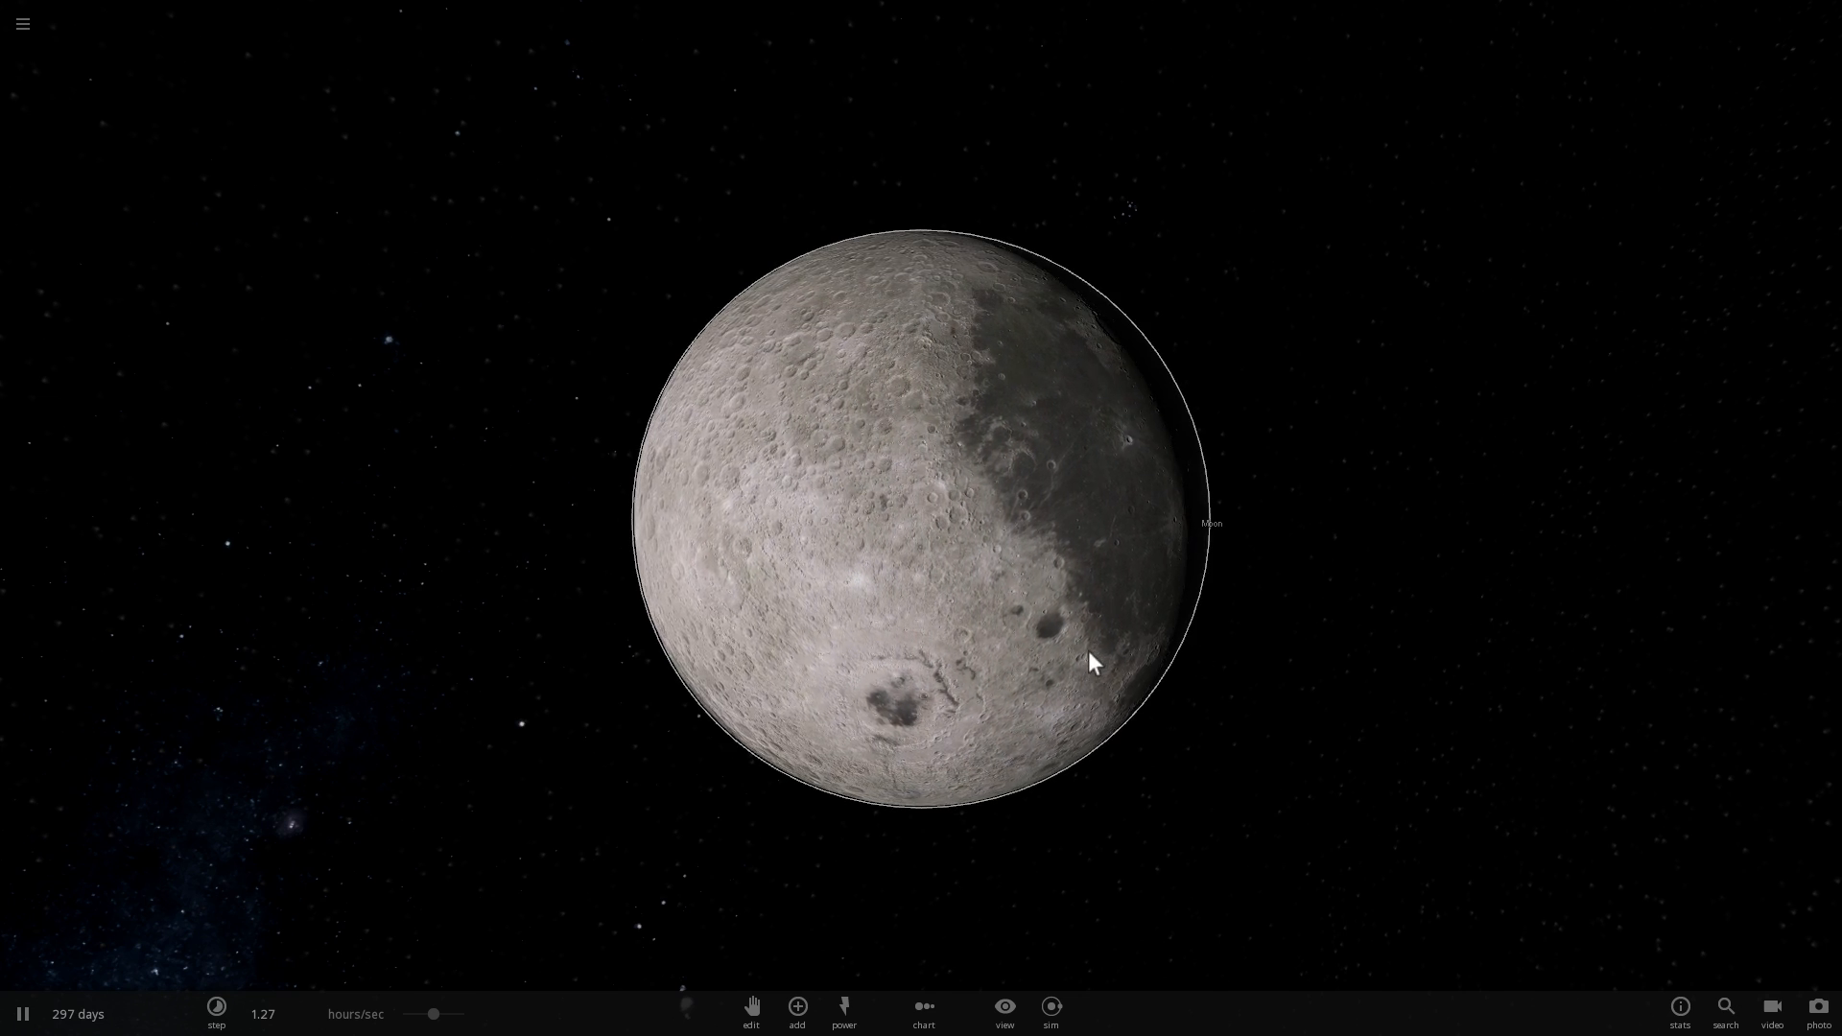
# Start a new empty simulation, clearing the Moon scene and showing the body catalogue
pyautogui.click(796, 1007)
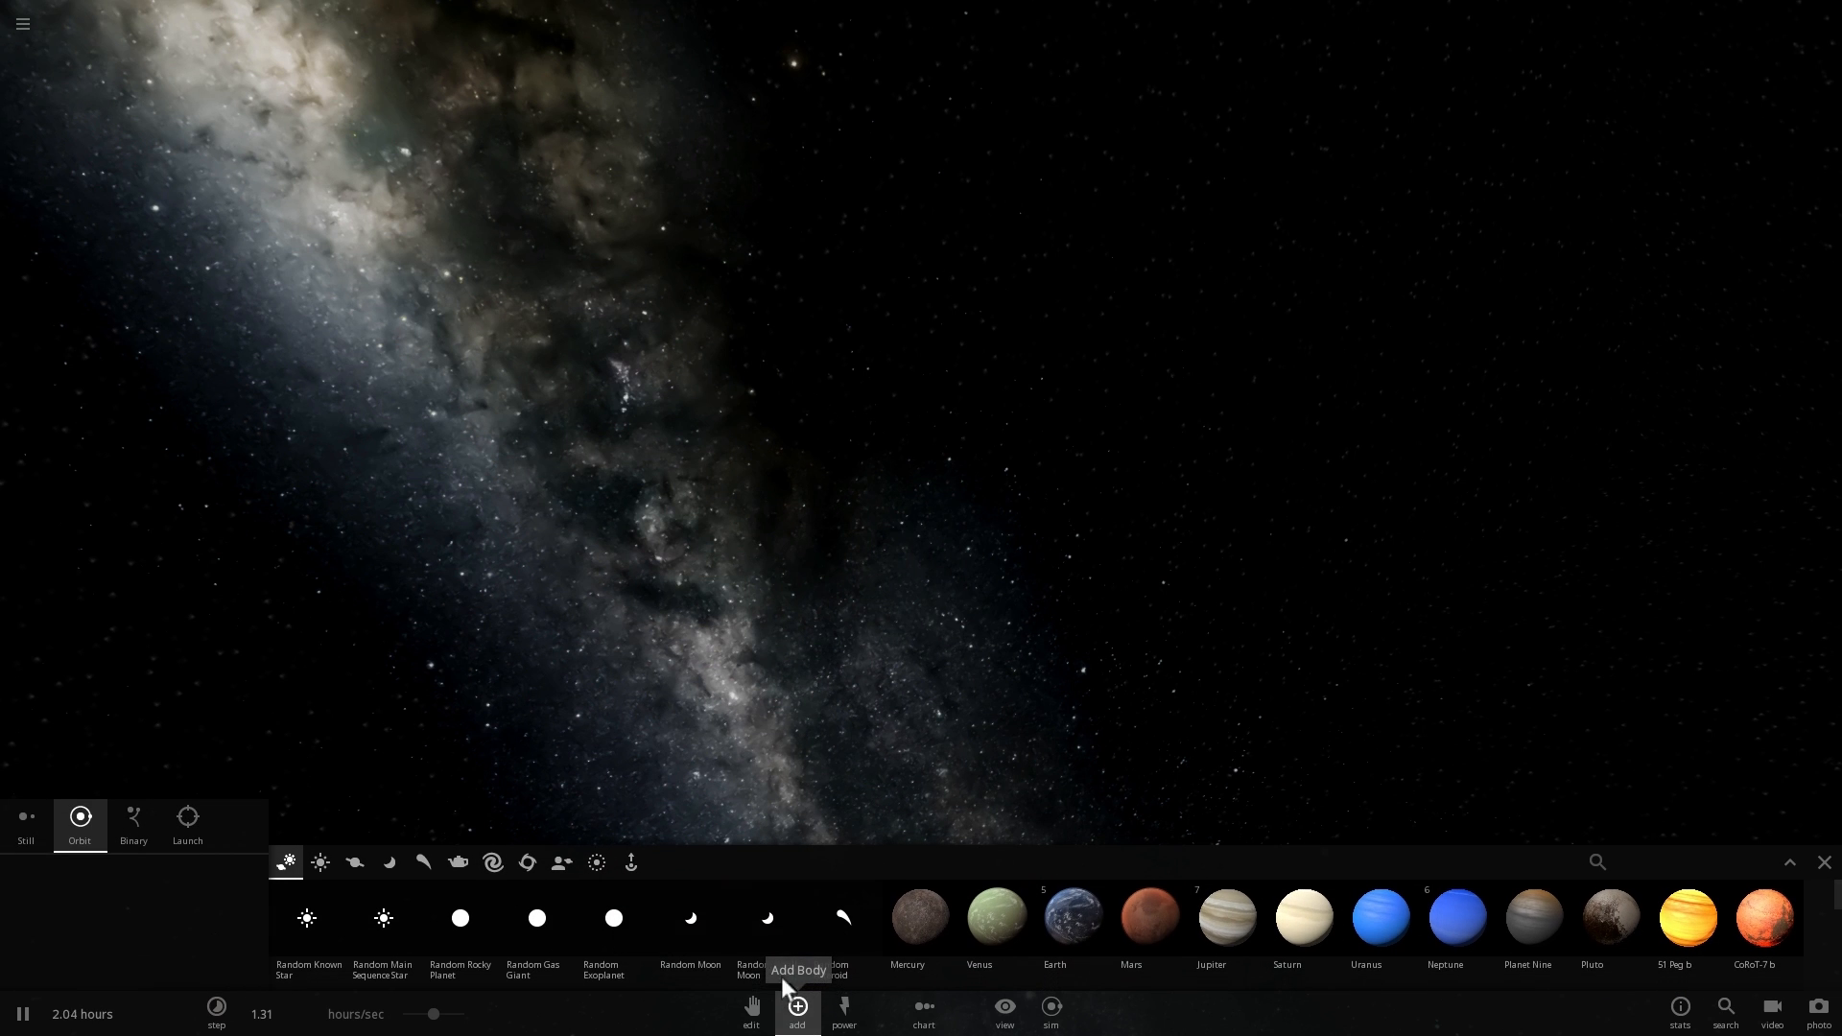
# Place the Sun from the Stars list into empty space
pyautogui.click(320, 862)
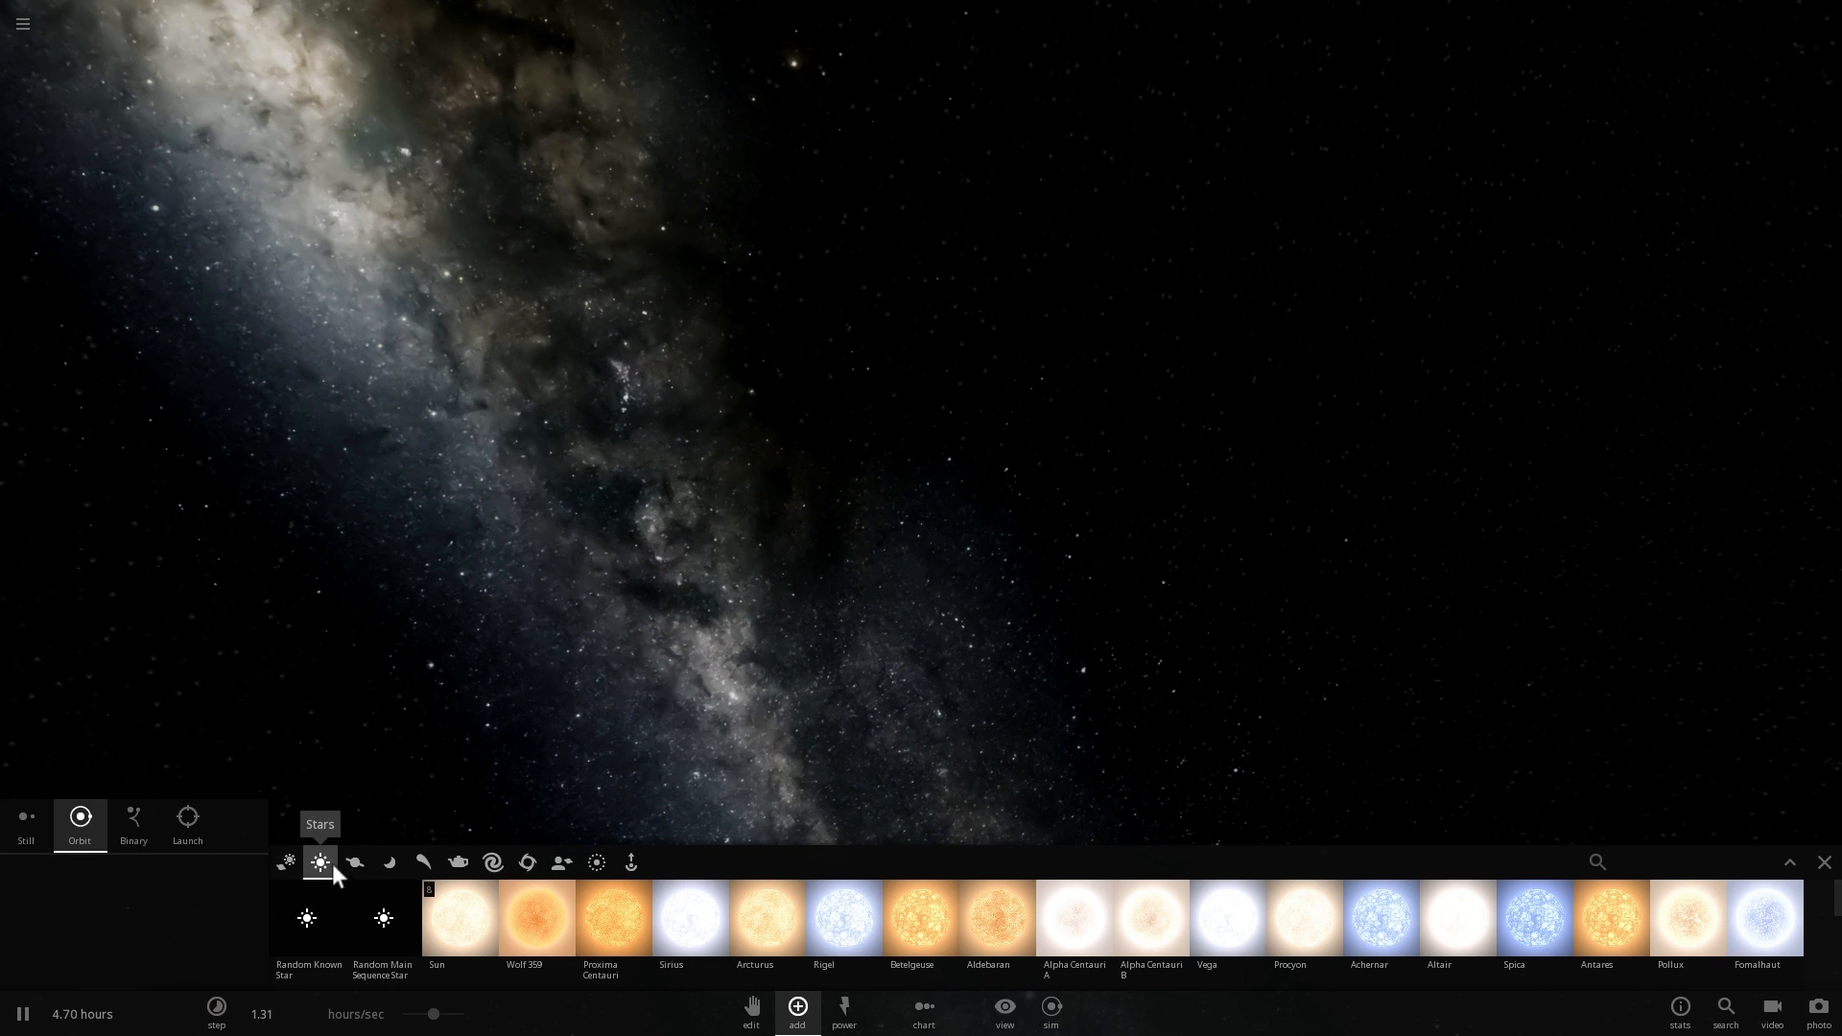
pyautogui.click(457, 919)
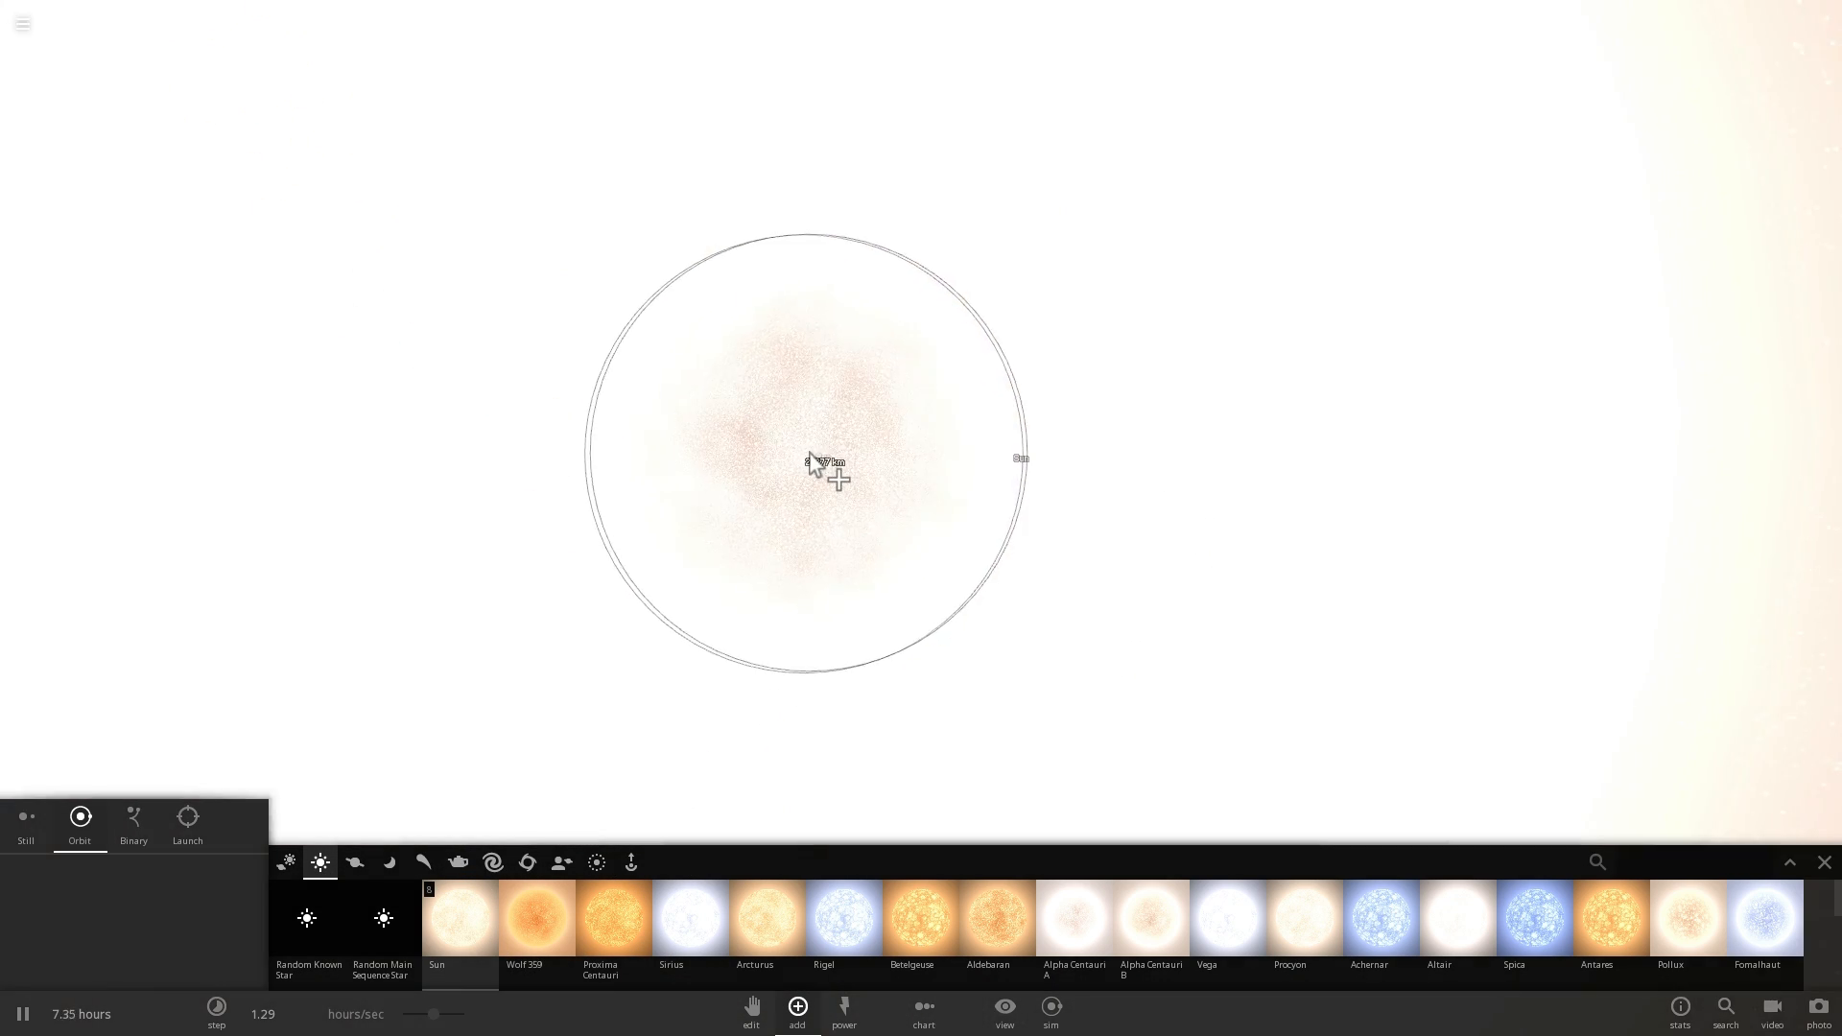
pyautogui.click(353, 861)
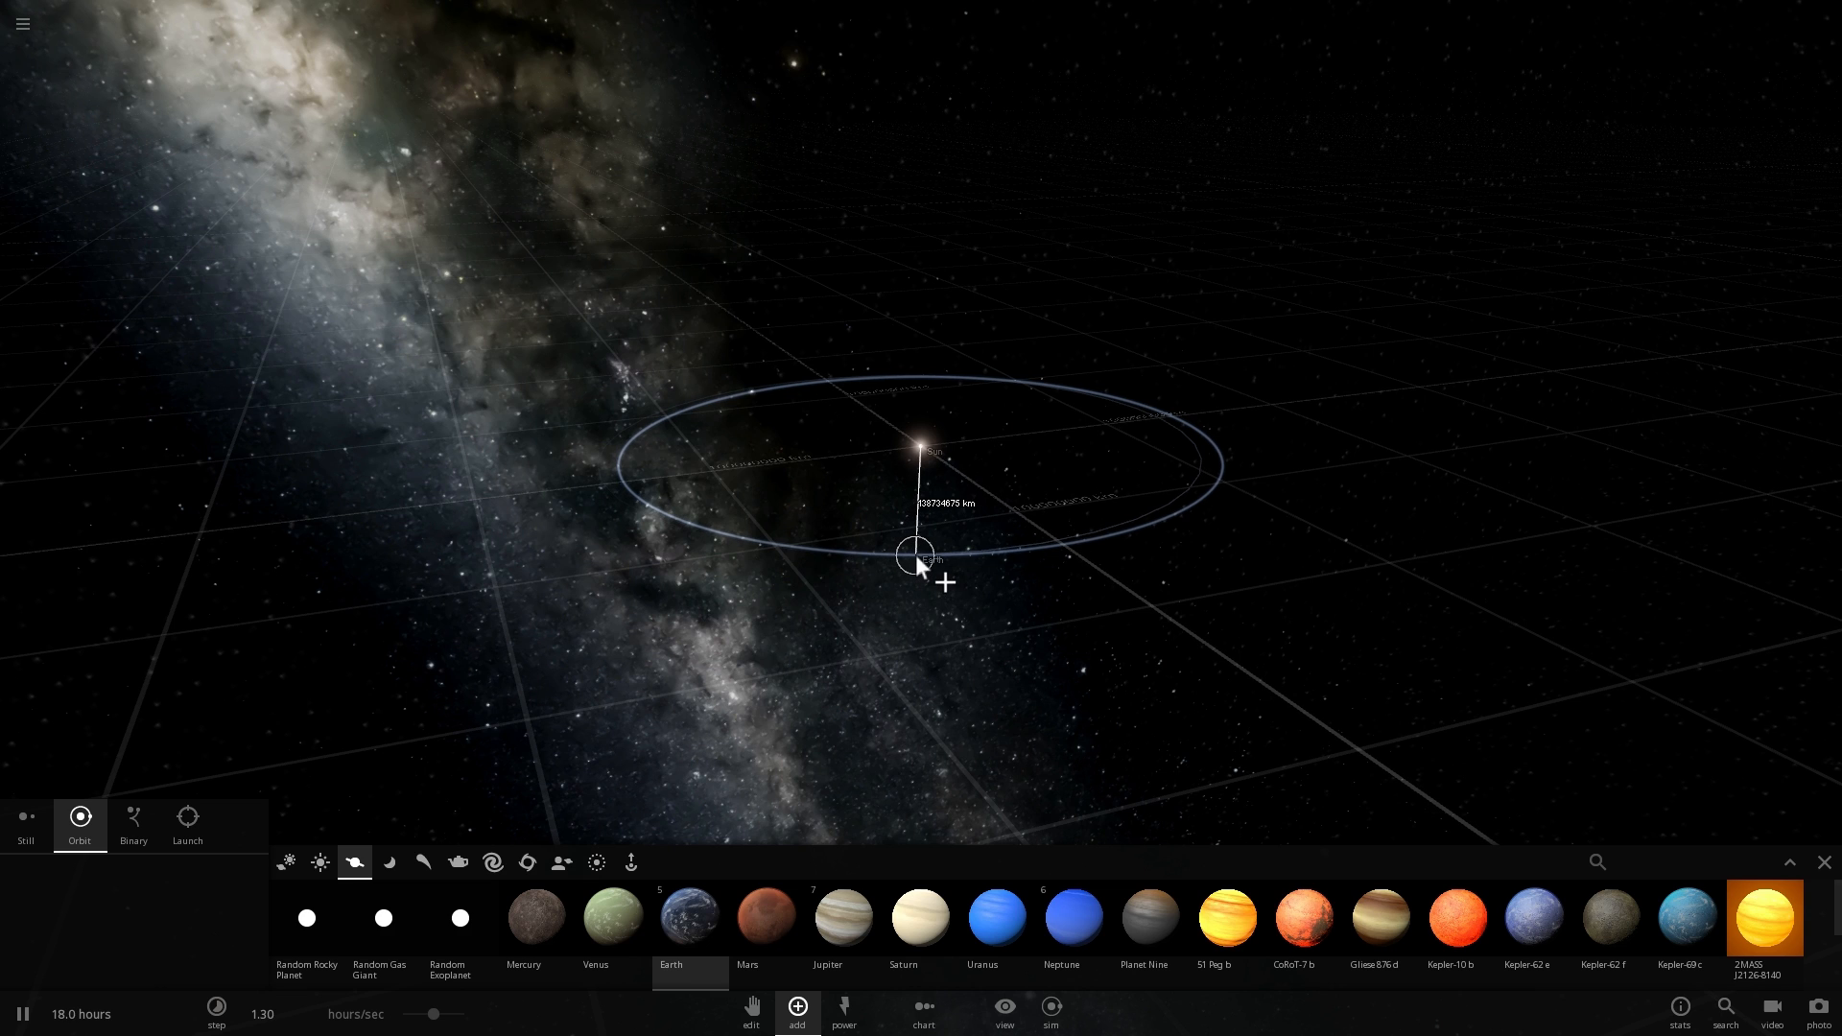
# Place Earth in orbit around the Sun and close the body catalogue
pyautogui.click(919, 553)
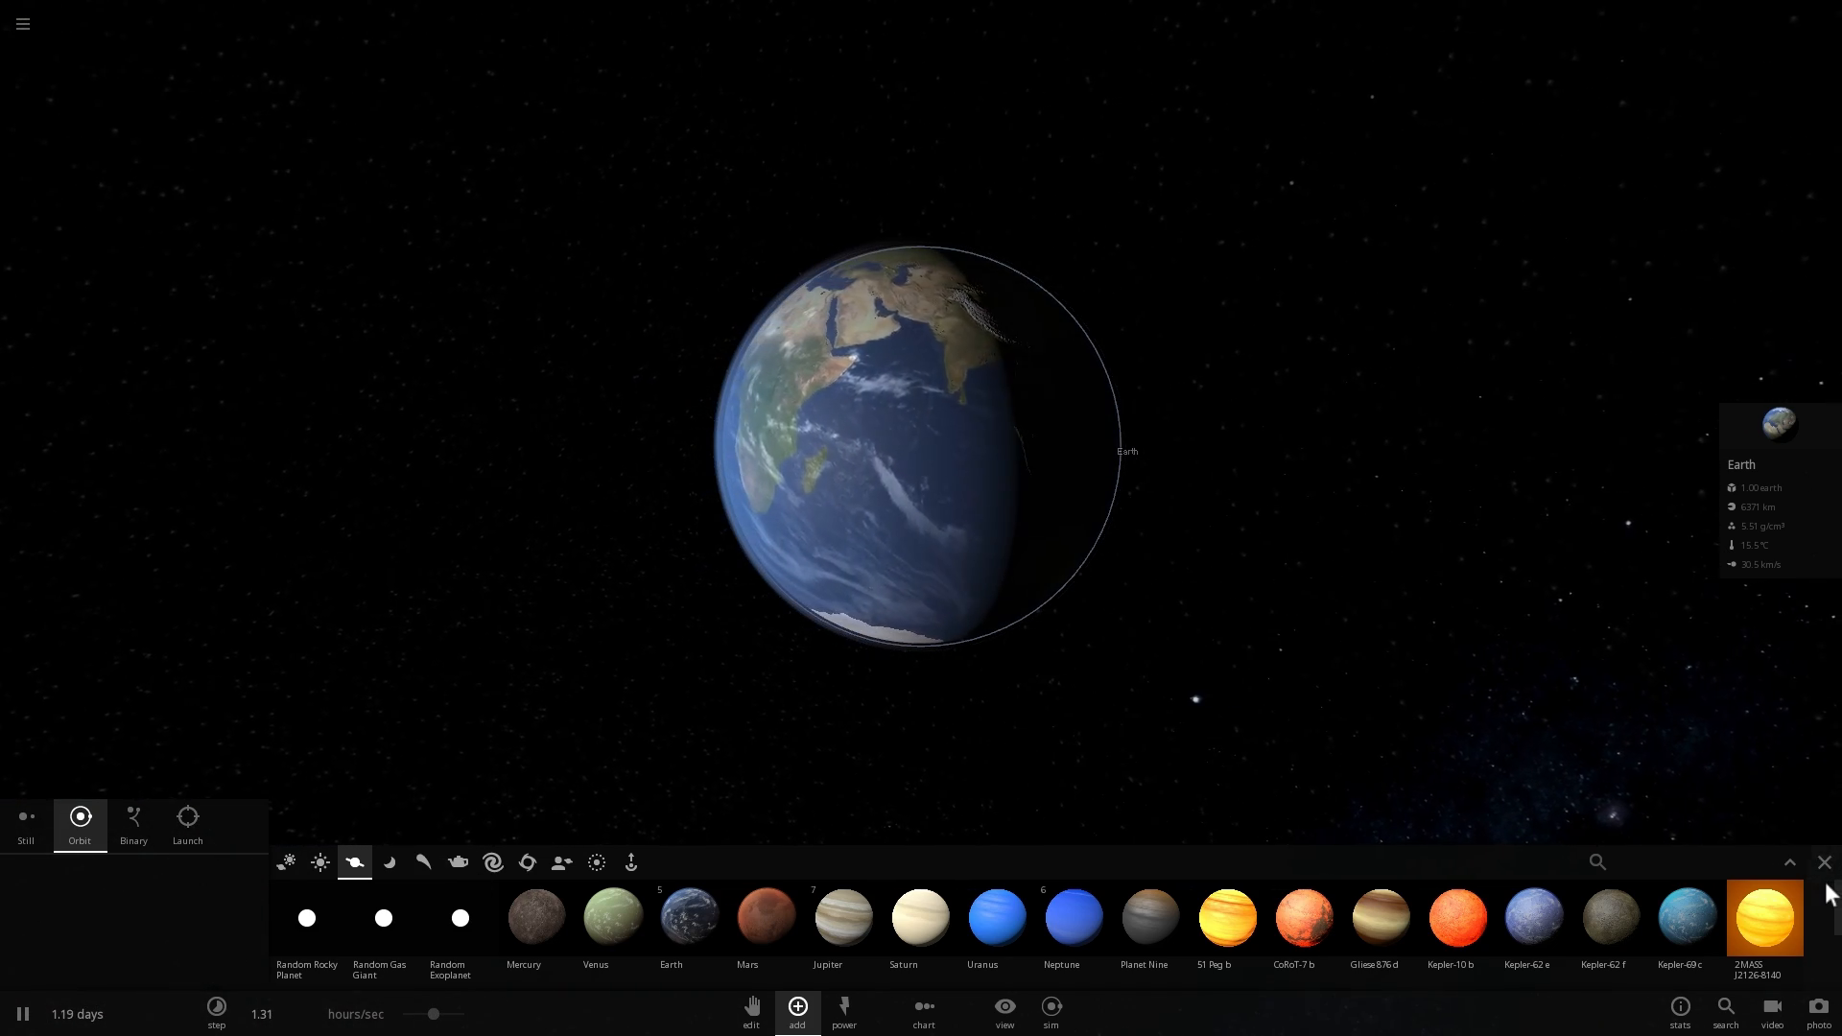
pyautogui.click(1823, 862)
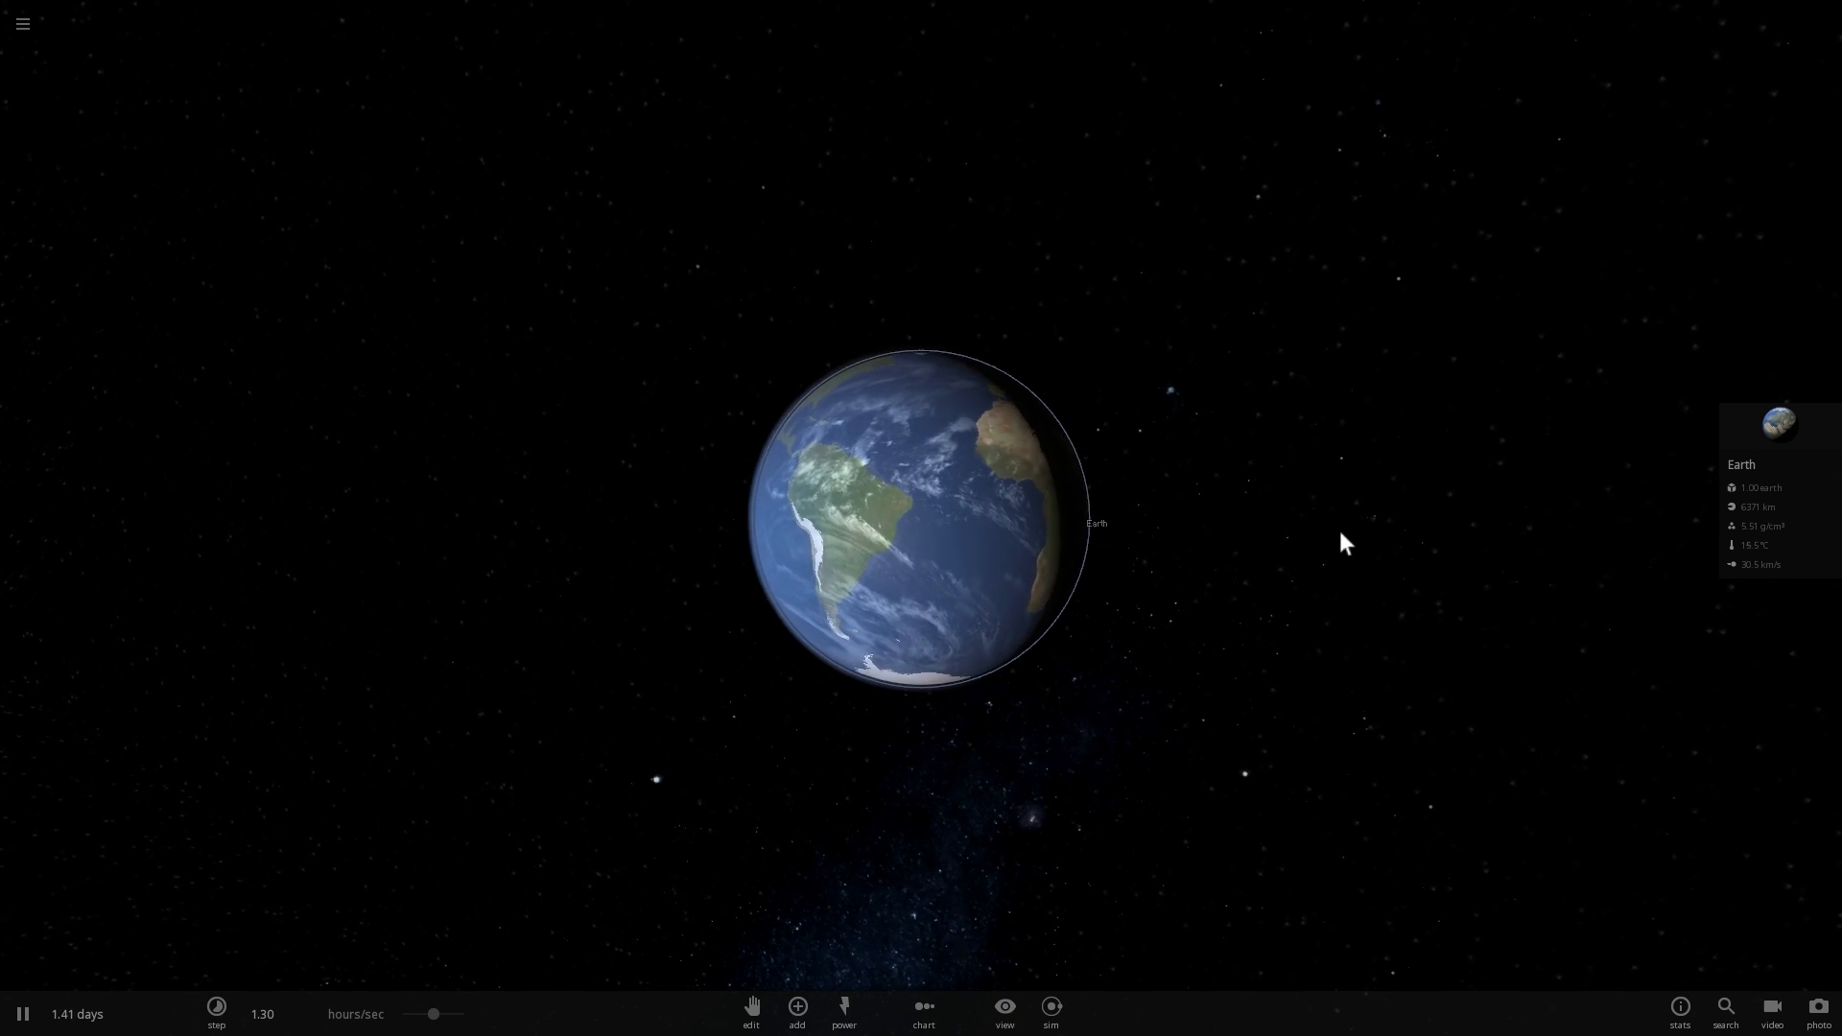
pyautogui.scroll(-3)
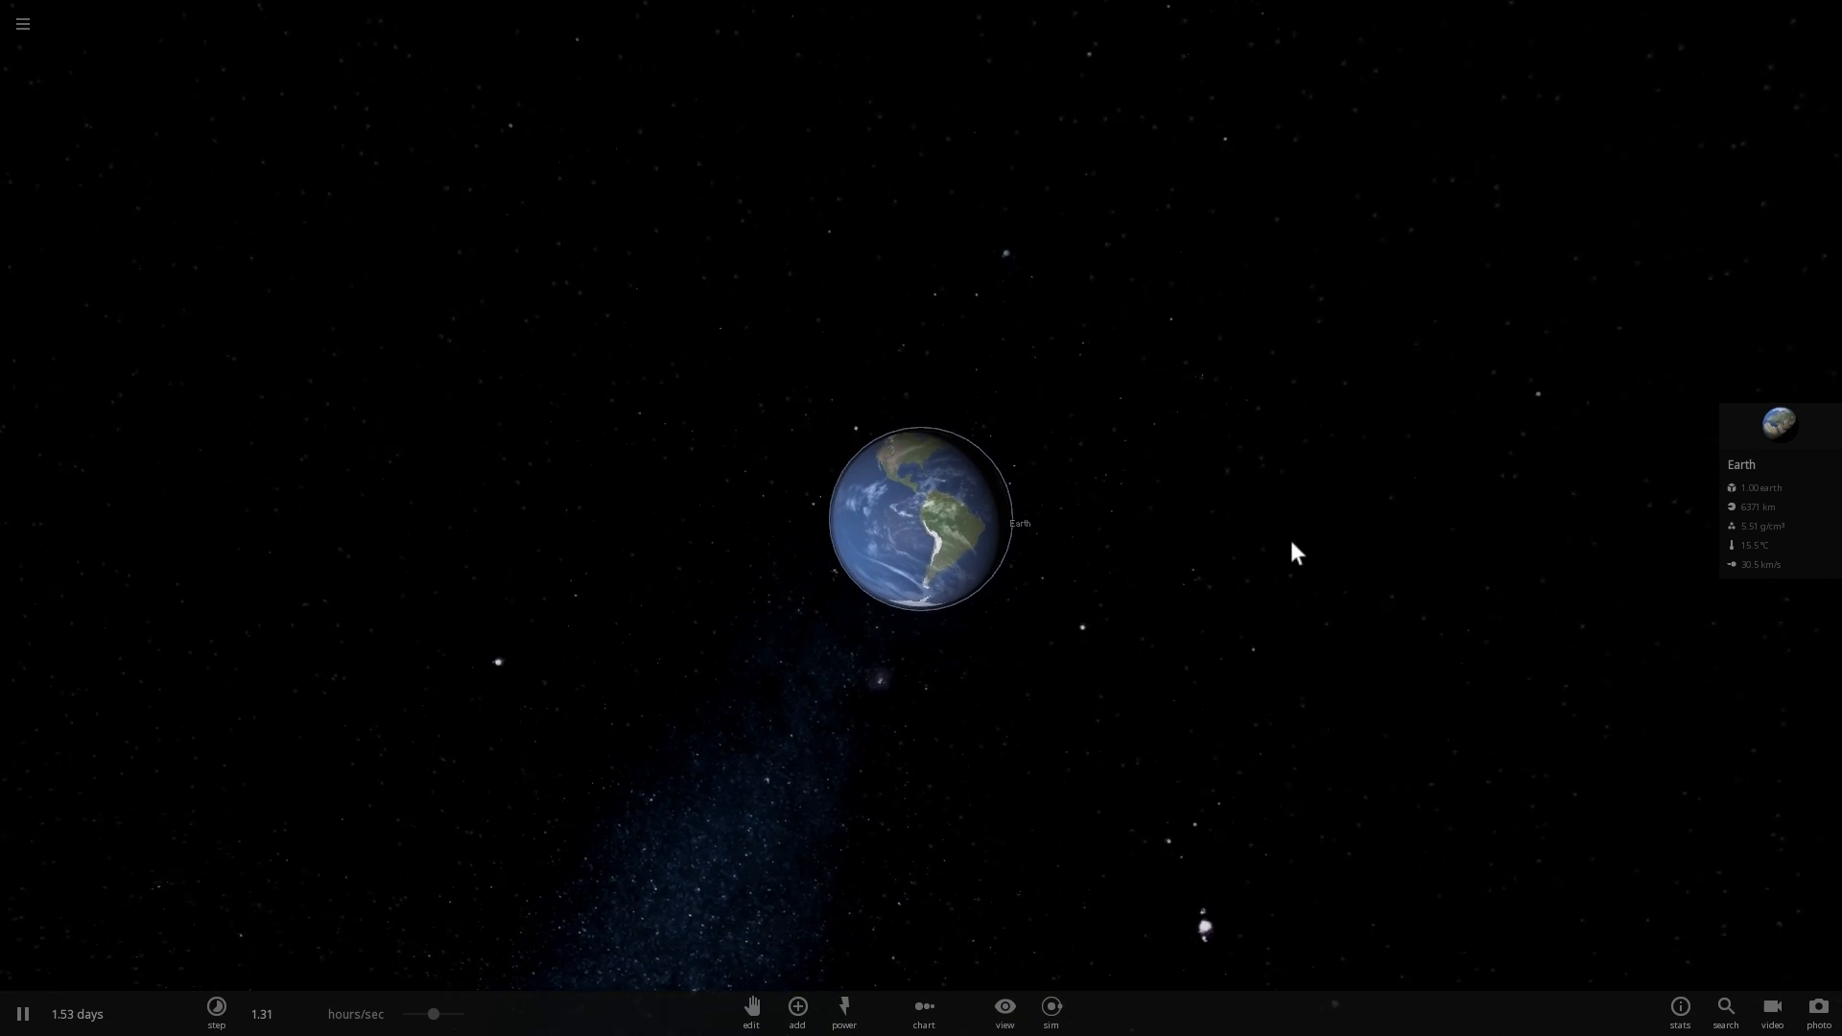
# Set the Moon's semi-major axis around Earth to 90000 km in its Motion settings
pyautogui.click(1777, 426)
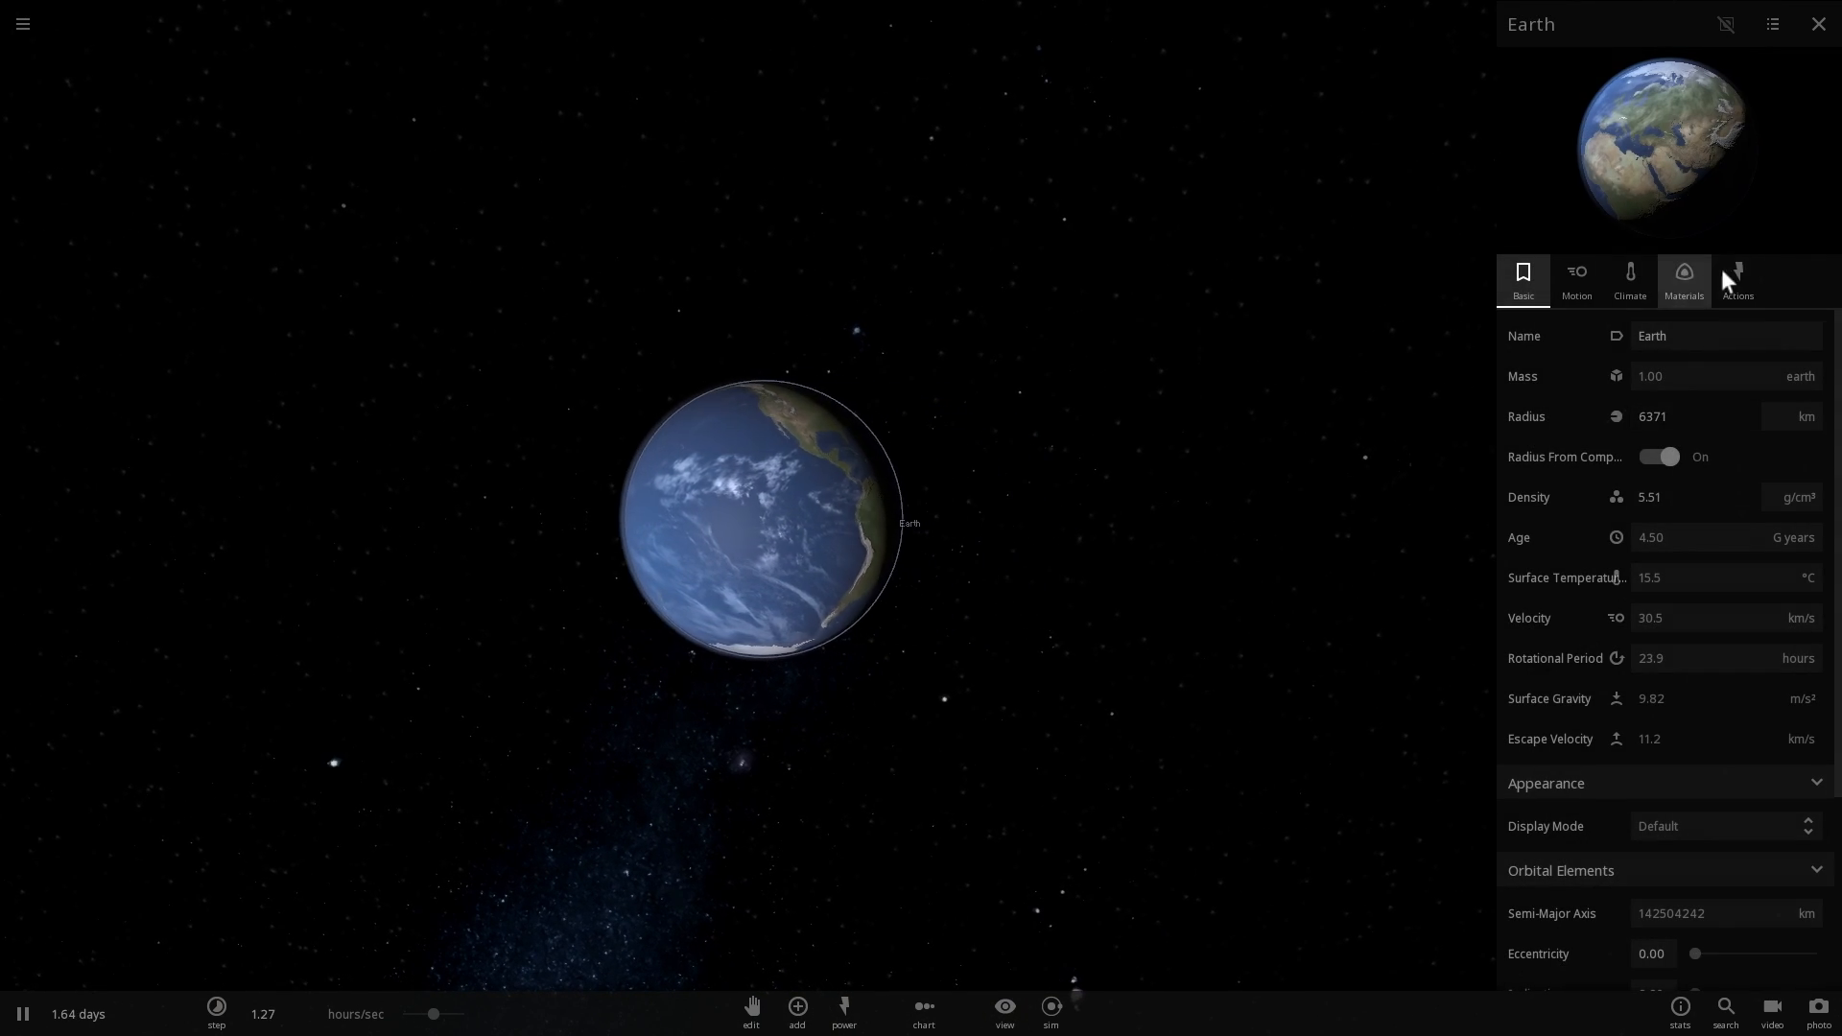
pyautogui.click(1736, 278)
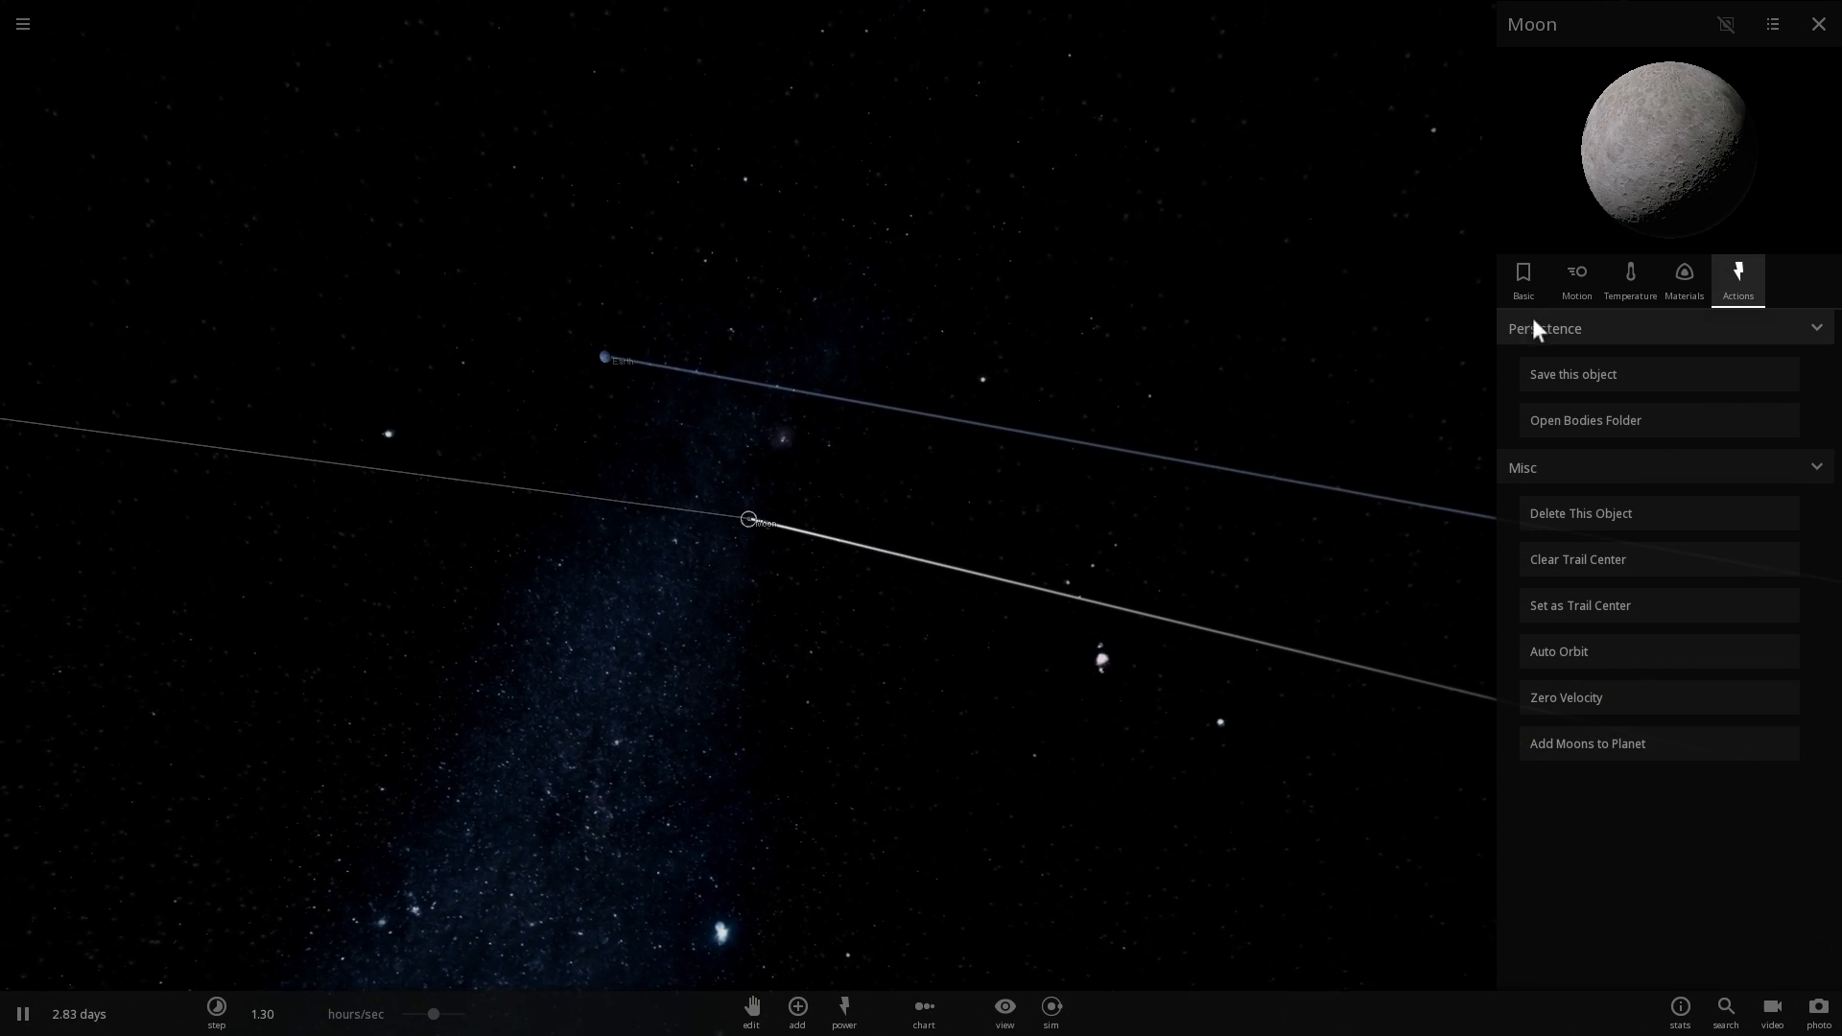
pyautogui.click(1577, 280)
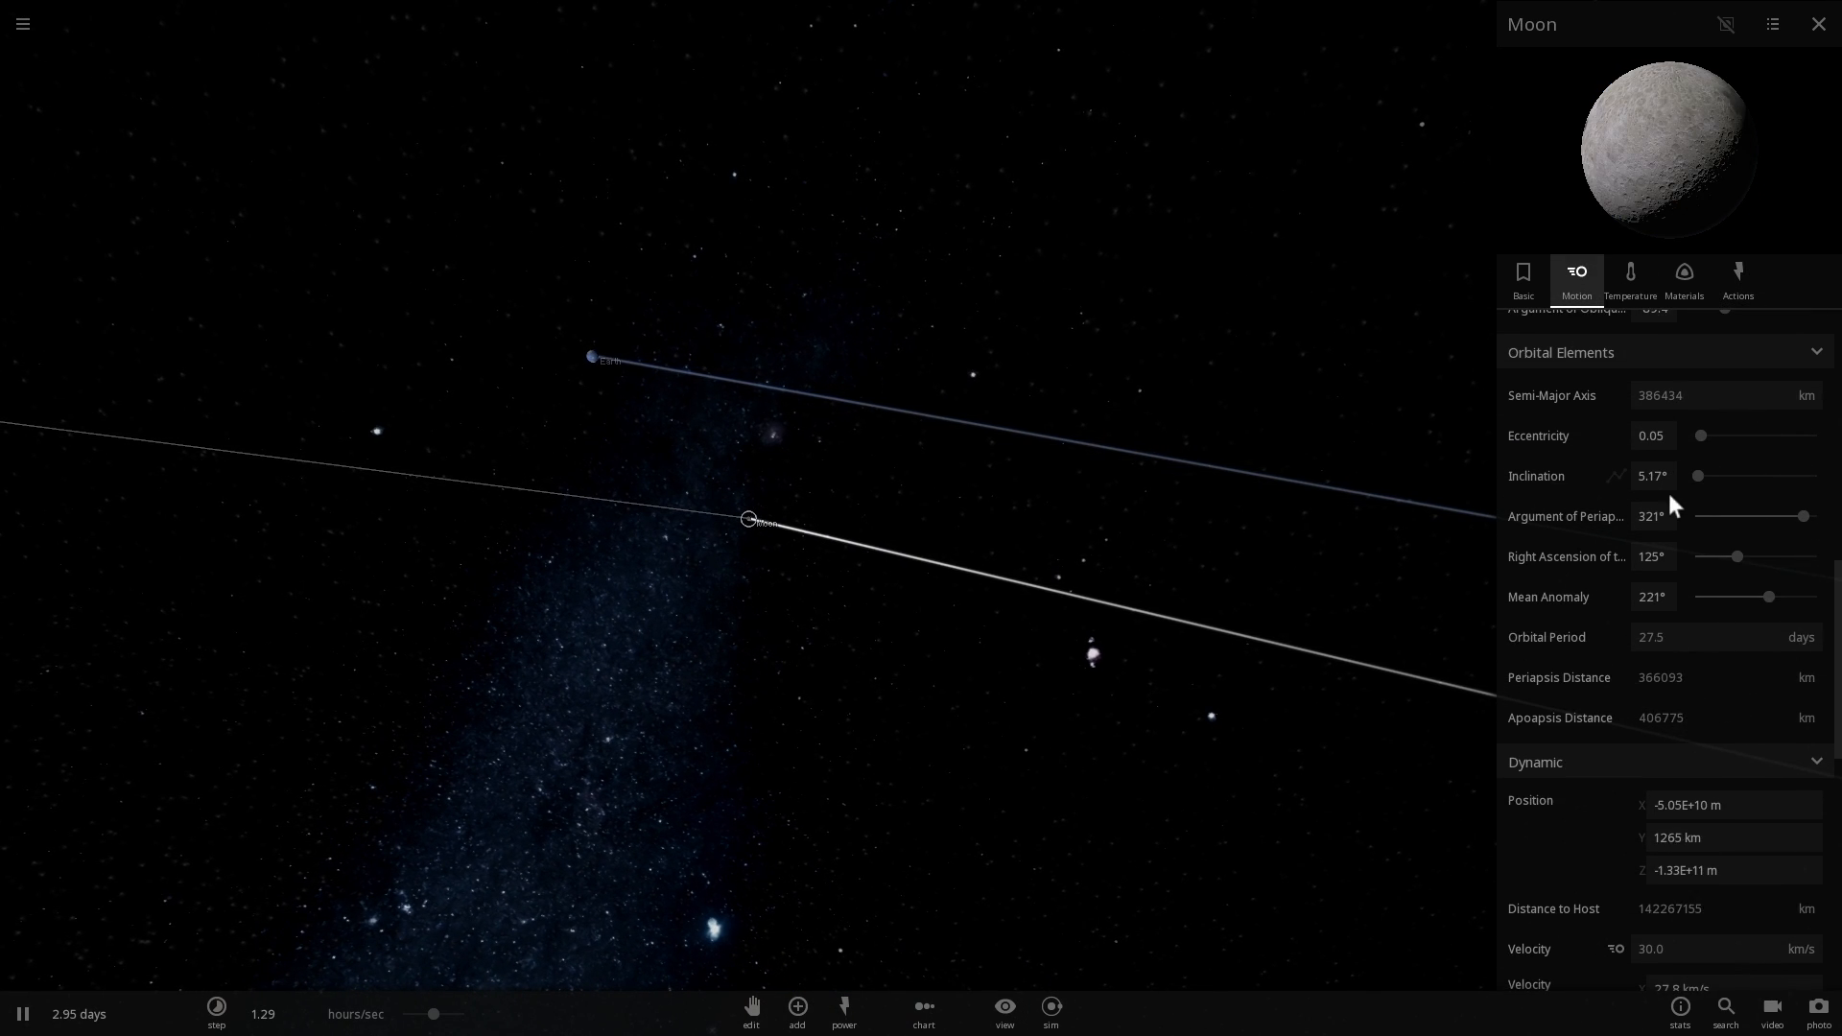
pyautogui.scroll(-3)
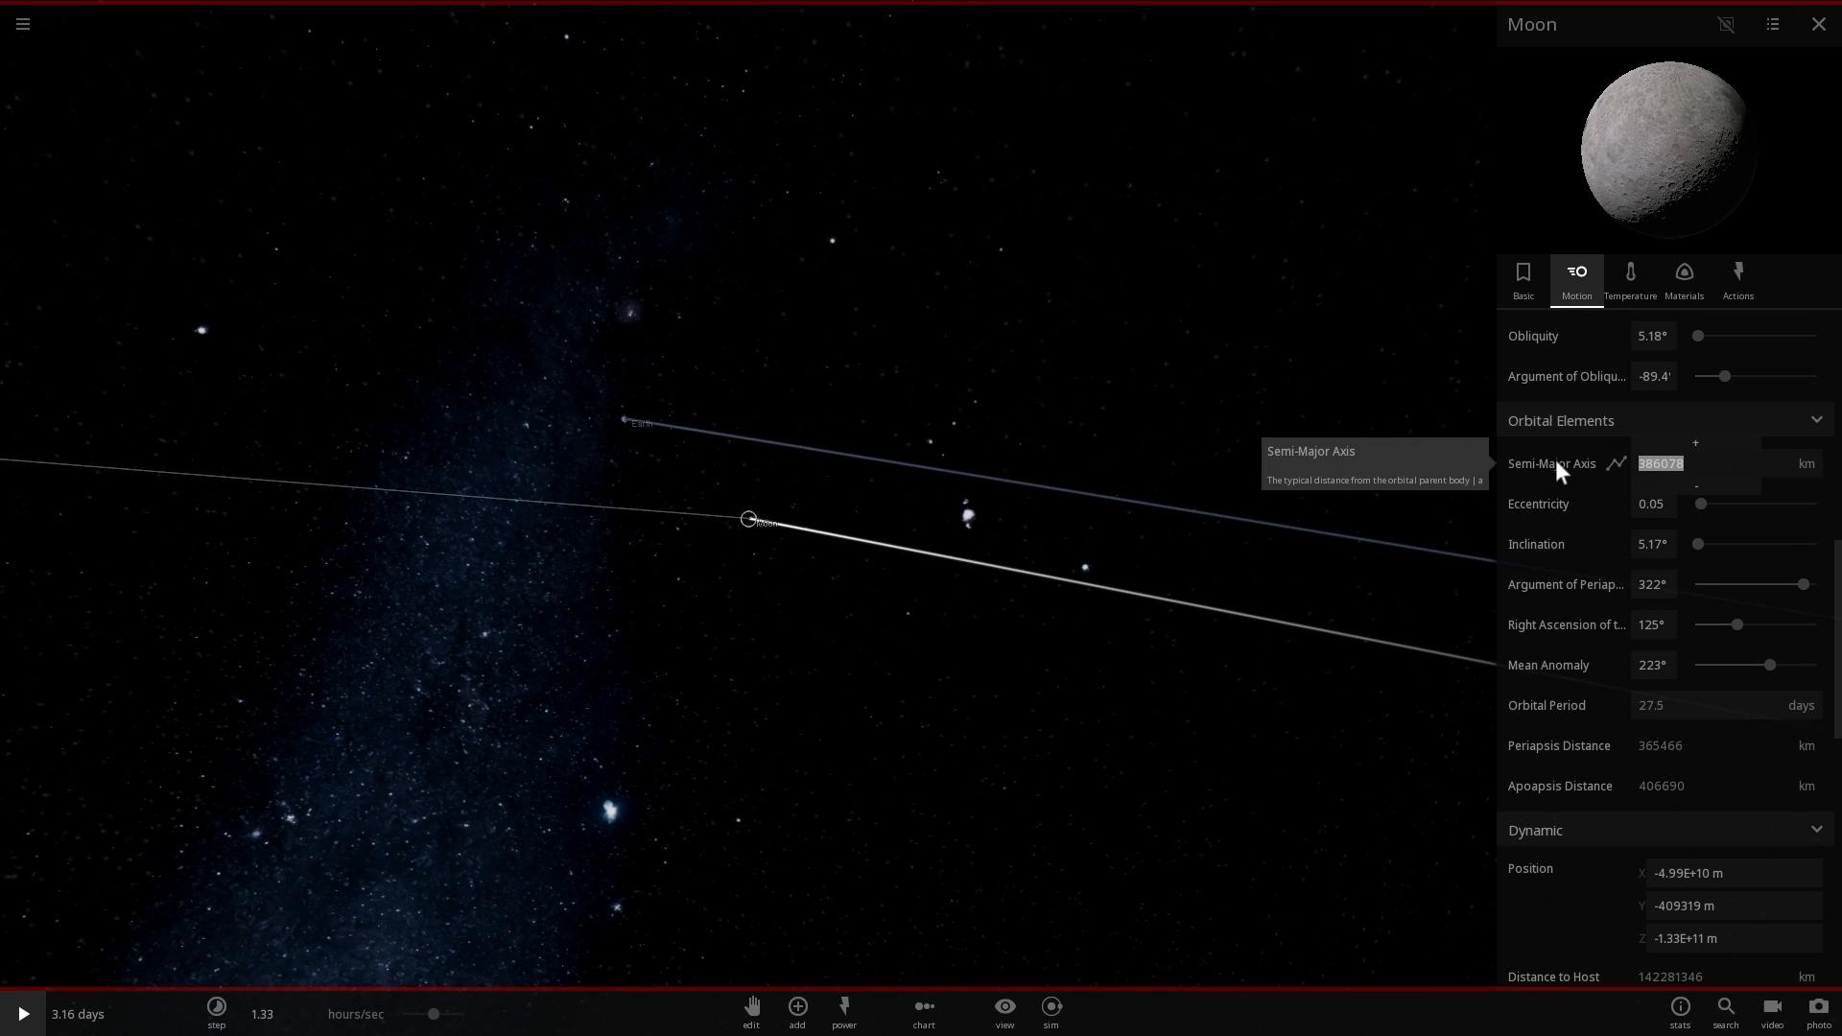
pyautogui.moveTo(1560, 470)
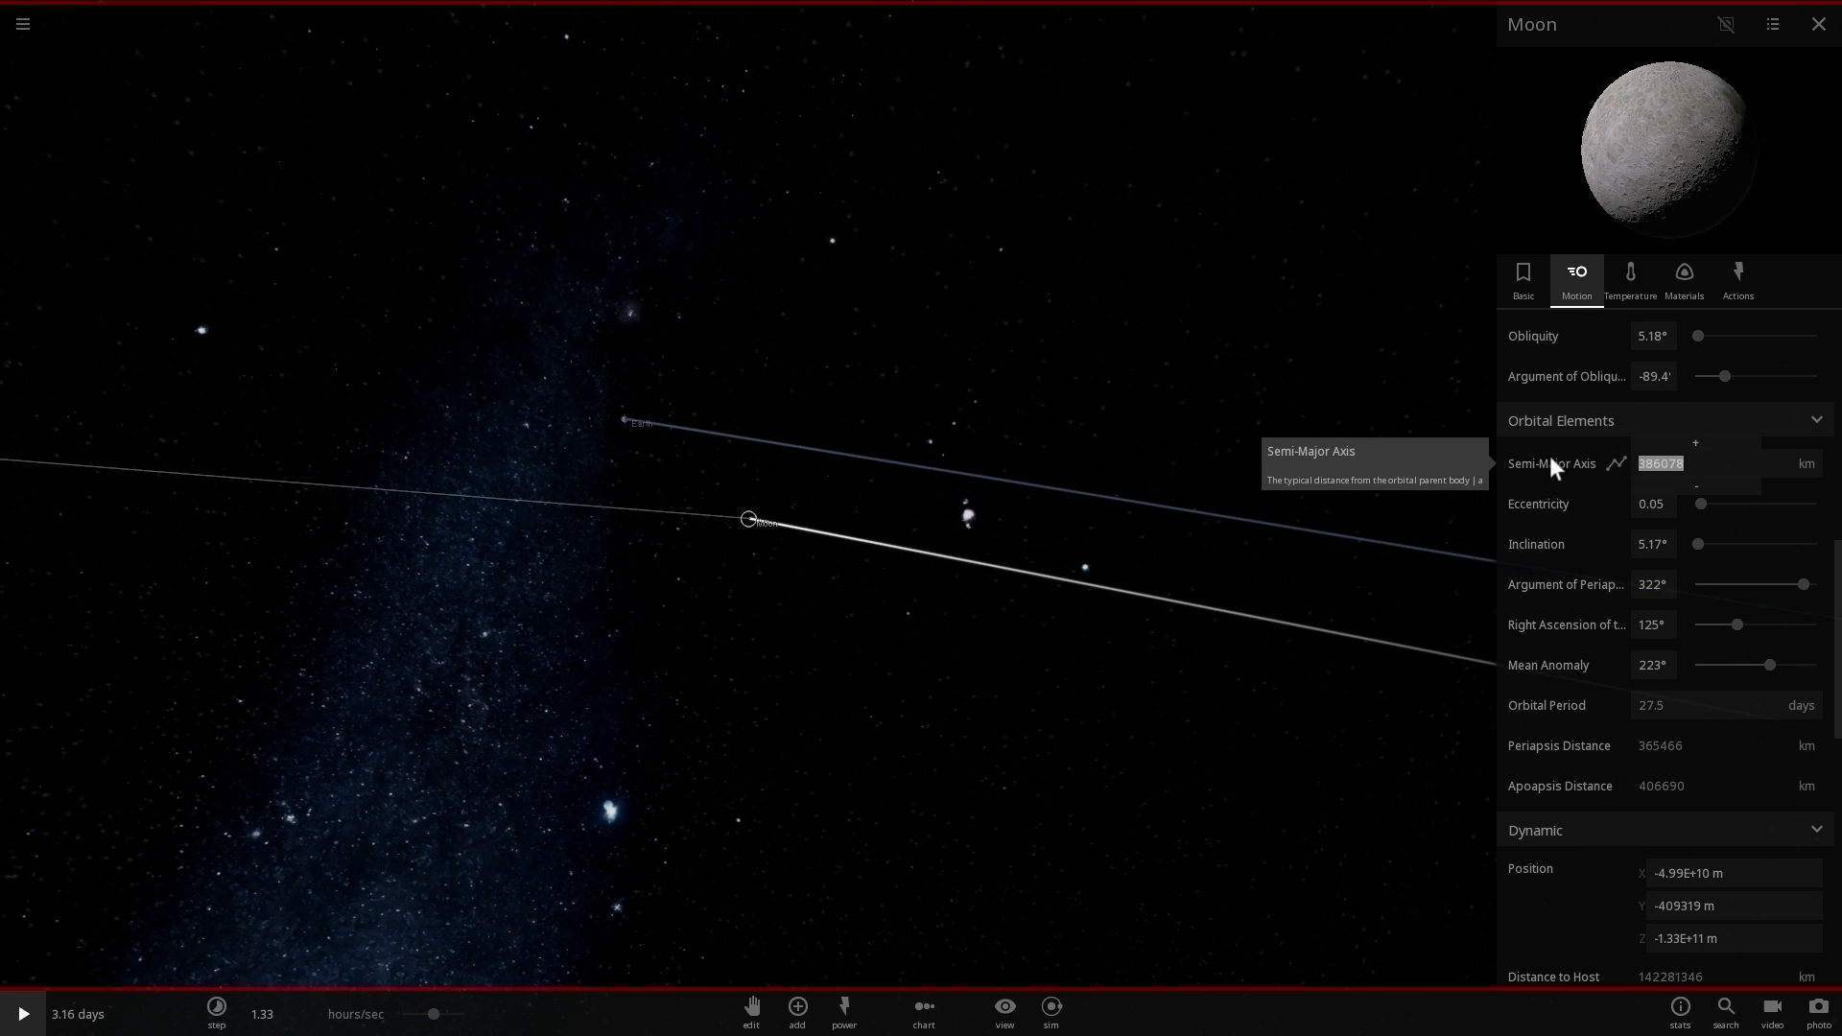
pyautogui.write('9000')
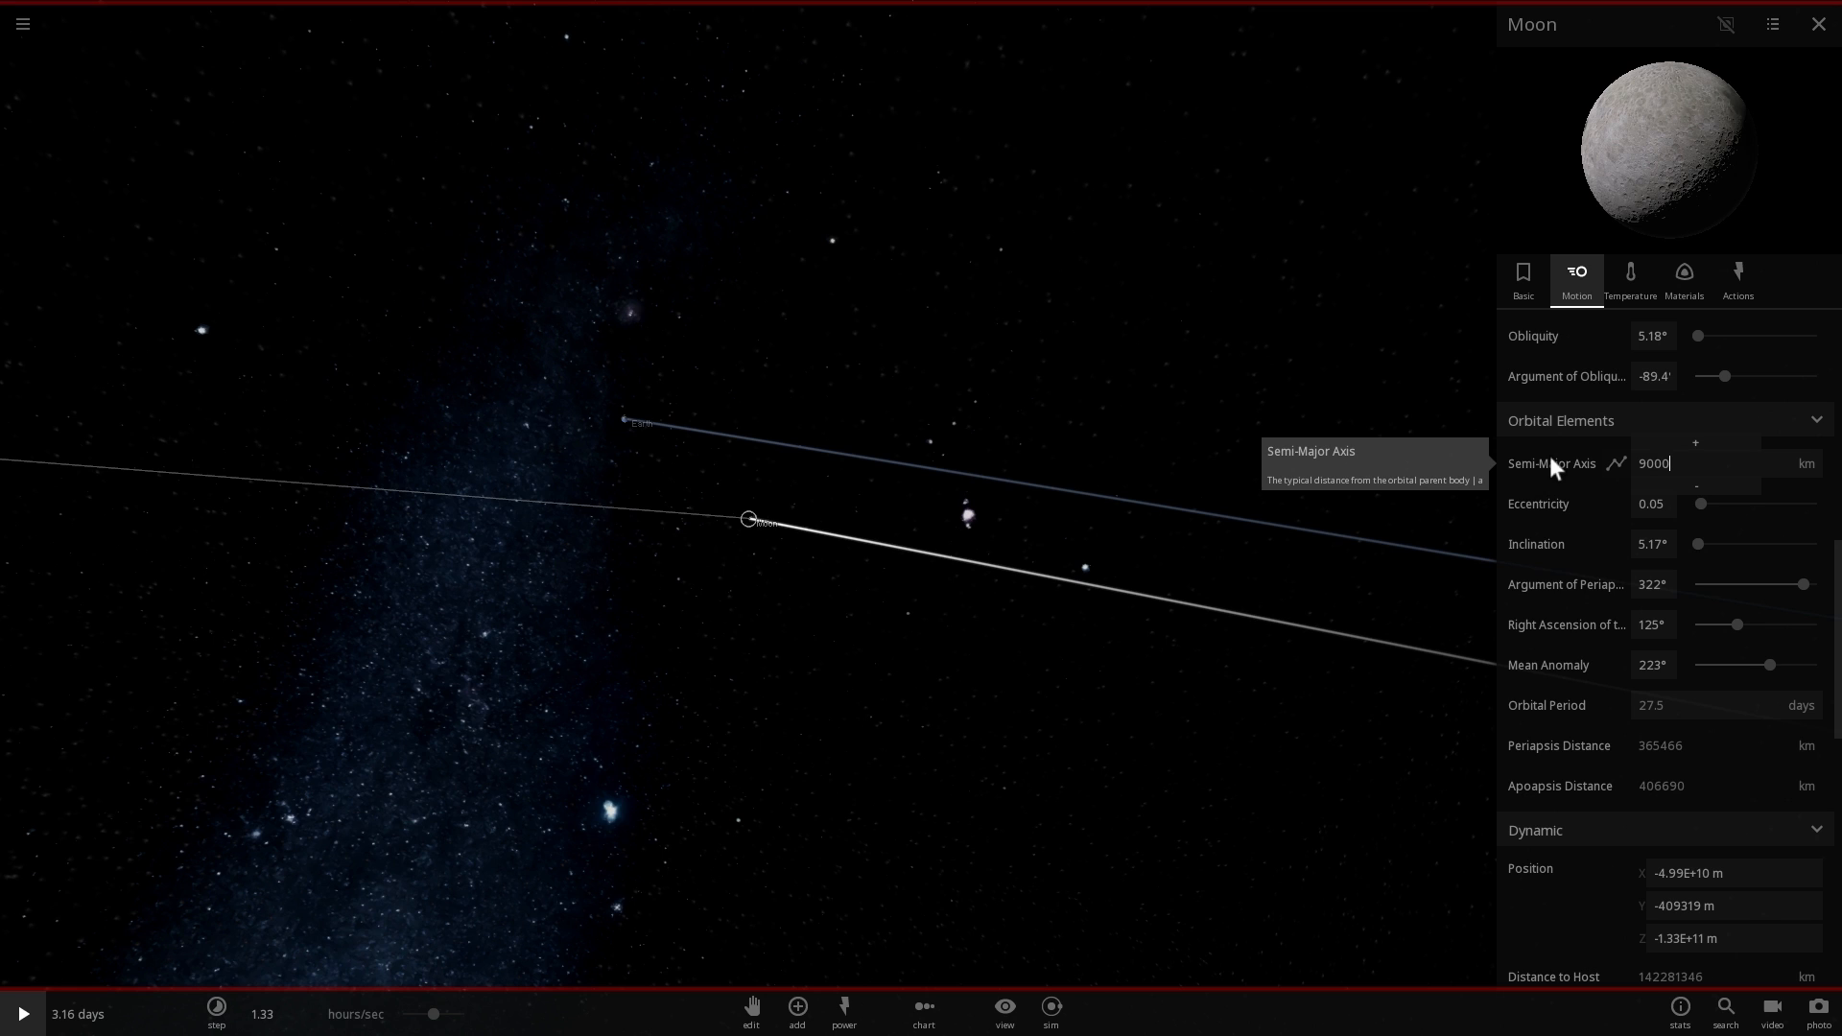
pyautogui.write('90000')
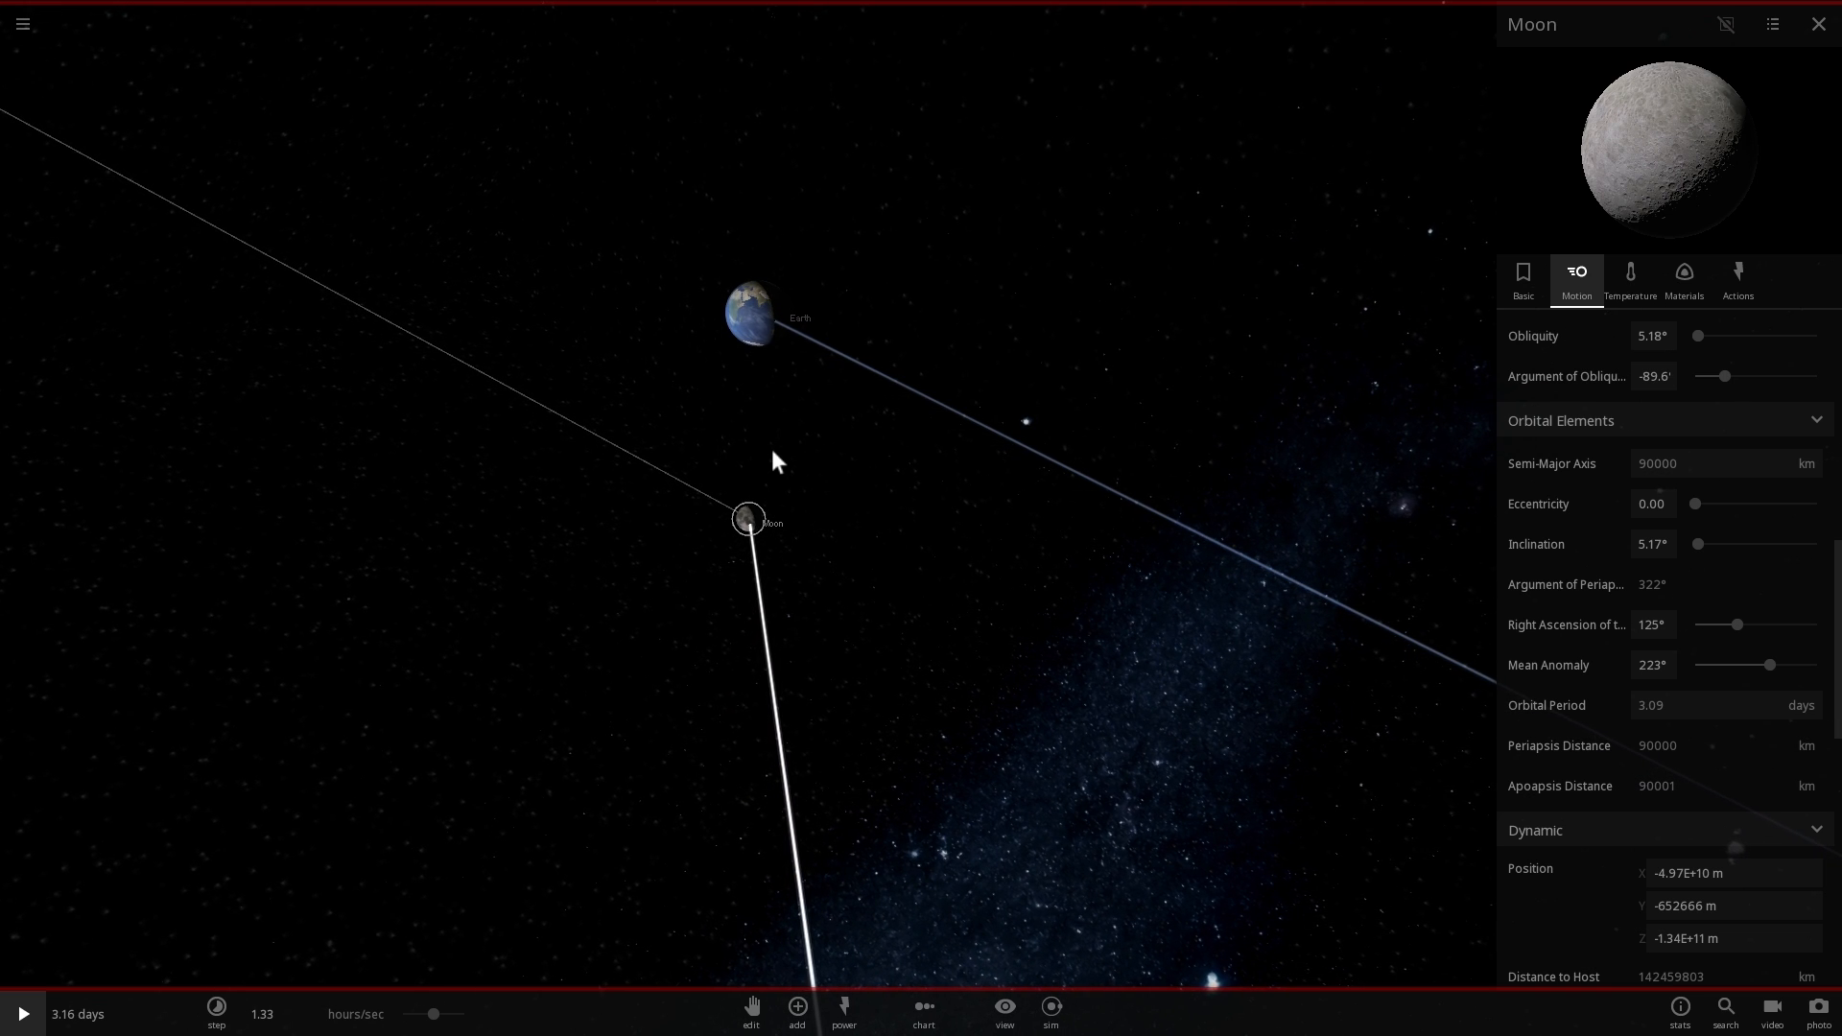
# Close the Moon's properties and focus the camera on the Moon with time slowed
pyautogui.click(1817, 23)
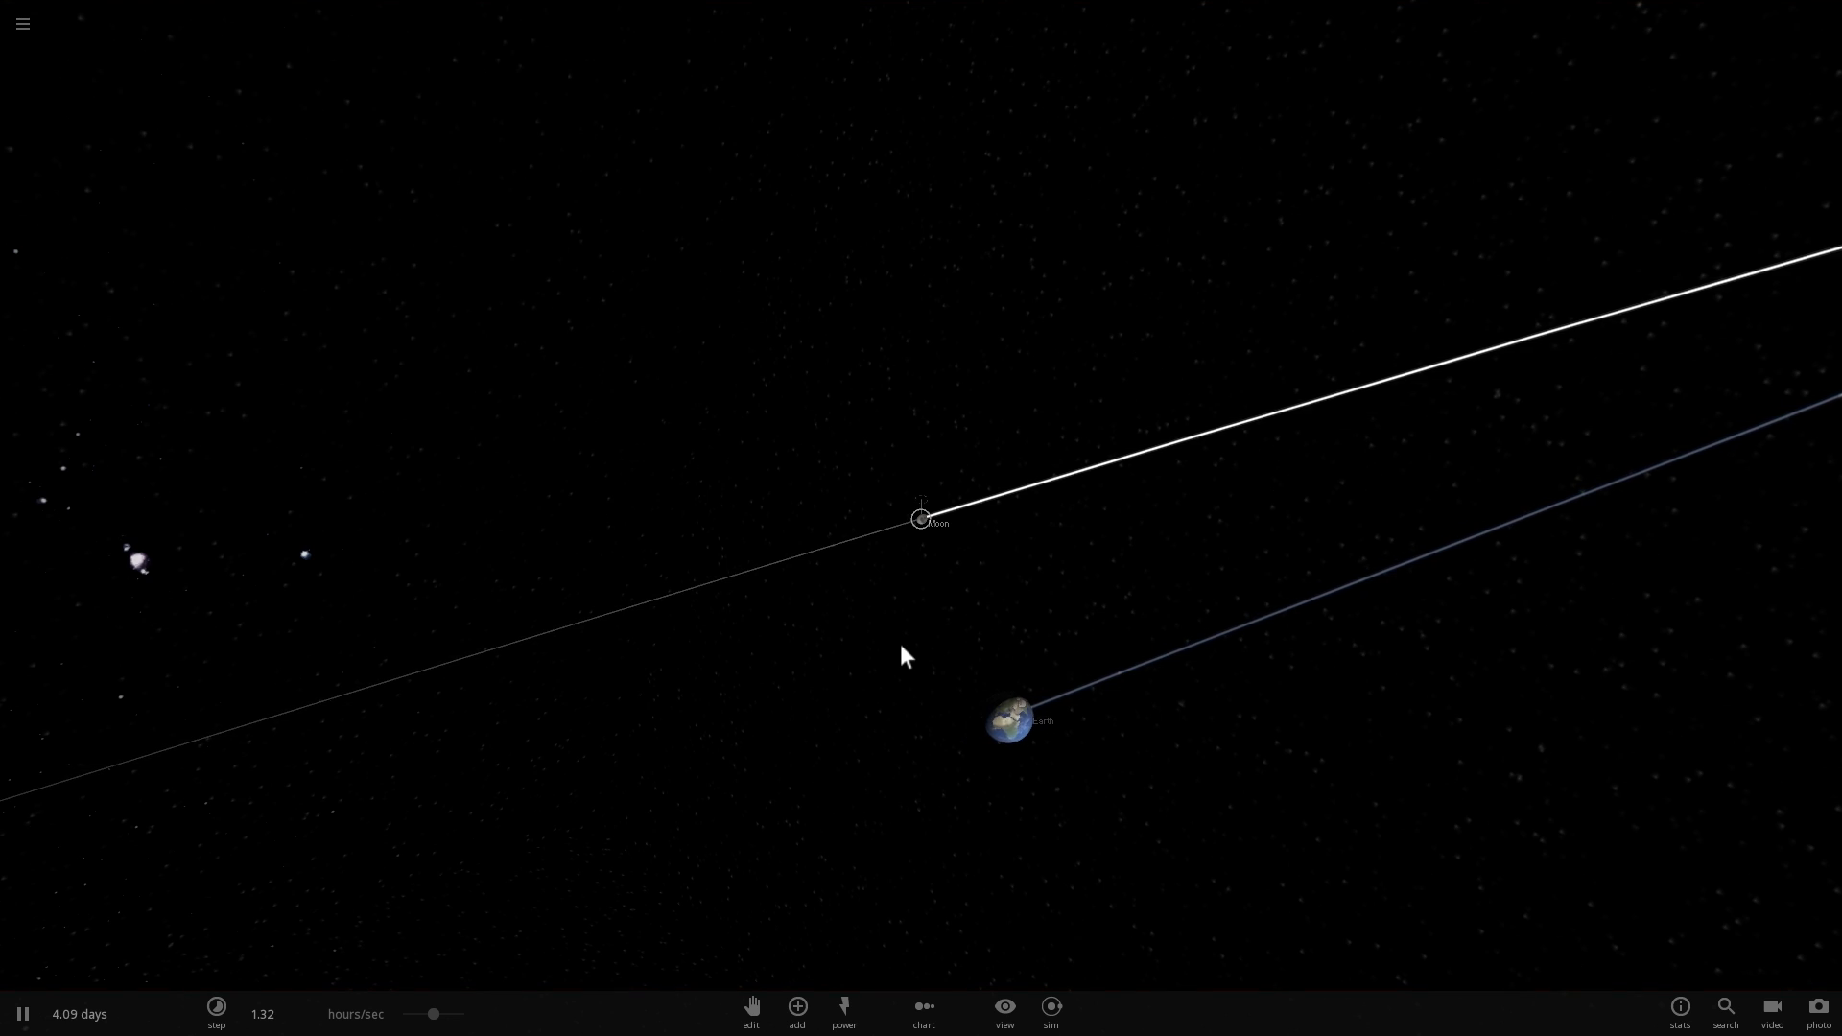
pyautogui.click(21, 1013)
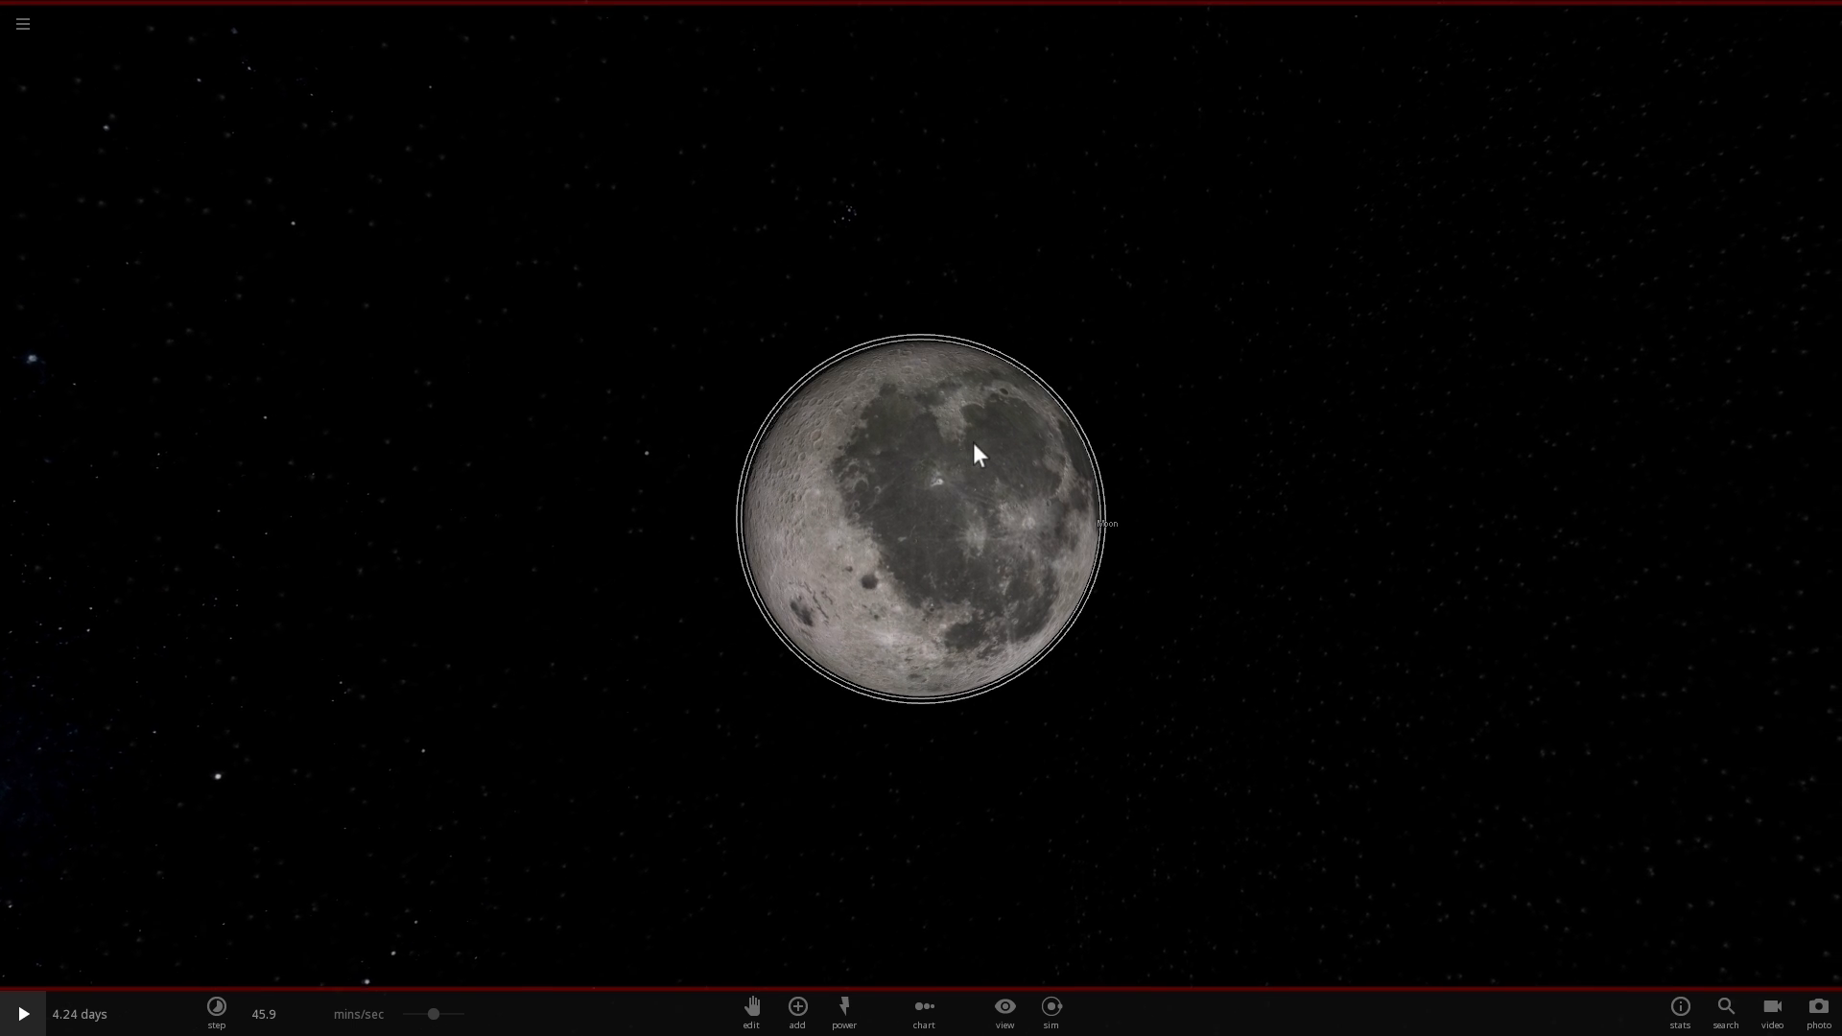
# Resume the simulation so the Moon circles Earth to about 6.3 days
pyautogui.click(23, 1011)
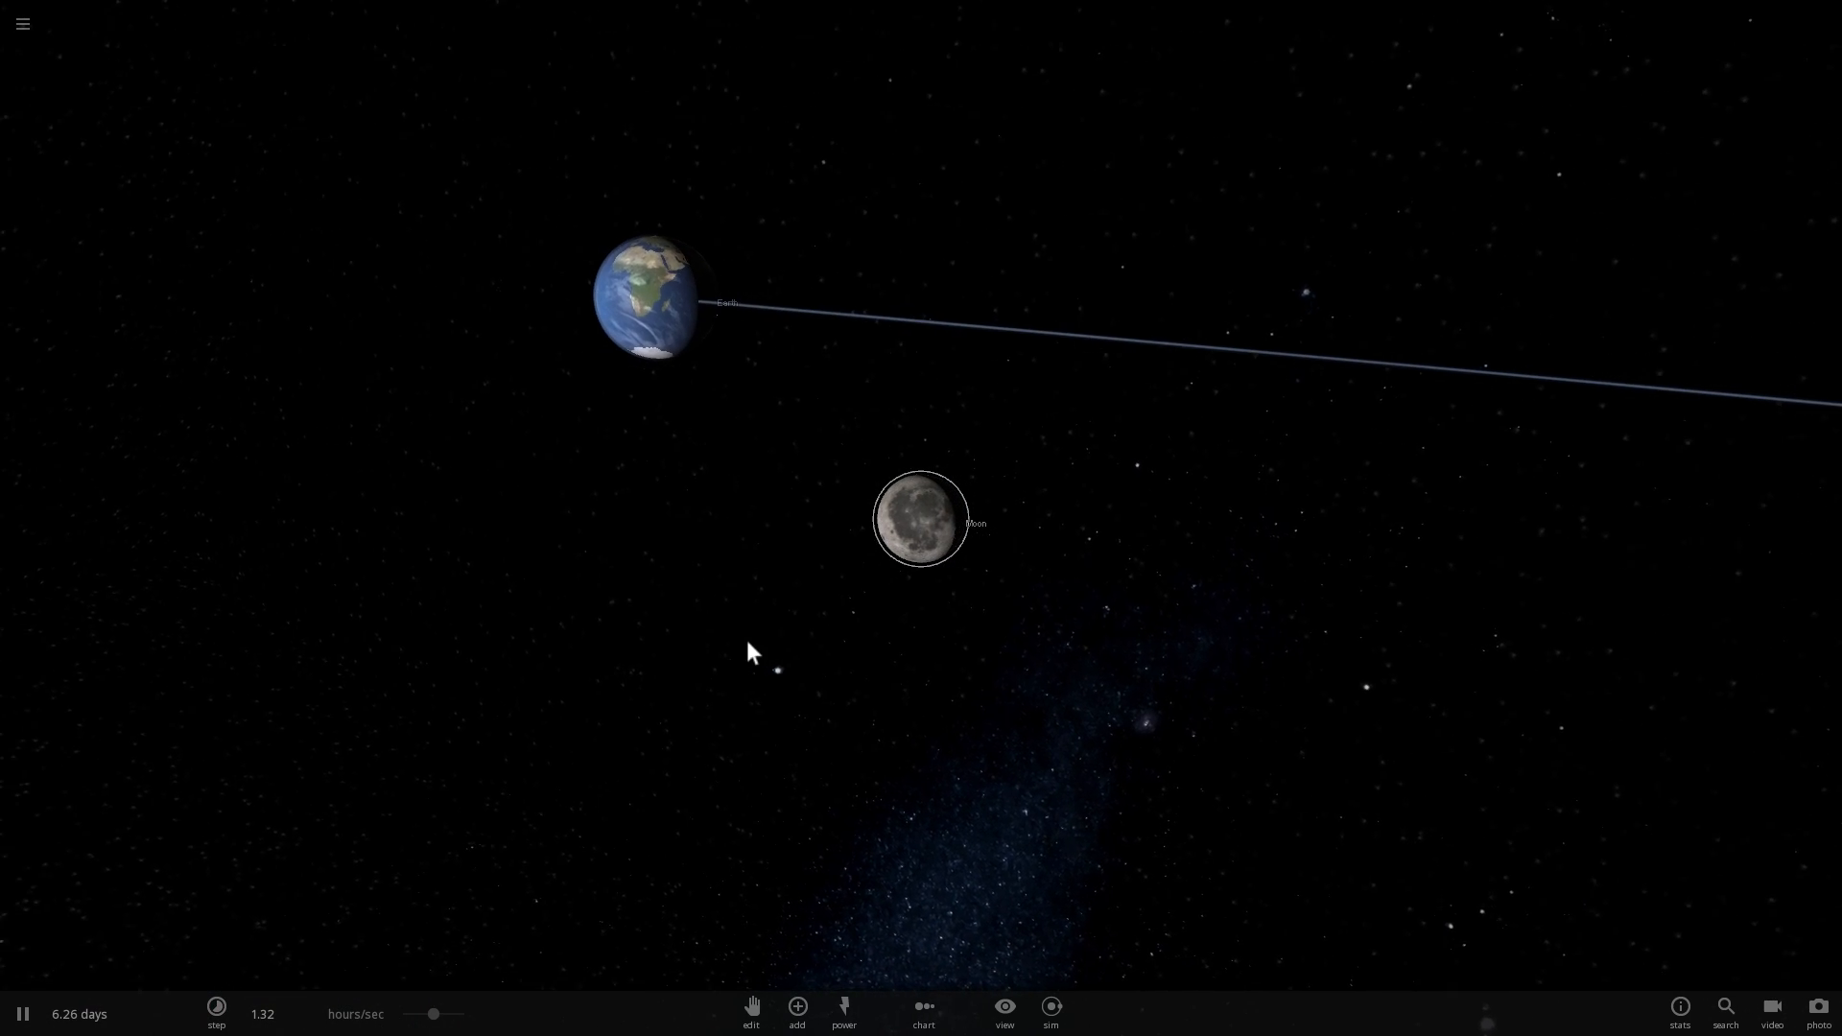
# Pause and drag the Moon's orbital inclination slider down to 0
pyautogui.click(656, 294)
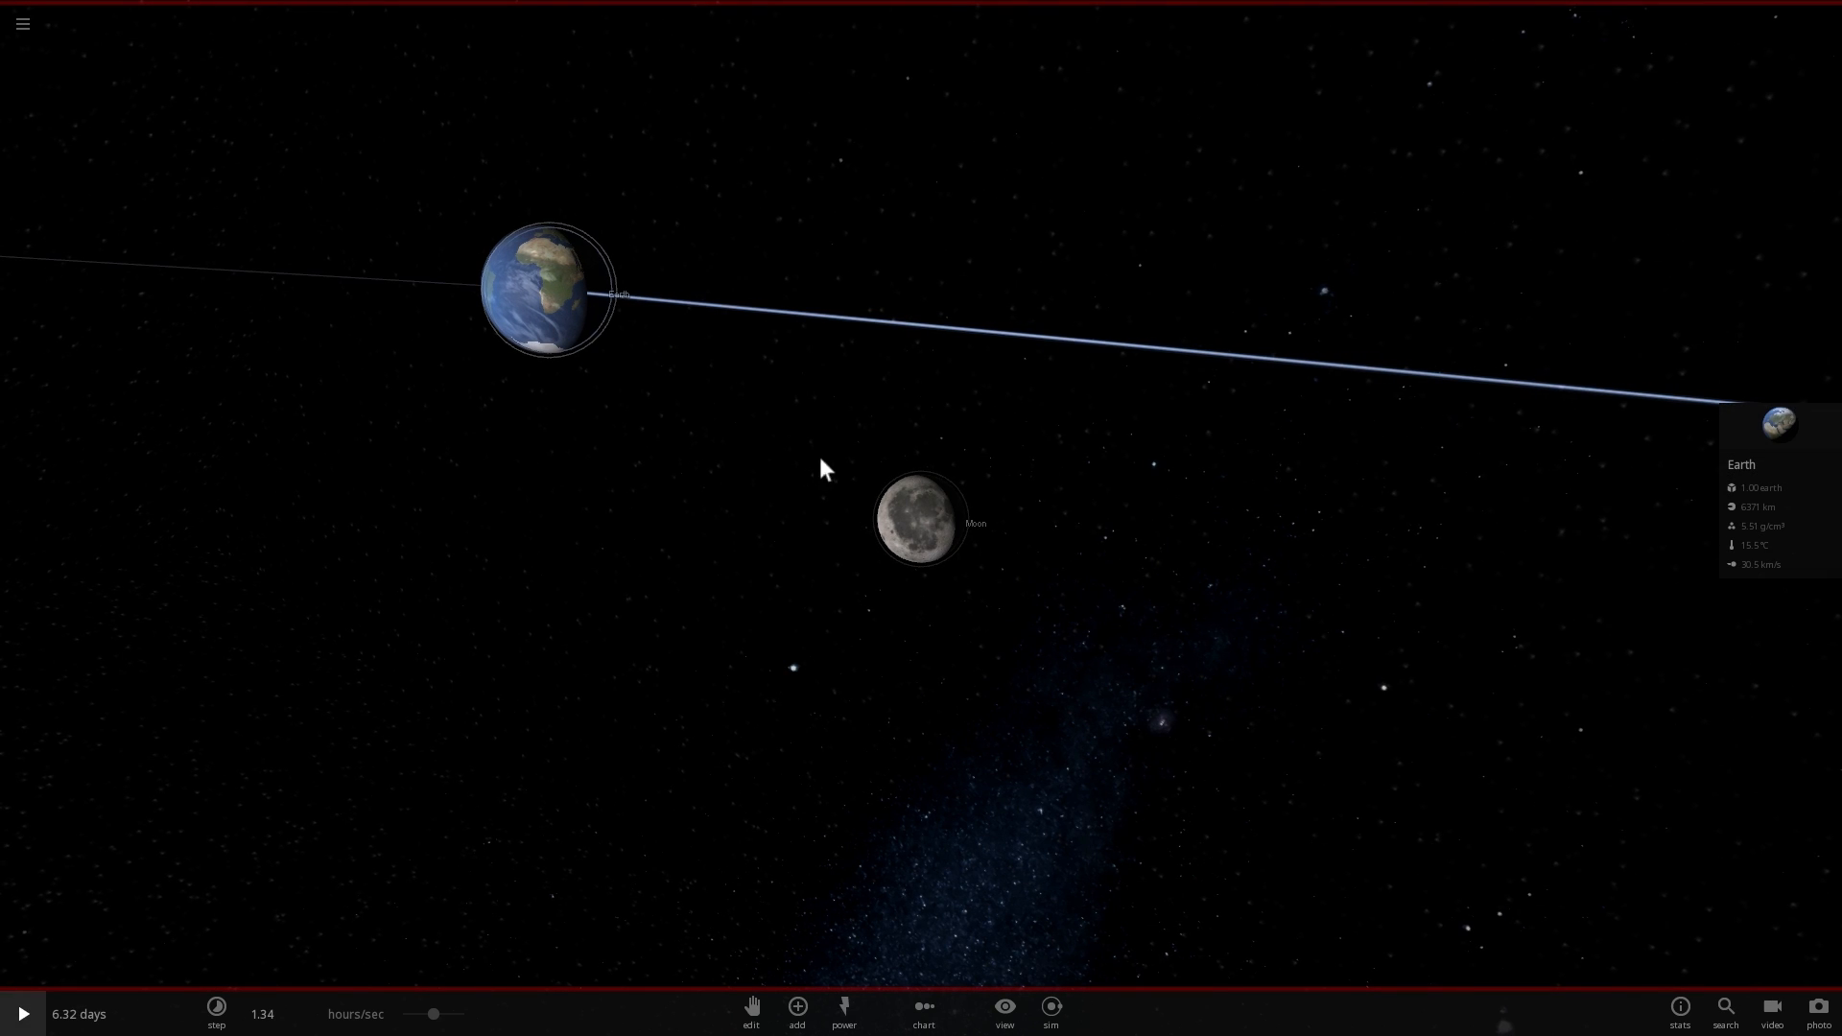
pyautogui.click(920, 520)
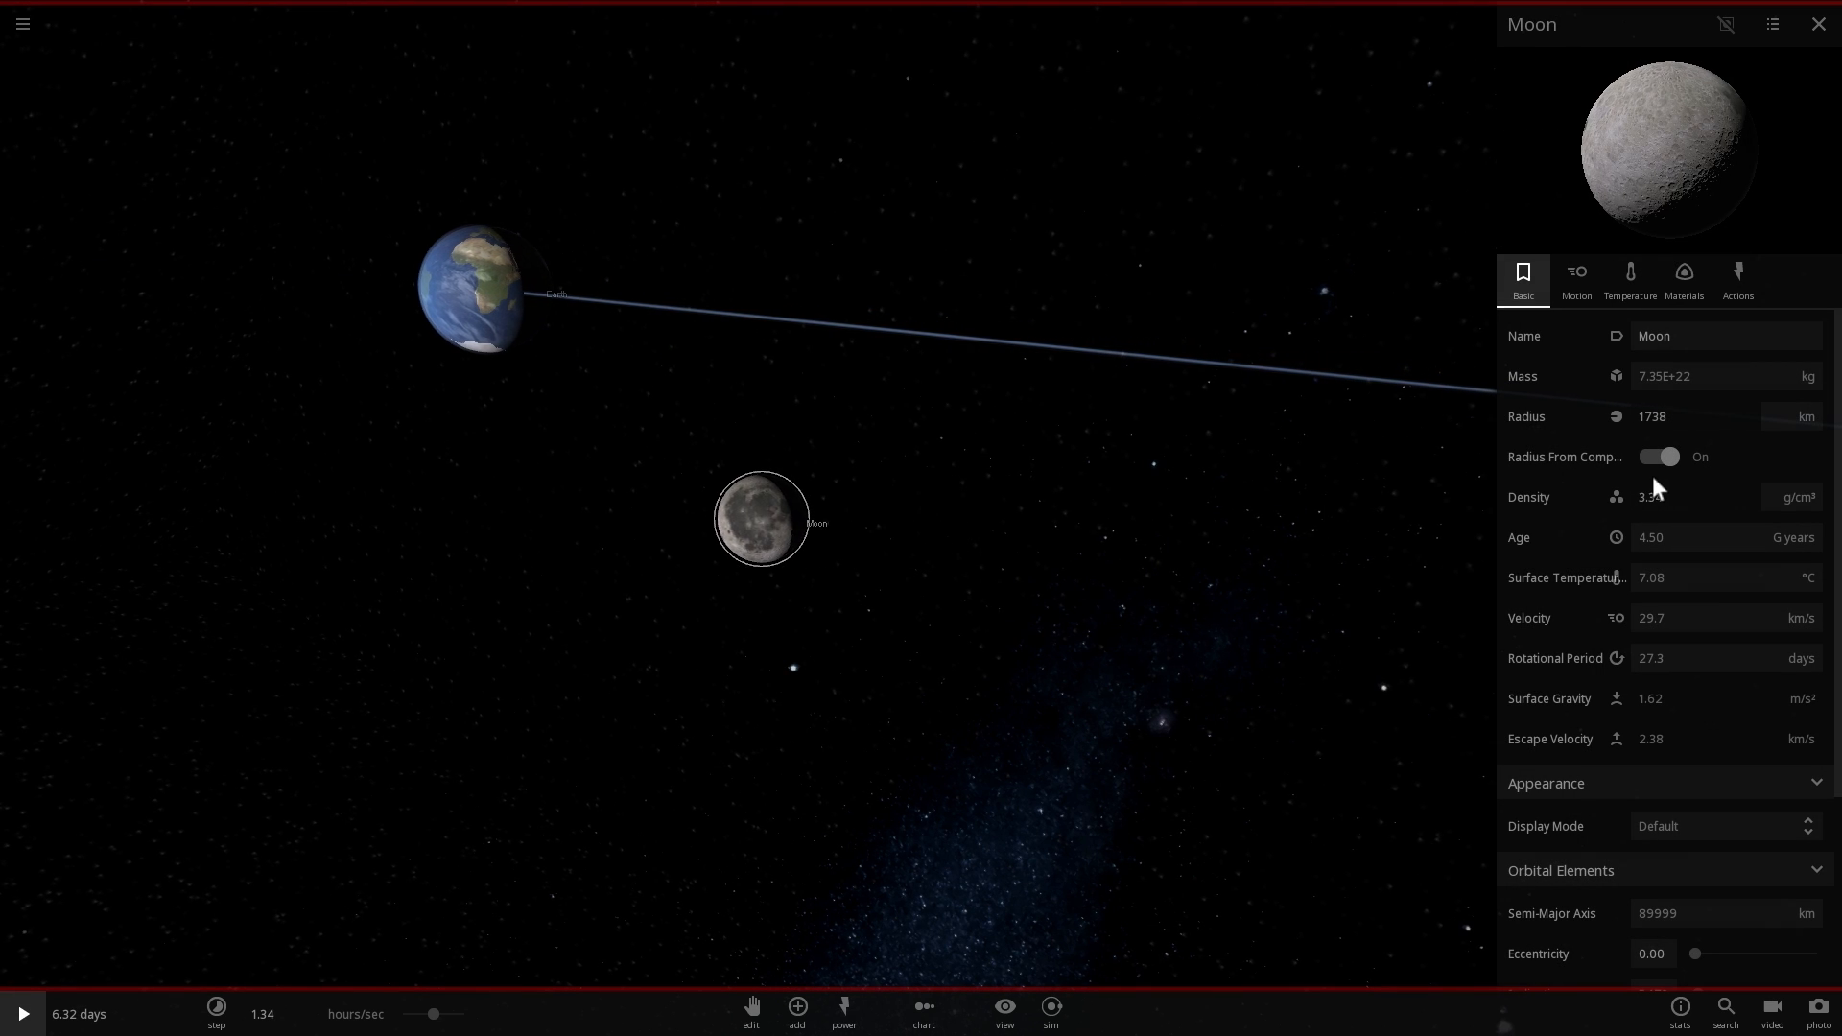
pyautogui.click(1577, 278)
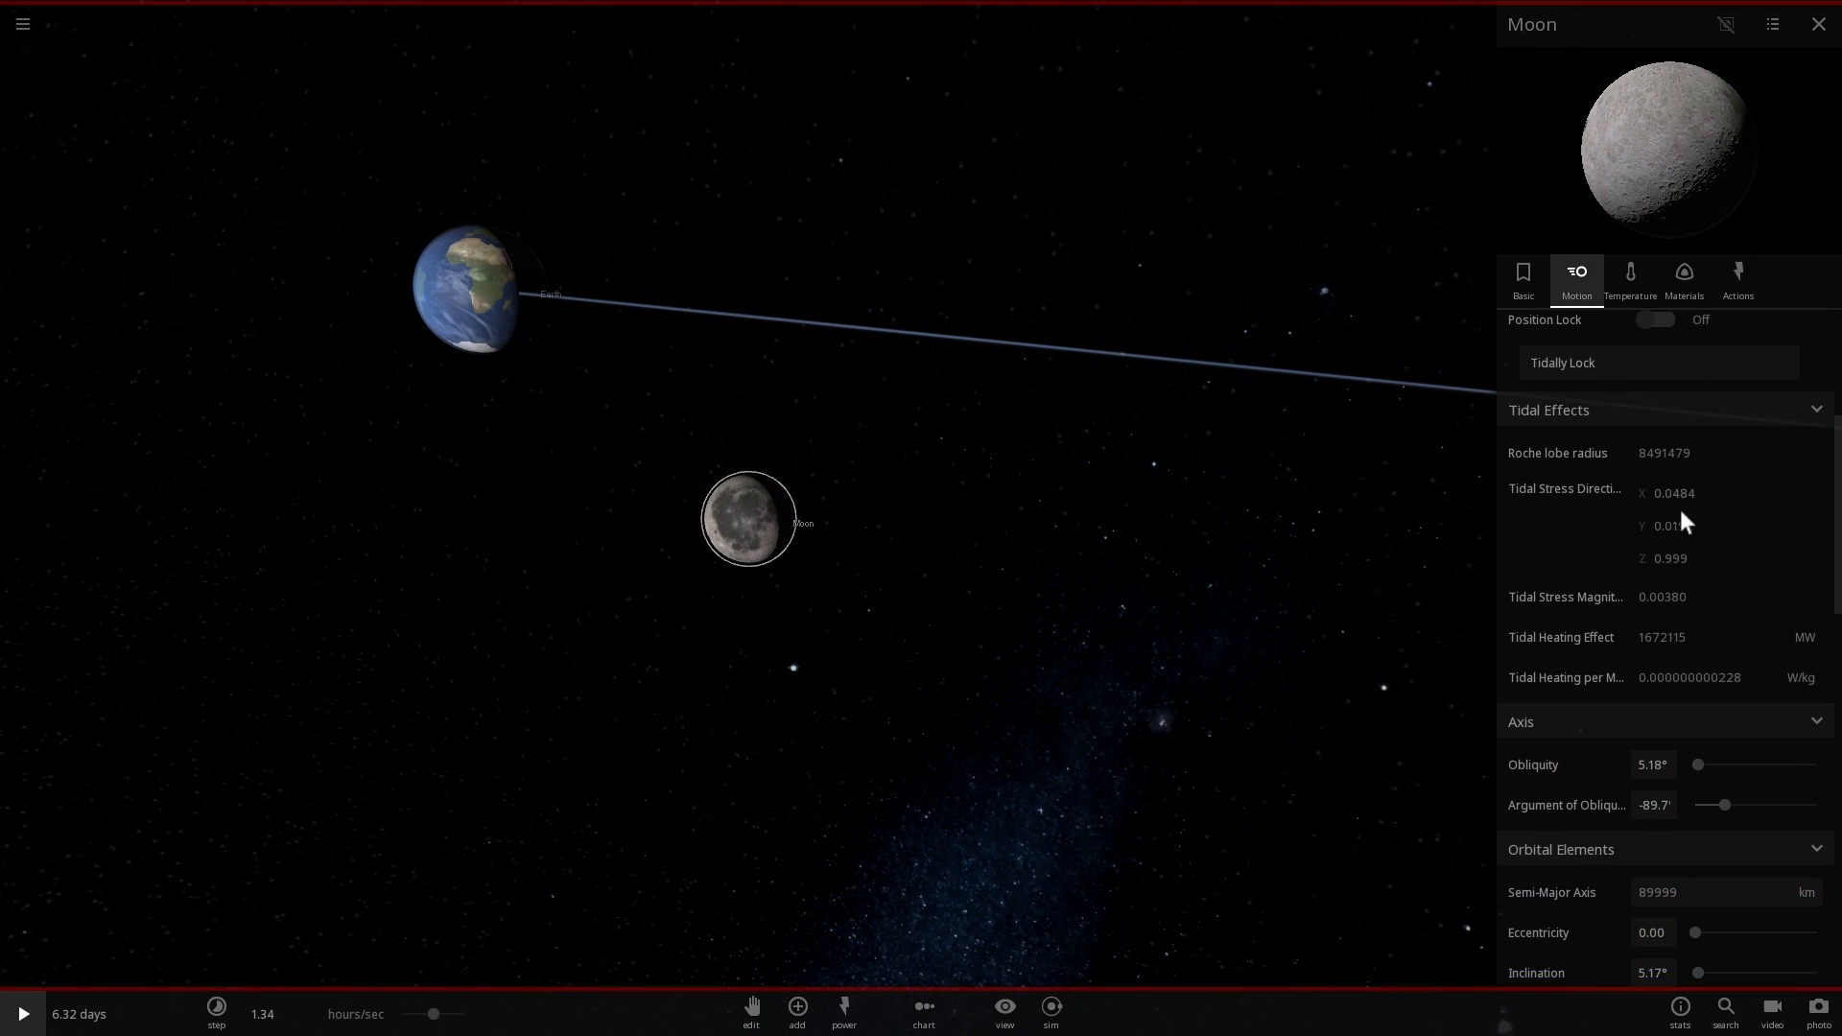
pyautogui.scroll(-3)
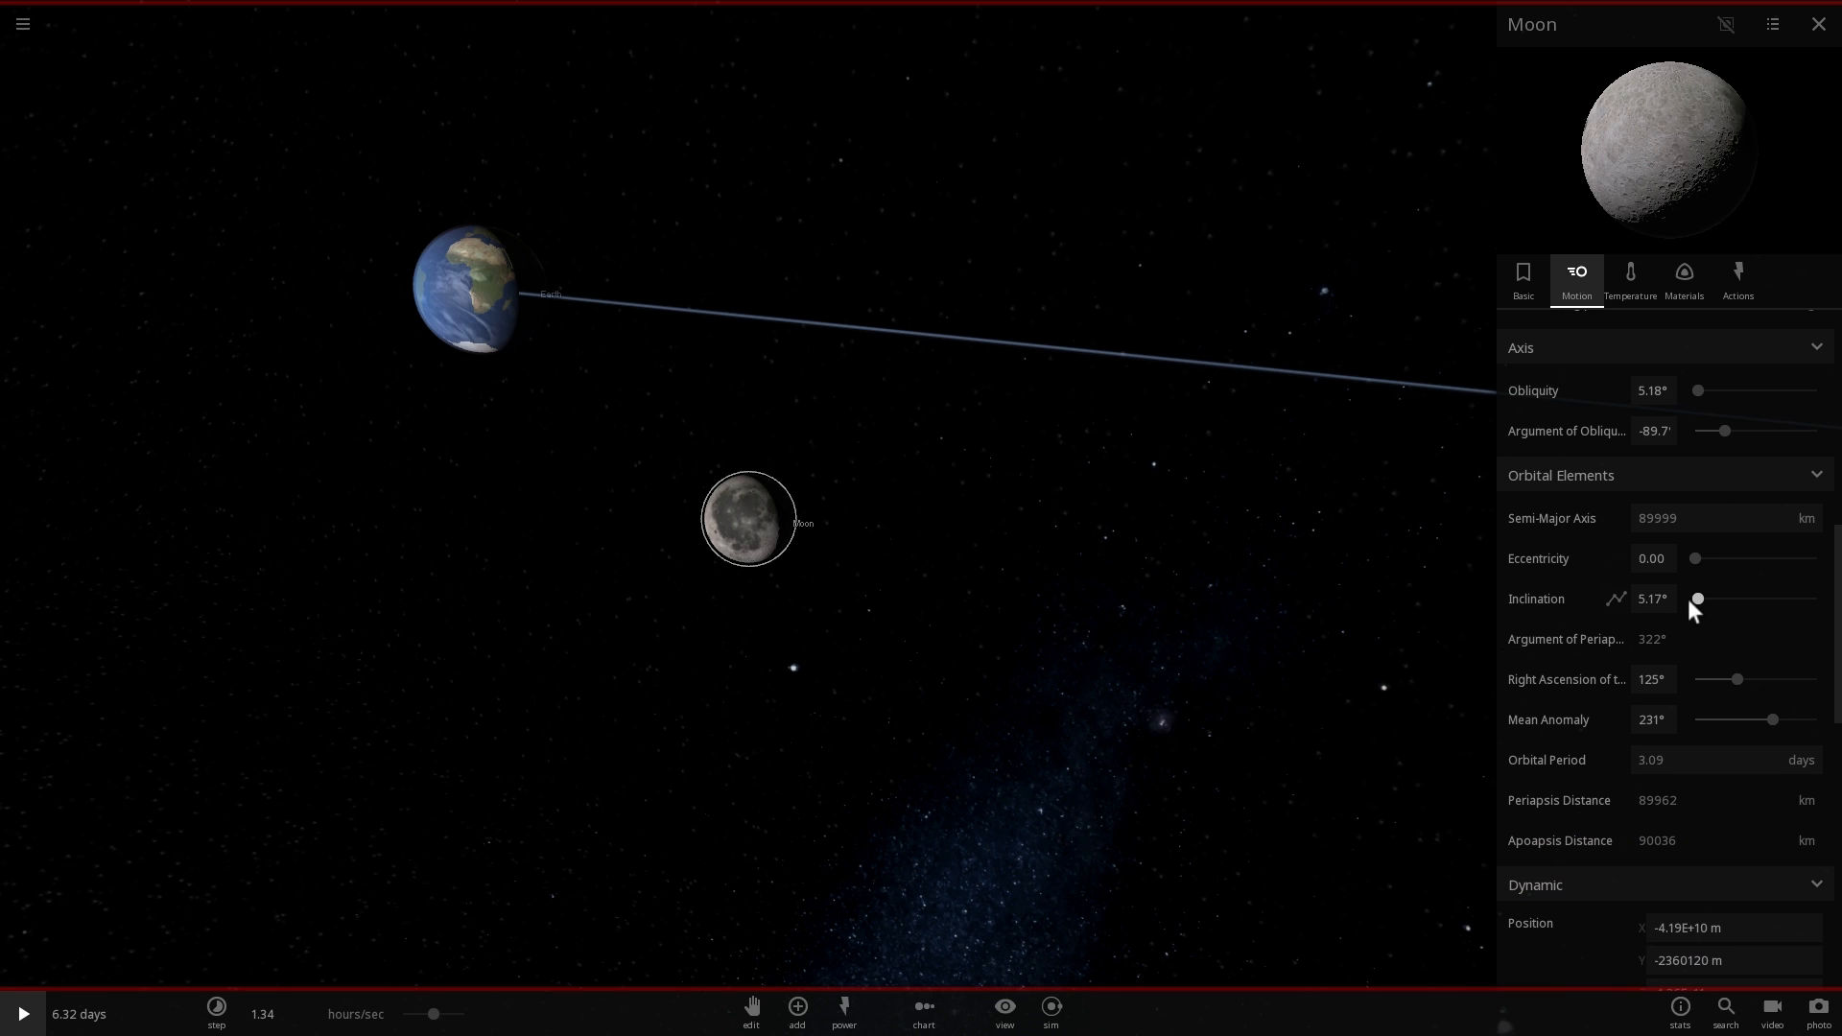
pyautogui.moveTo(1698, 599); pyautogui.dragTo(1694, 599)
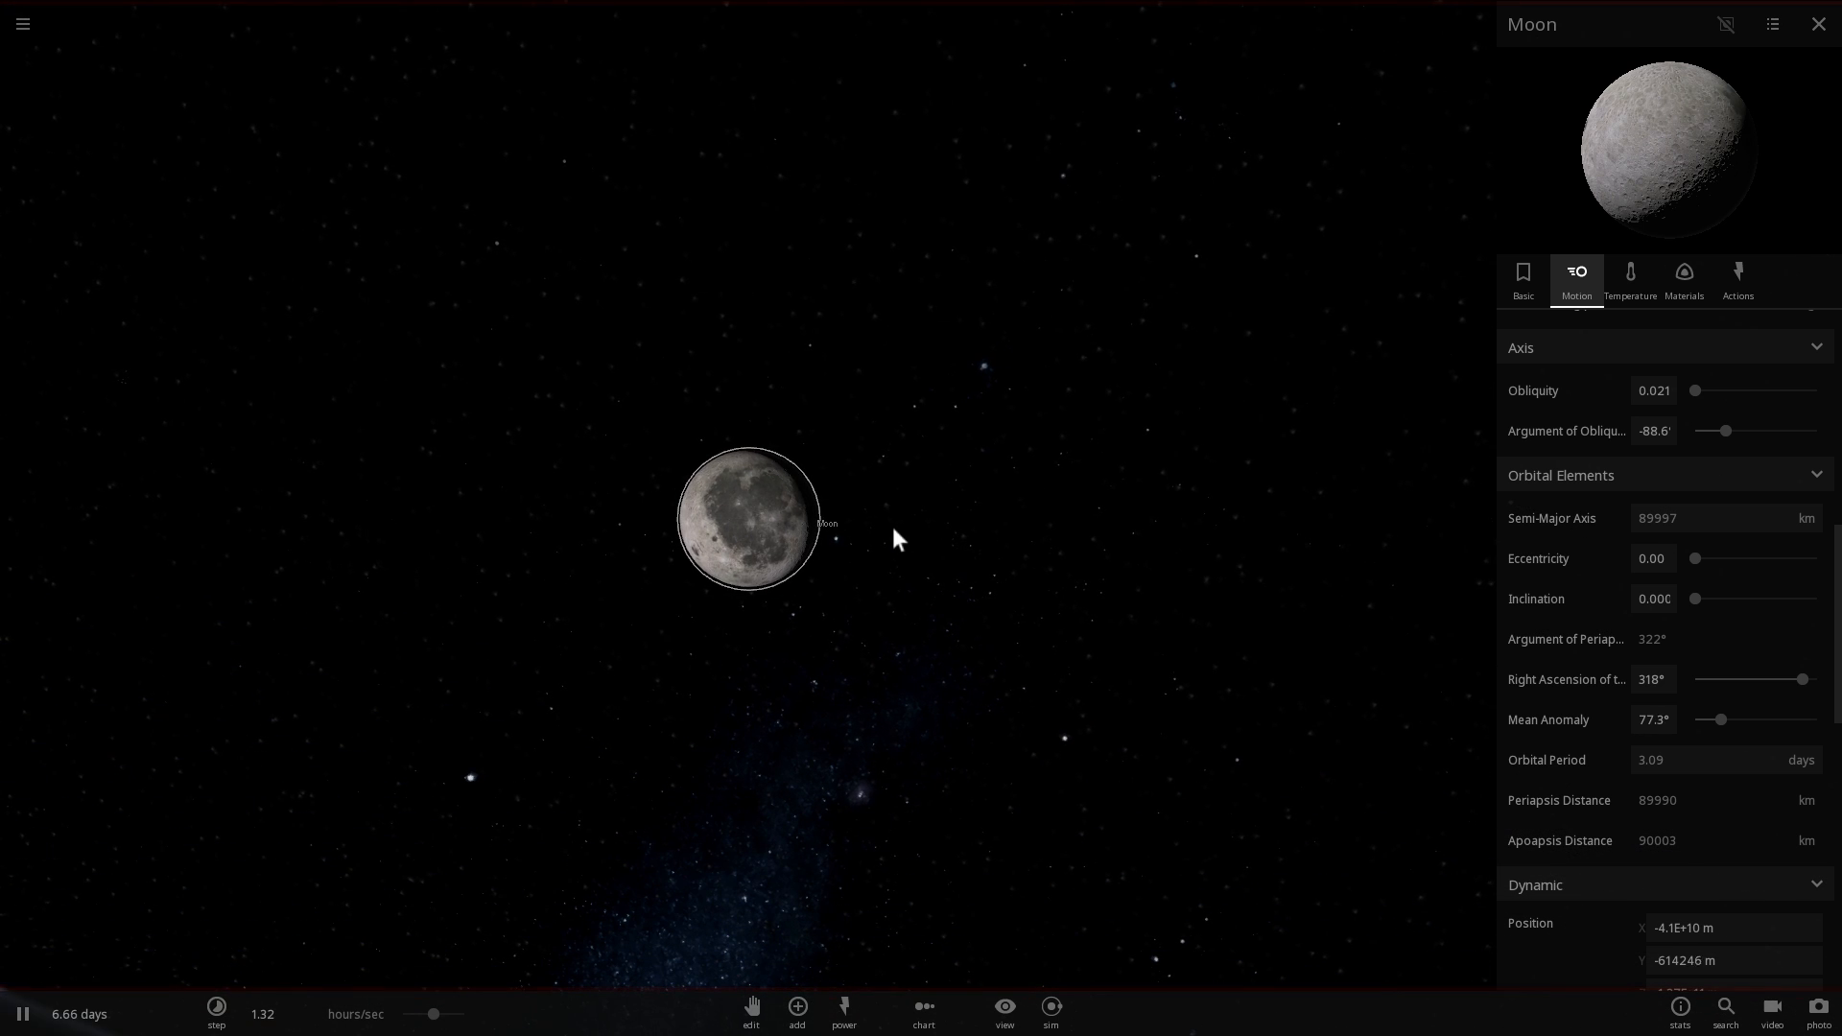
# Zoom in on Earth until the Moon's shadow falls on Australia at about 8.9 days
pyautogui.scroll(3)
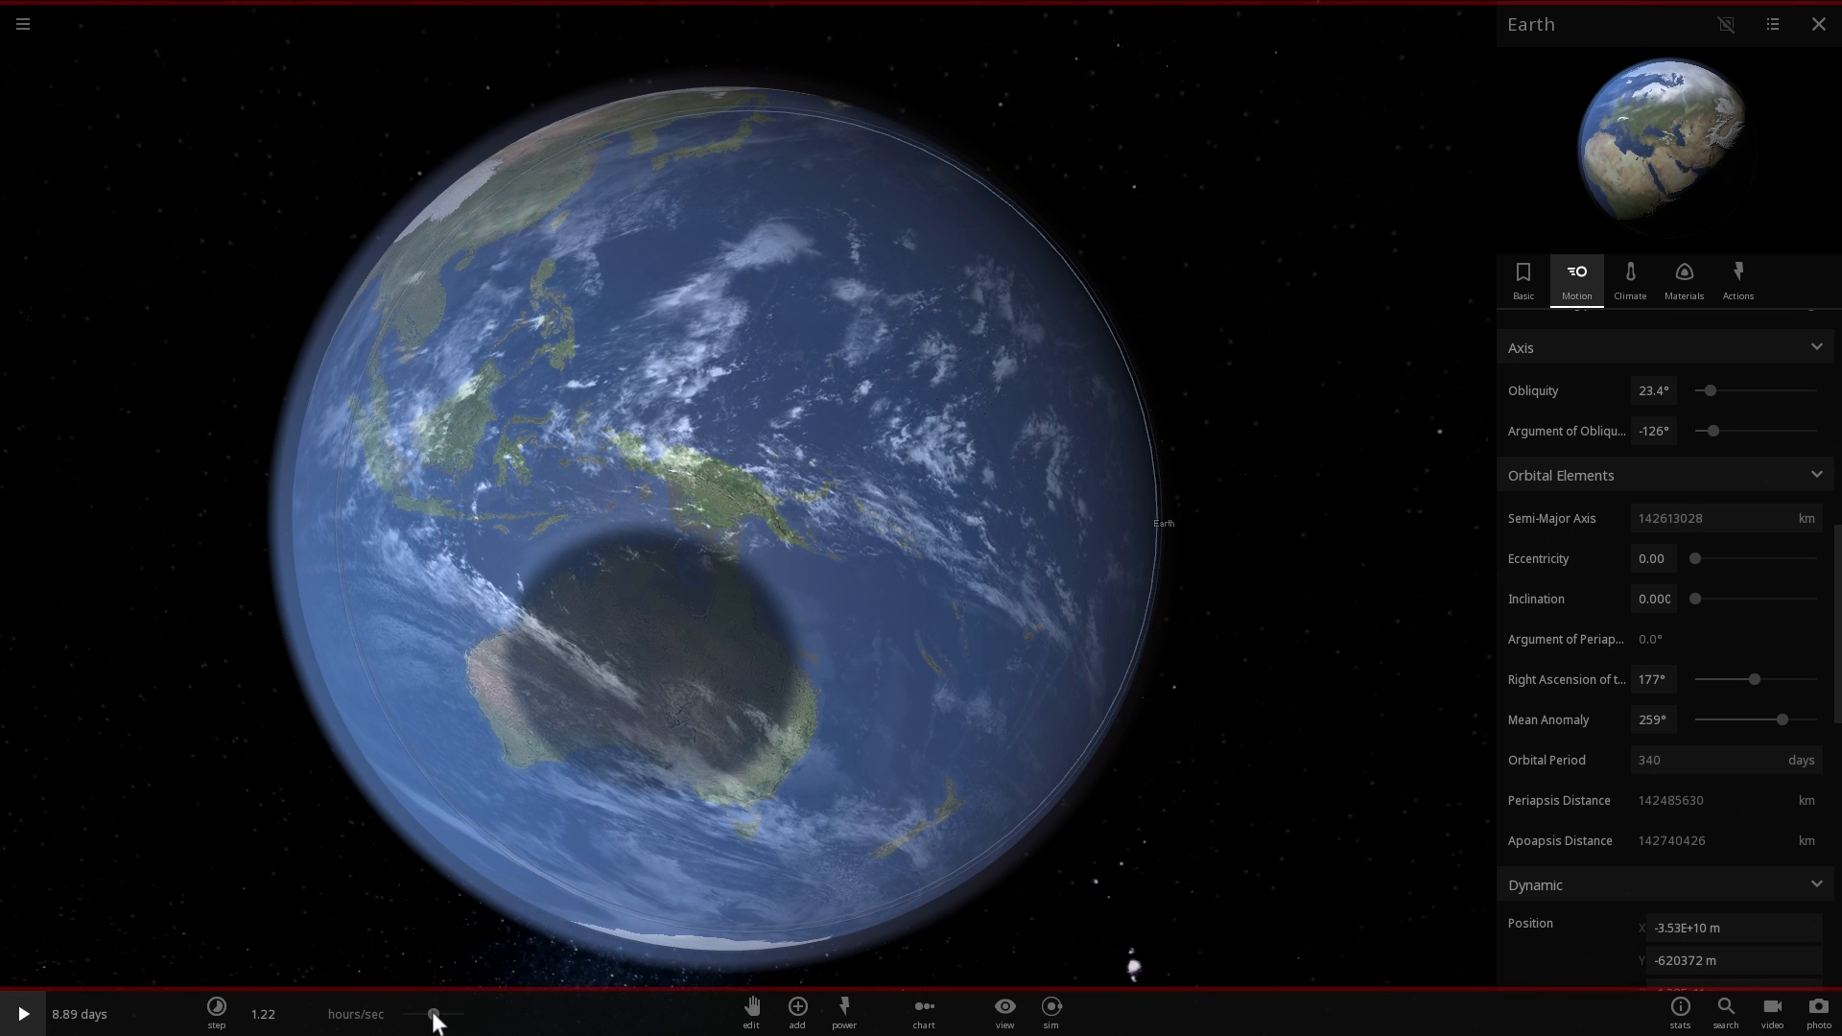
# Slow time to about one minute per second as the shadow crosses eastern Australia
pyautogui.moveTo(434, 1013); pyautogui.dragTo(434, 1013)
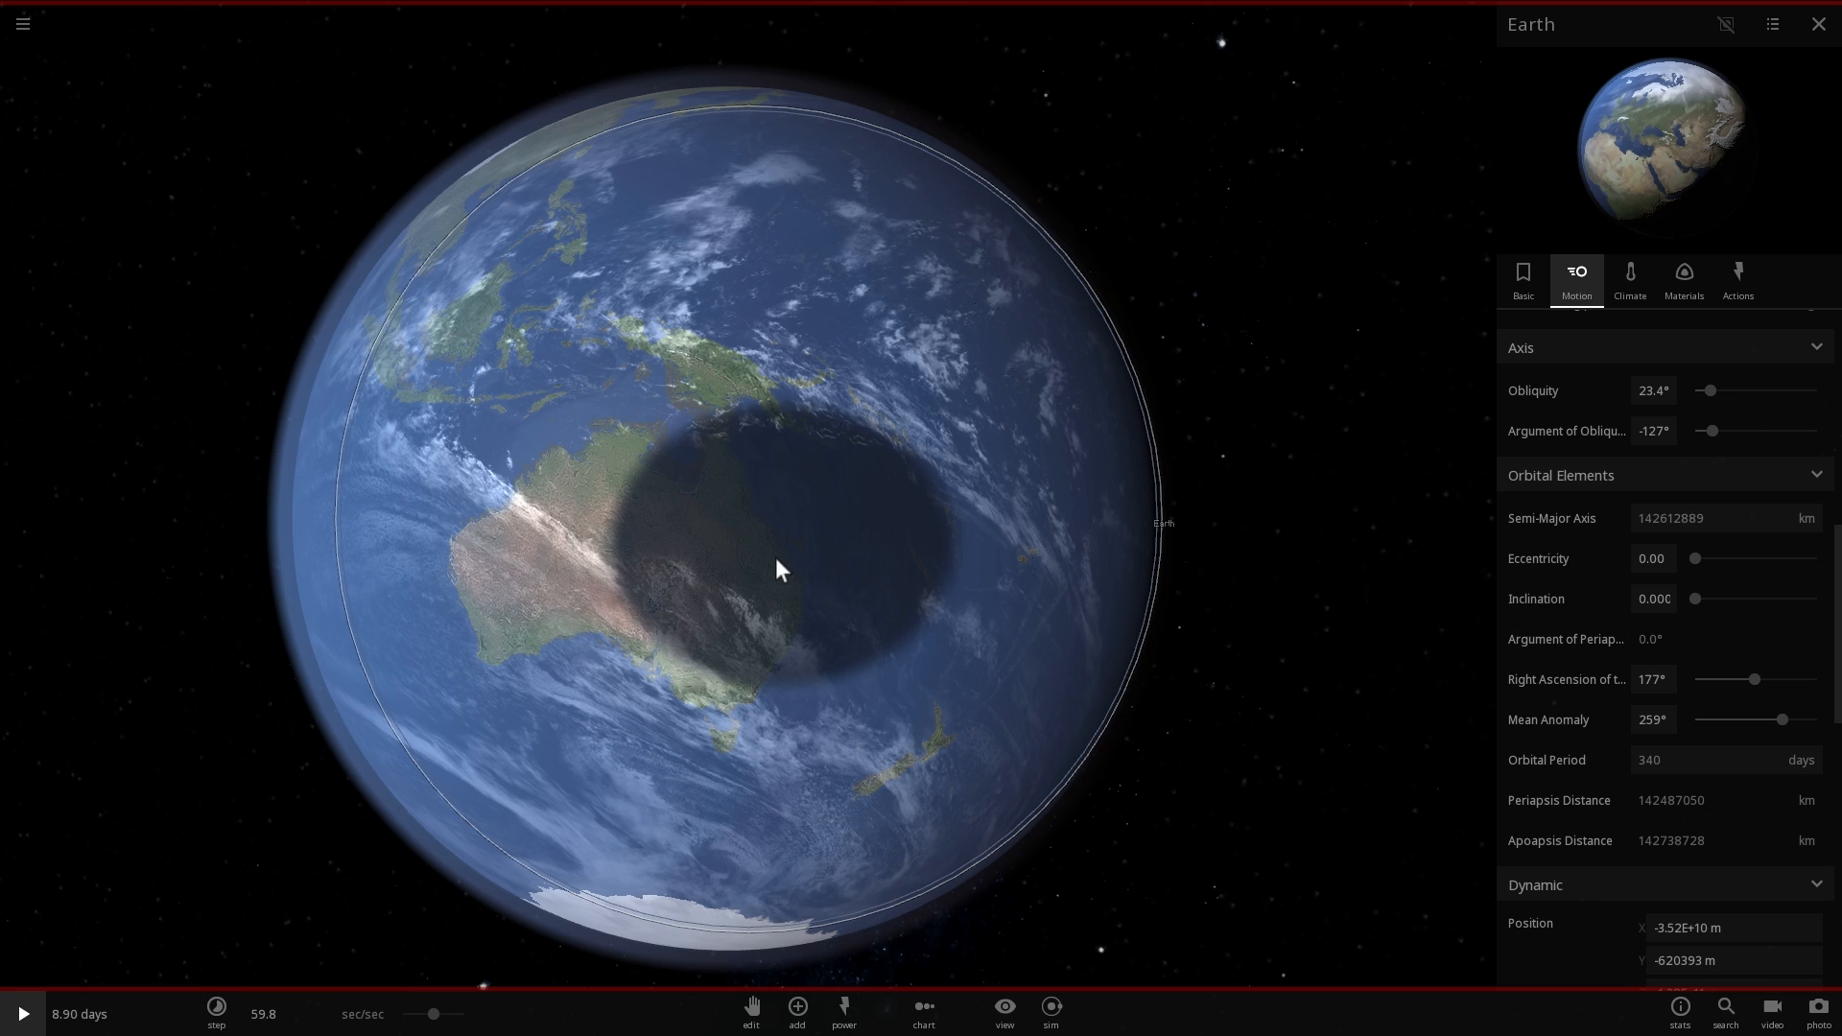
pyautogui.moveTo(789, 491)
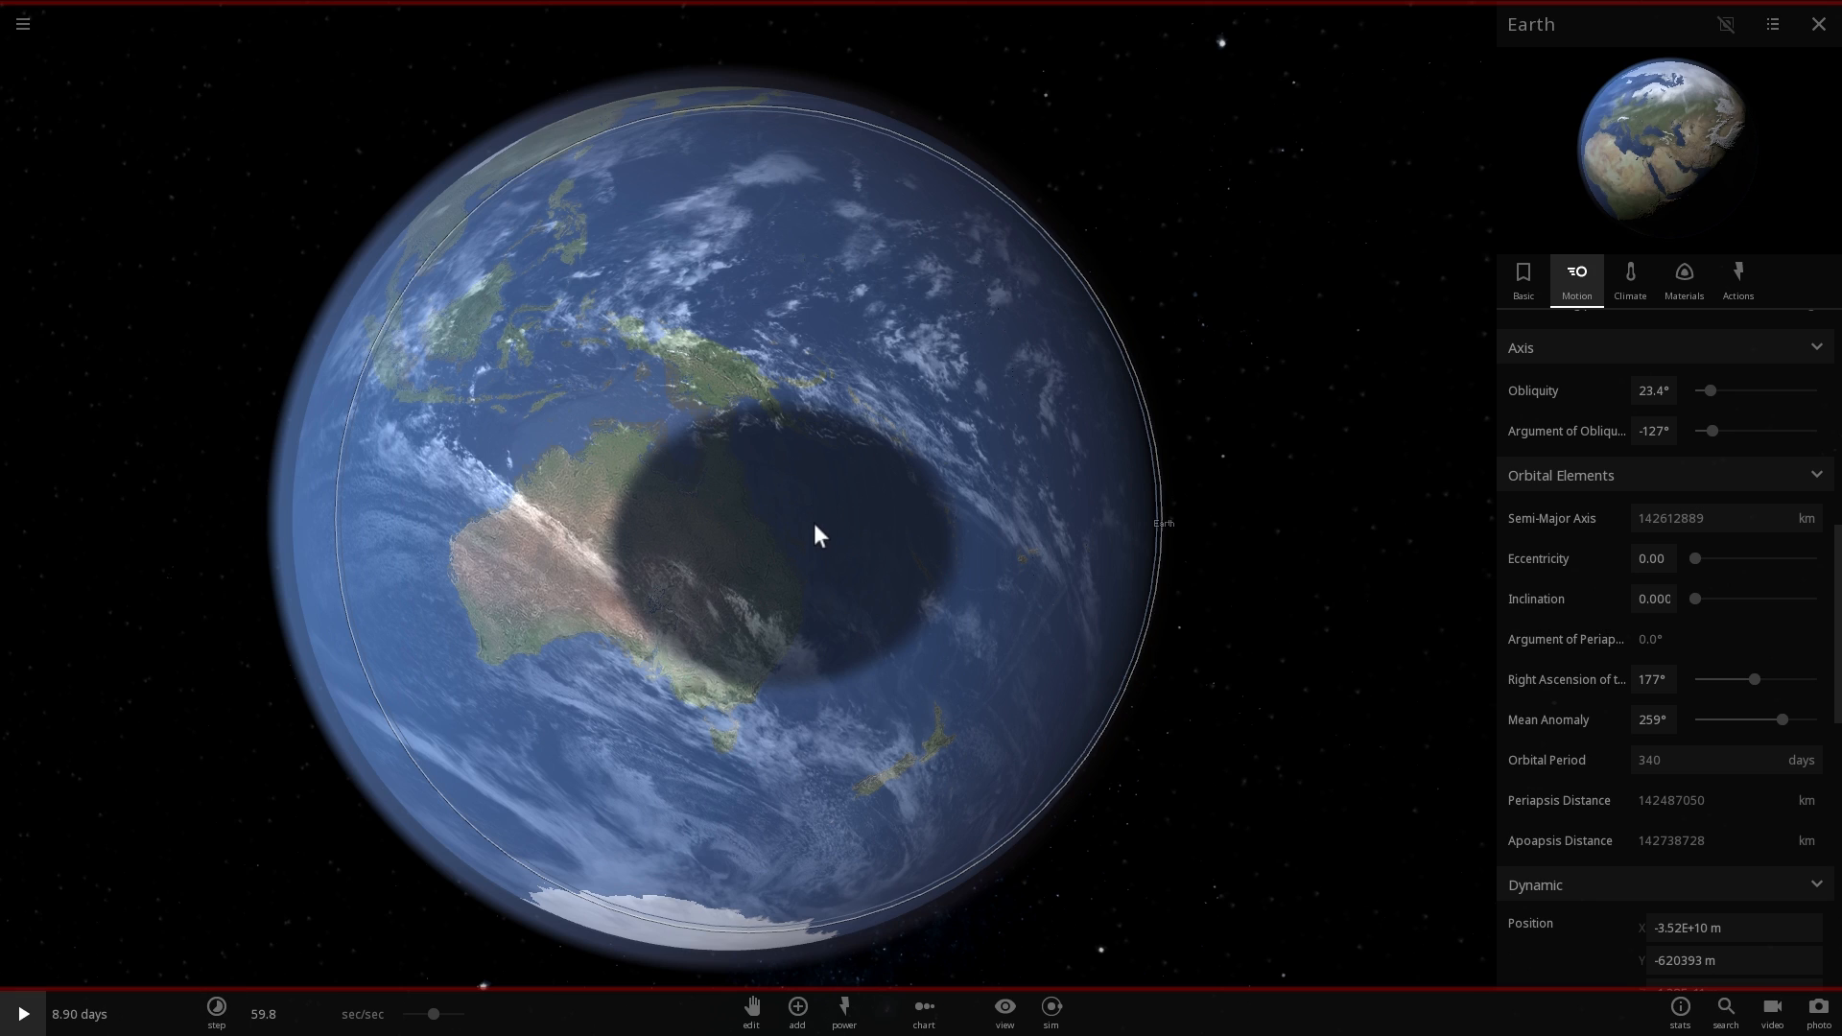
pyautogui.moveTo(967, 749)
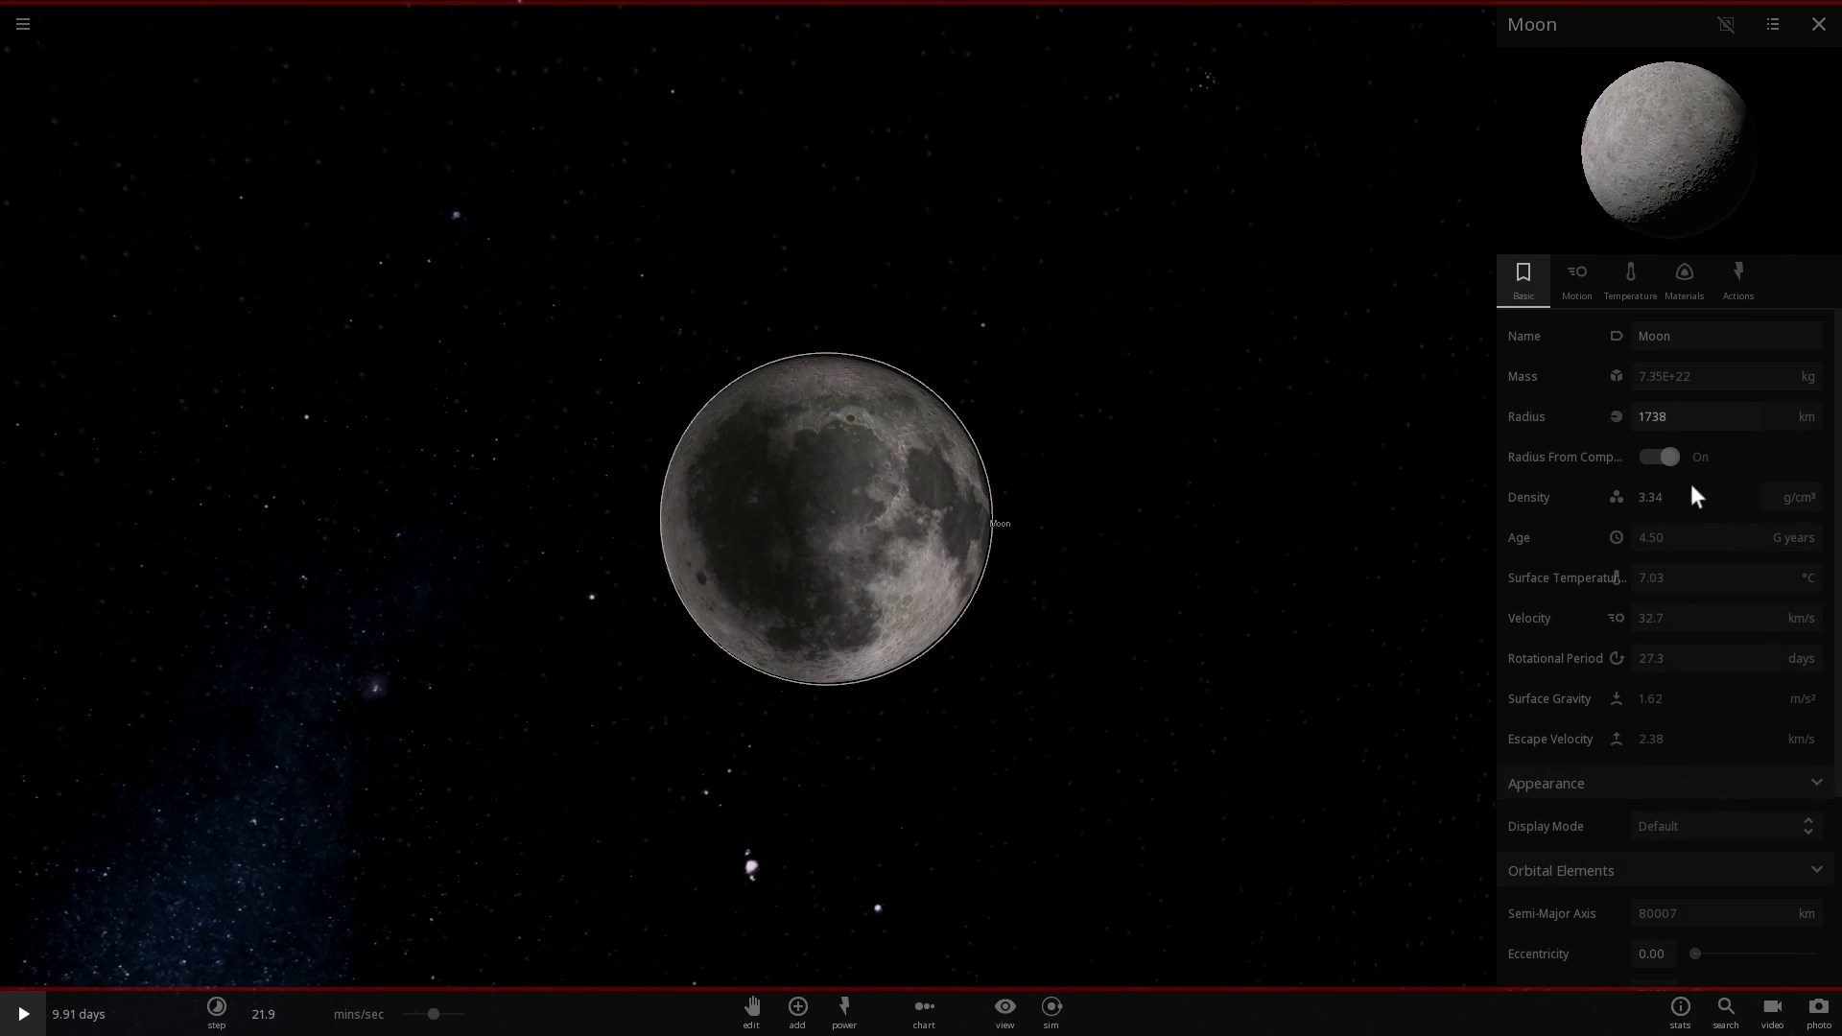
# Close the Moon's properties, pause, then resume so Moon and Earth draw orbit trails
pyautogui.scroll(-3)
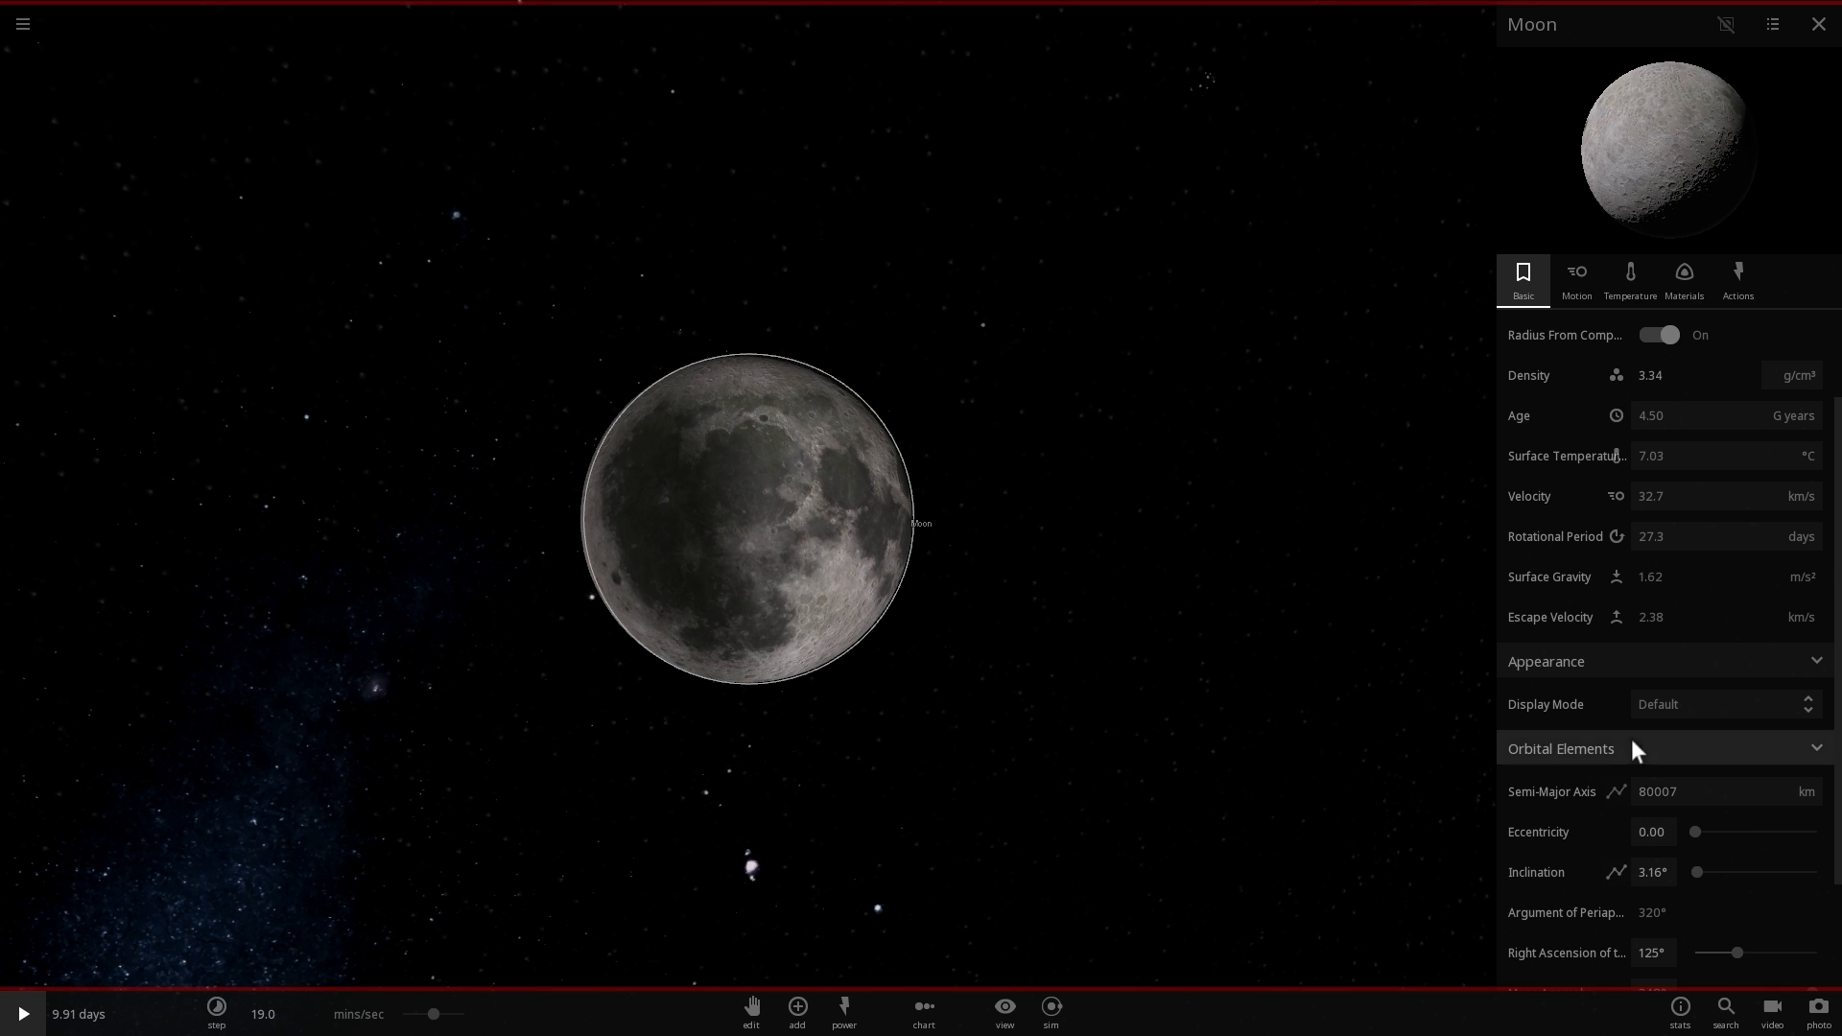
pyautogui.click(1820, 24)
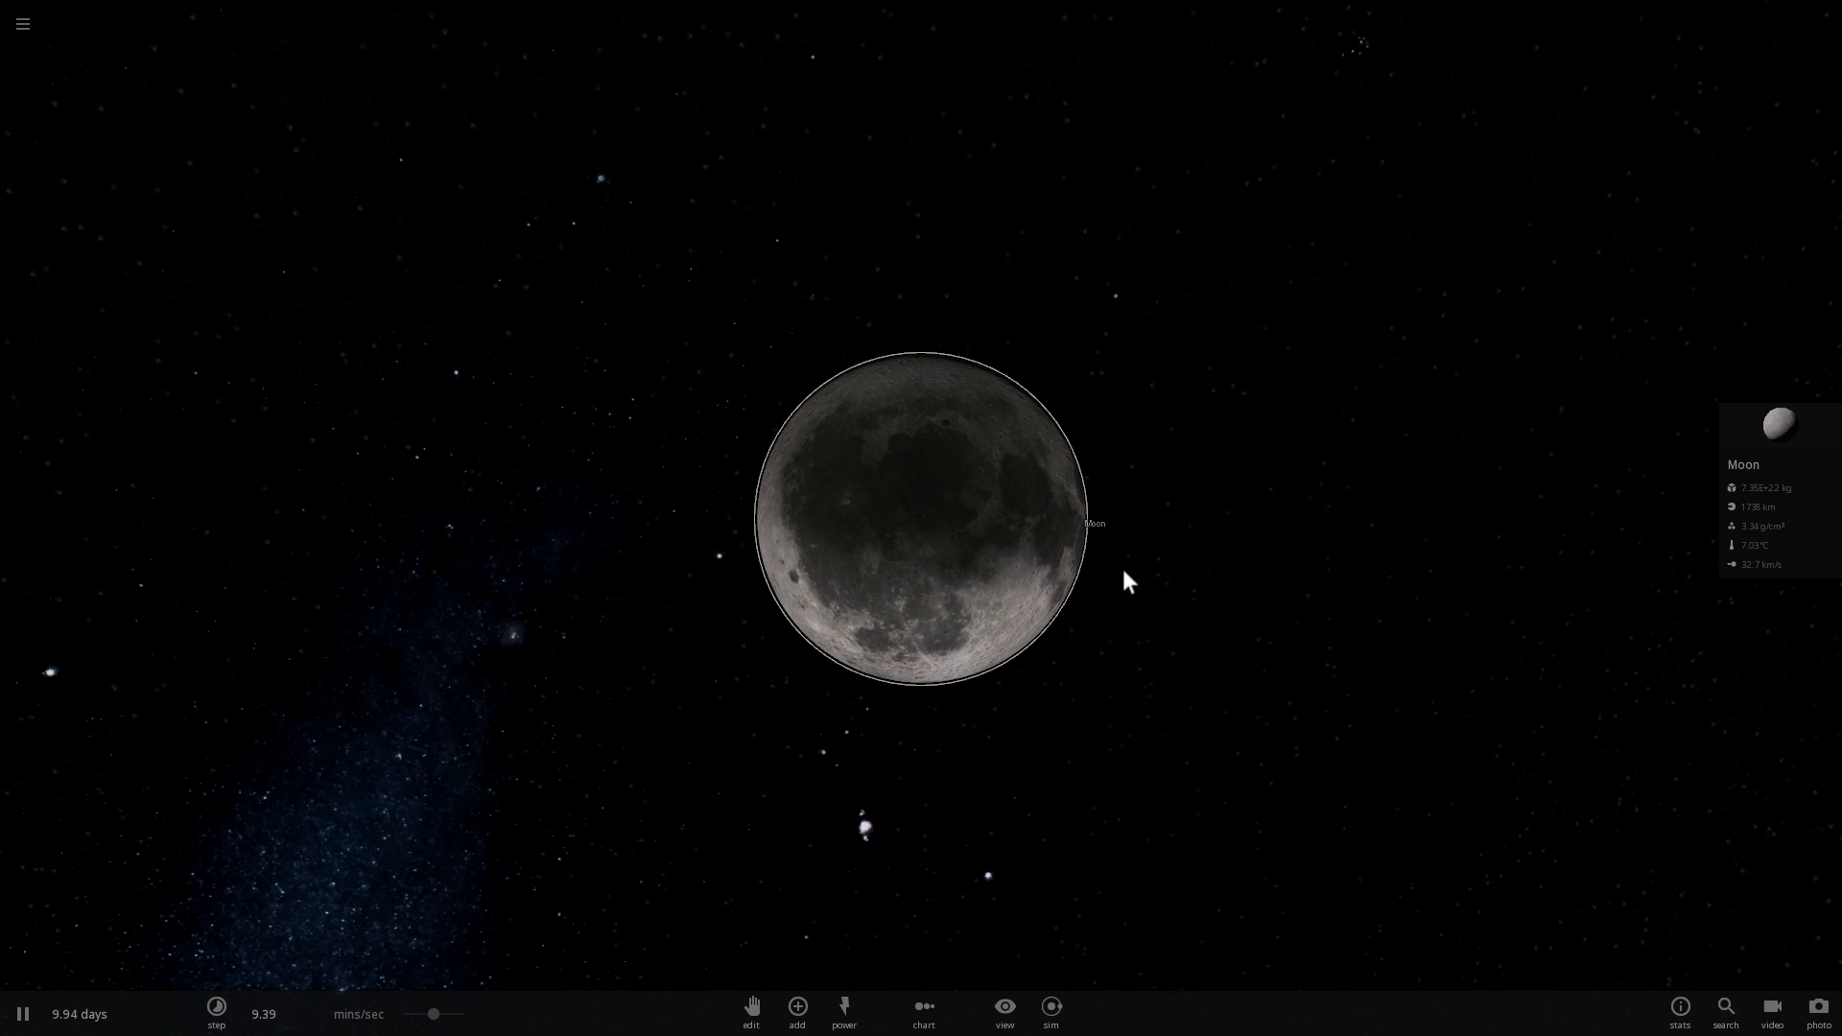
pyautogui.click(22, 1013)
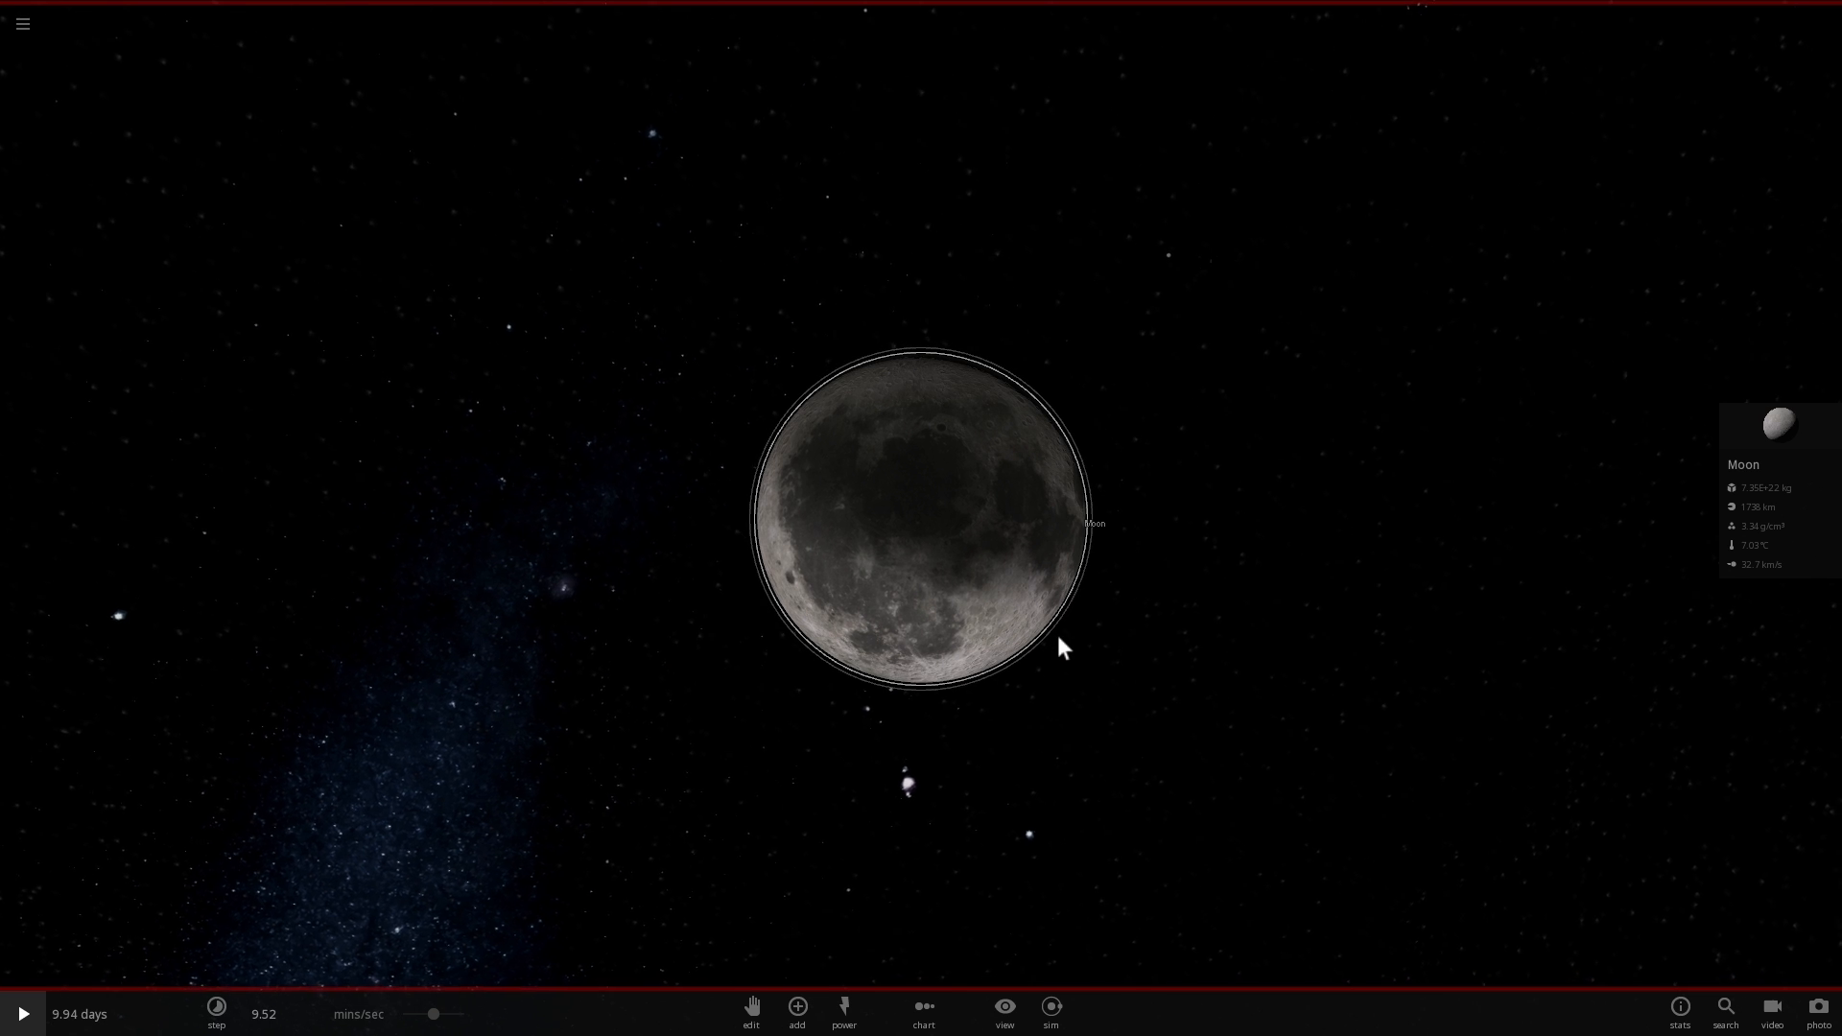
pyautogui.click(21, 1013)
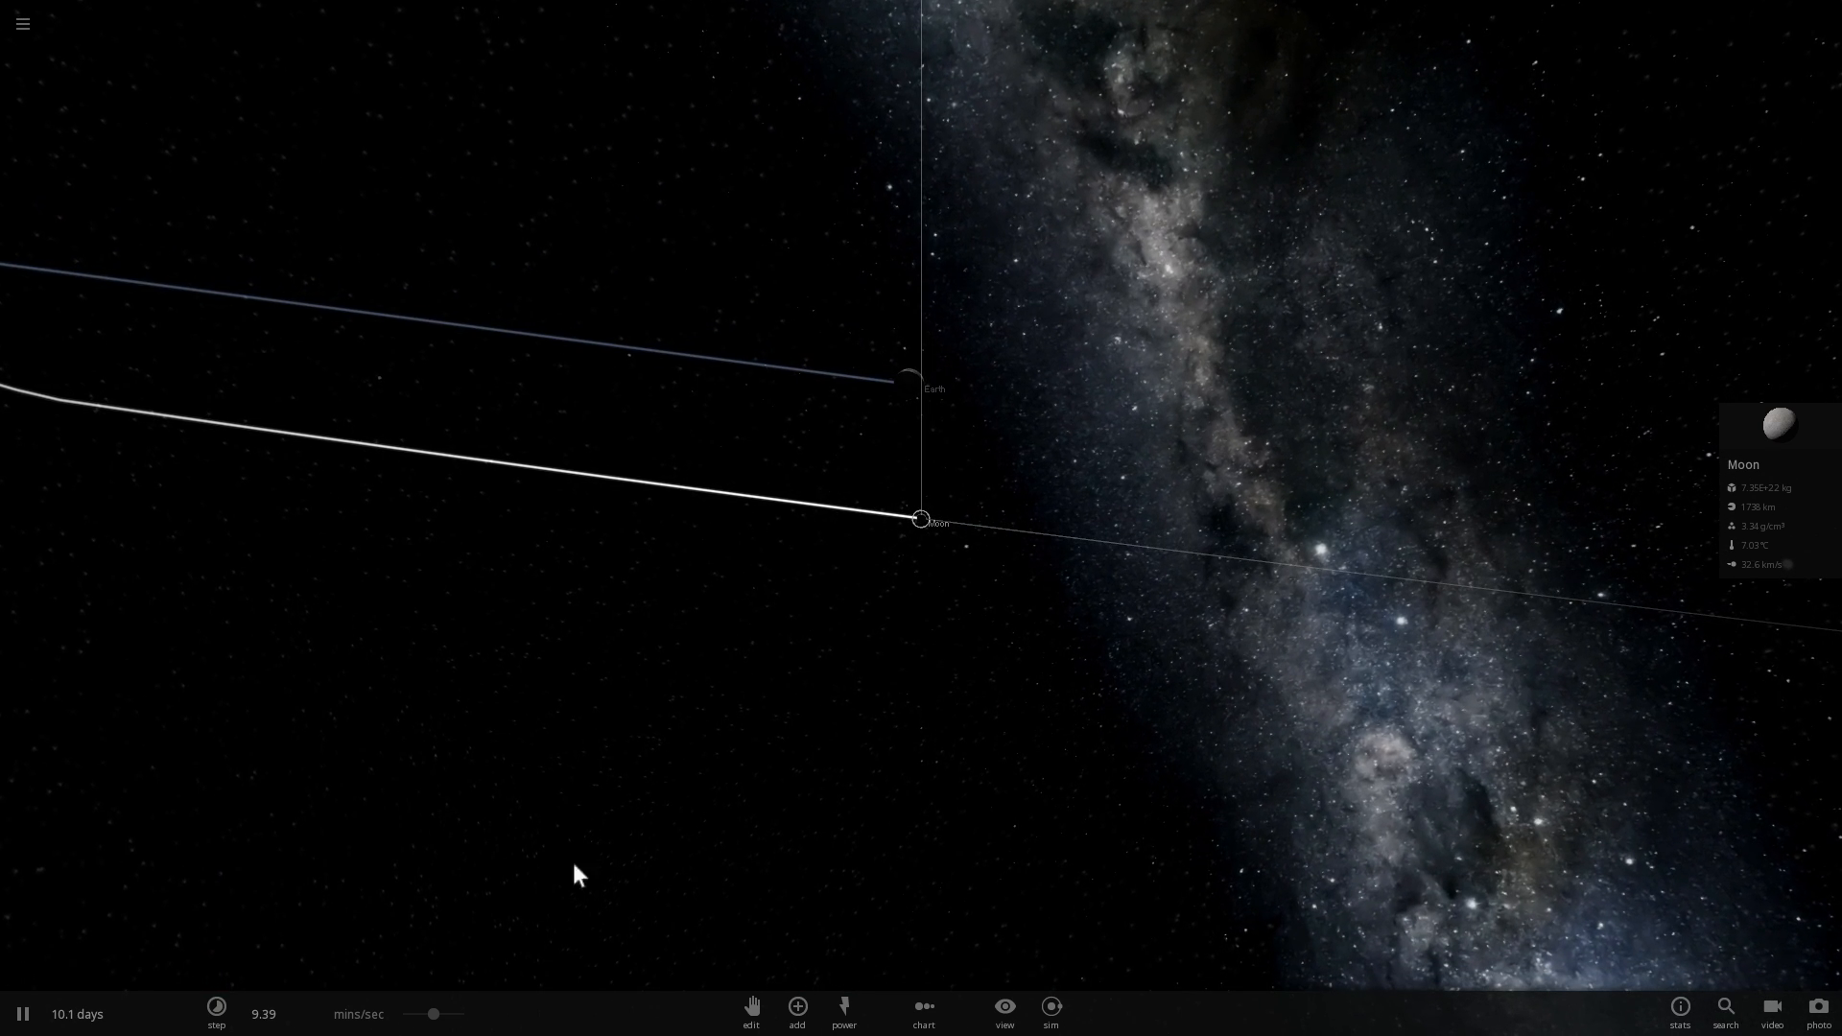
# Adjust the time-speed slider and resume the simulation to about 11.3 days
pyautogui.click(217, 1013)
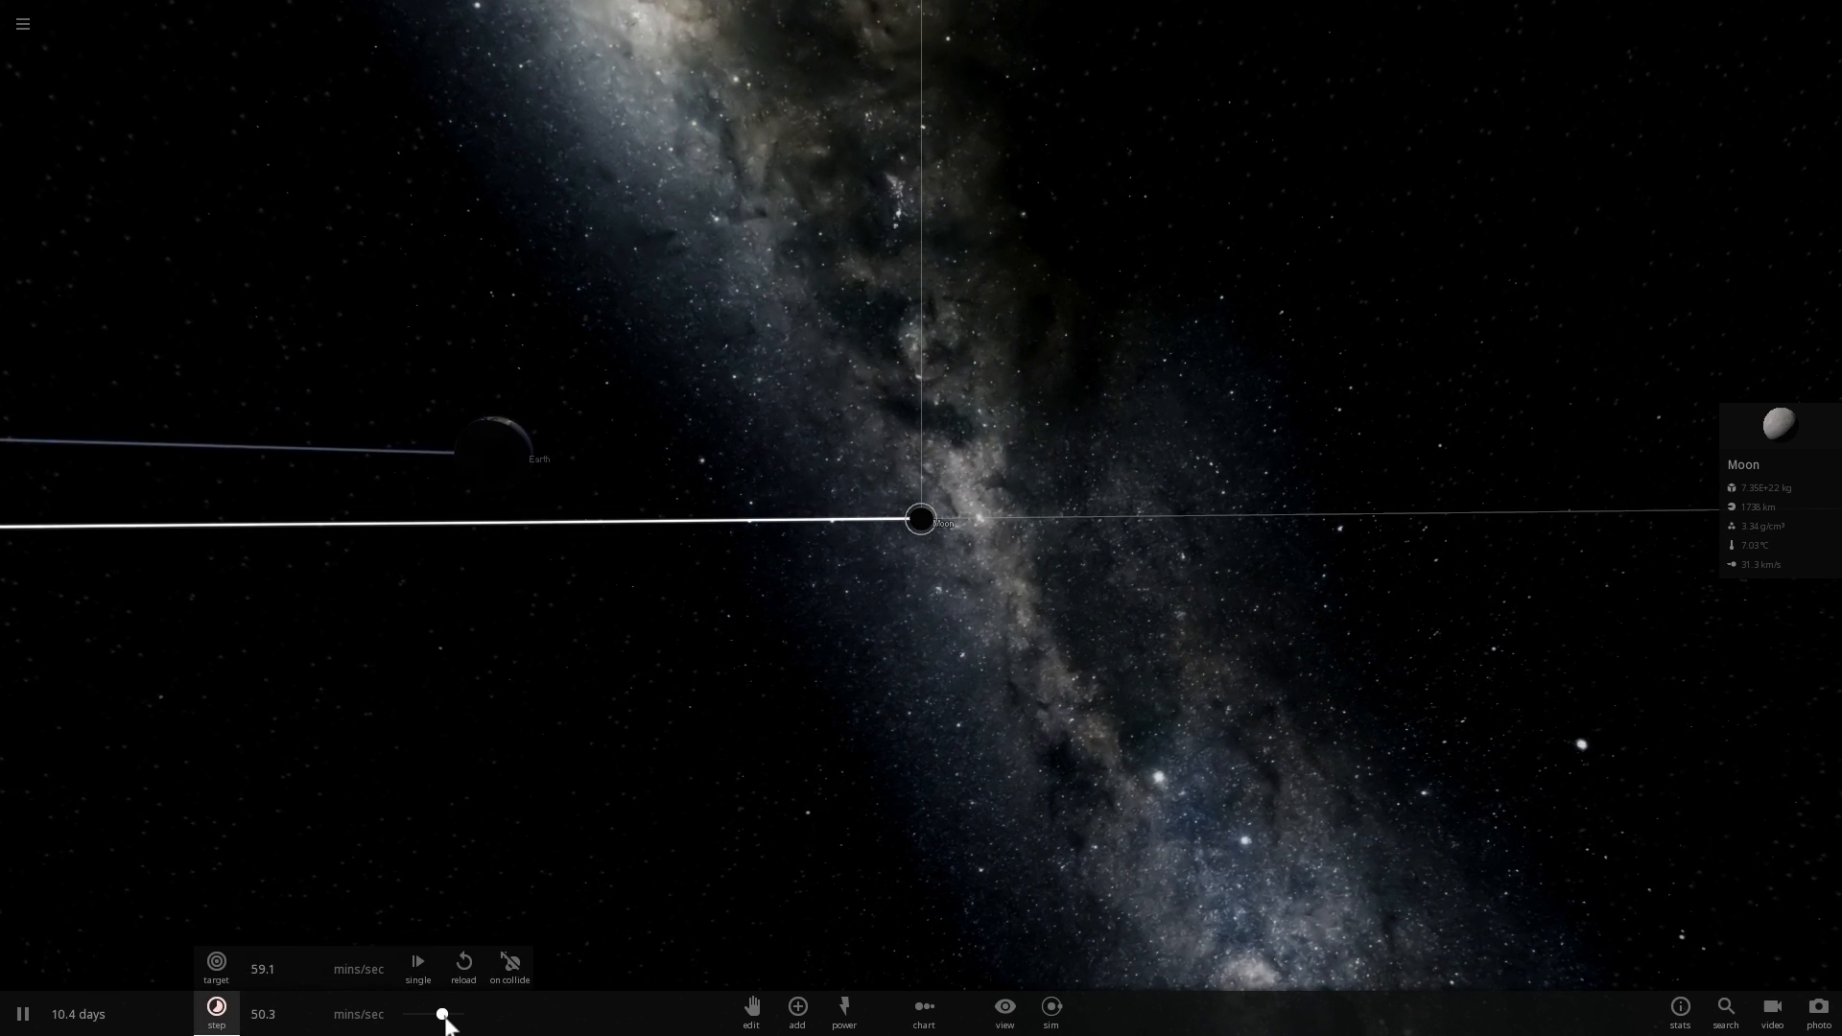
pyautogui.moveTo(443, 1013); pyautogui.dragTo(432, 1013)
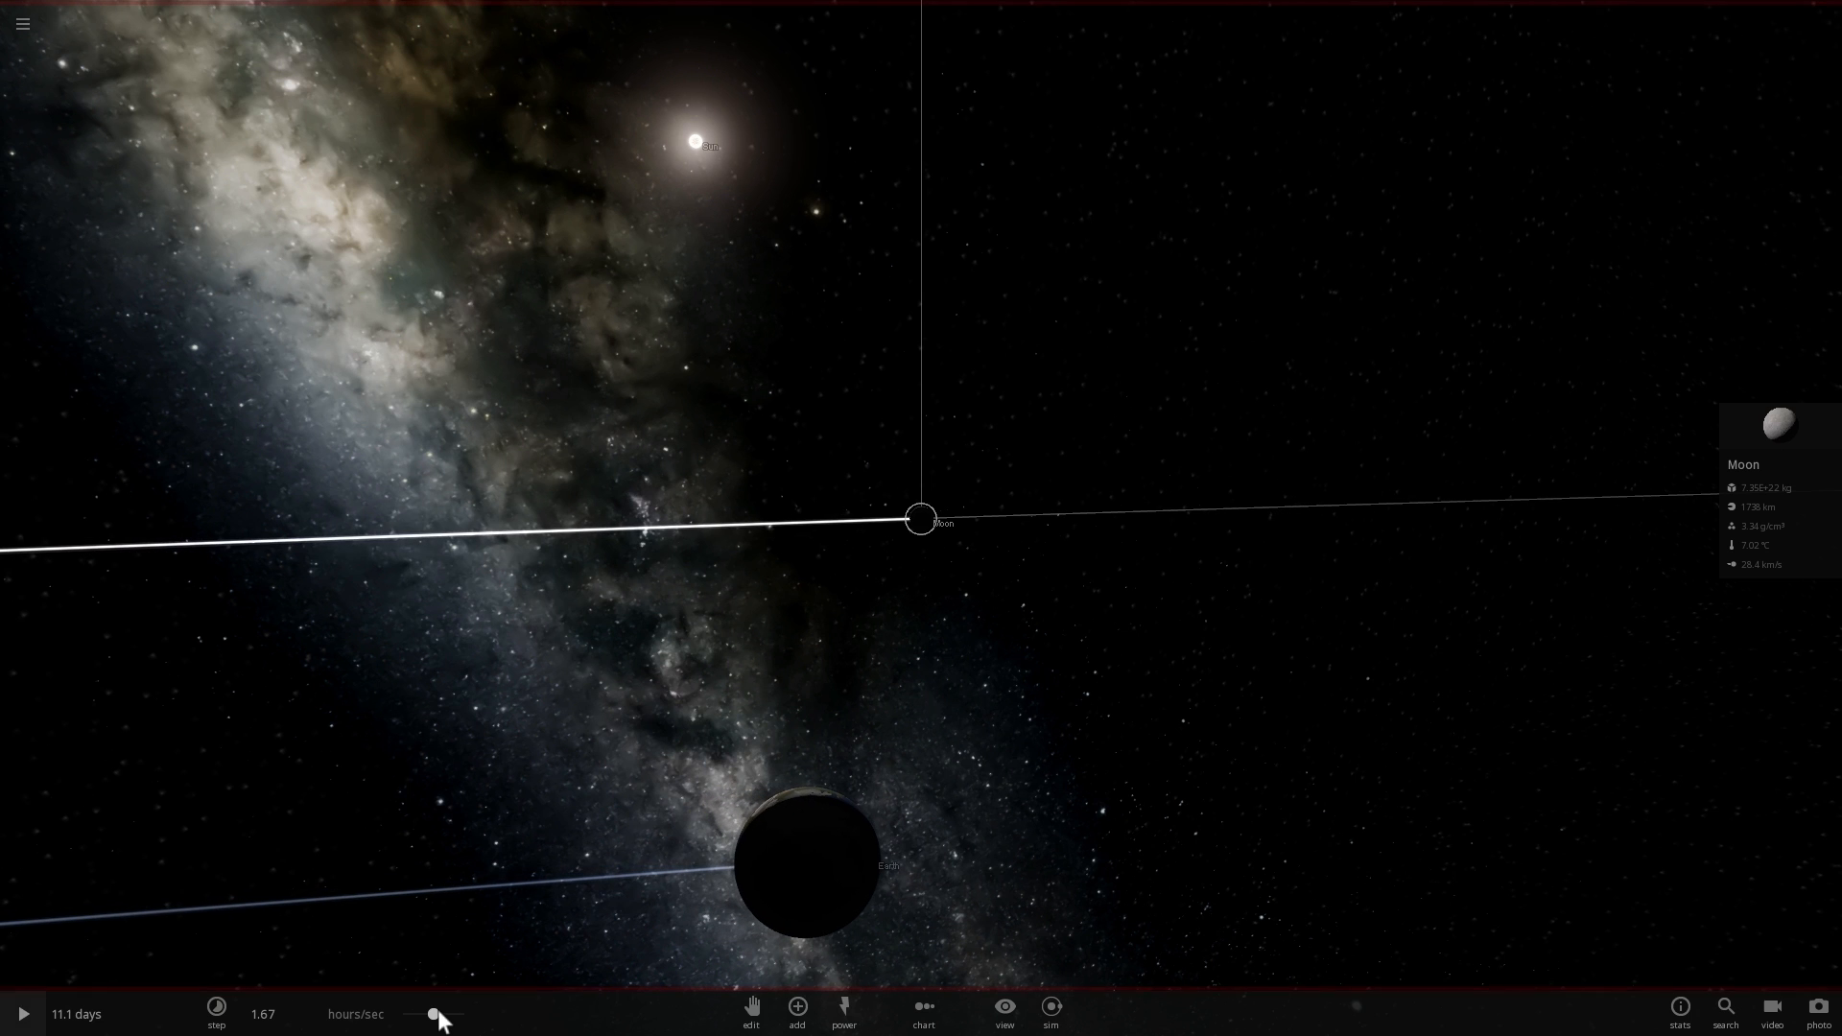
pyautogui.click(217, 1013)
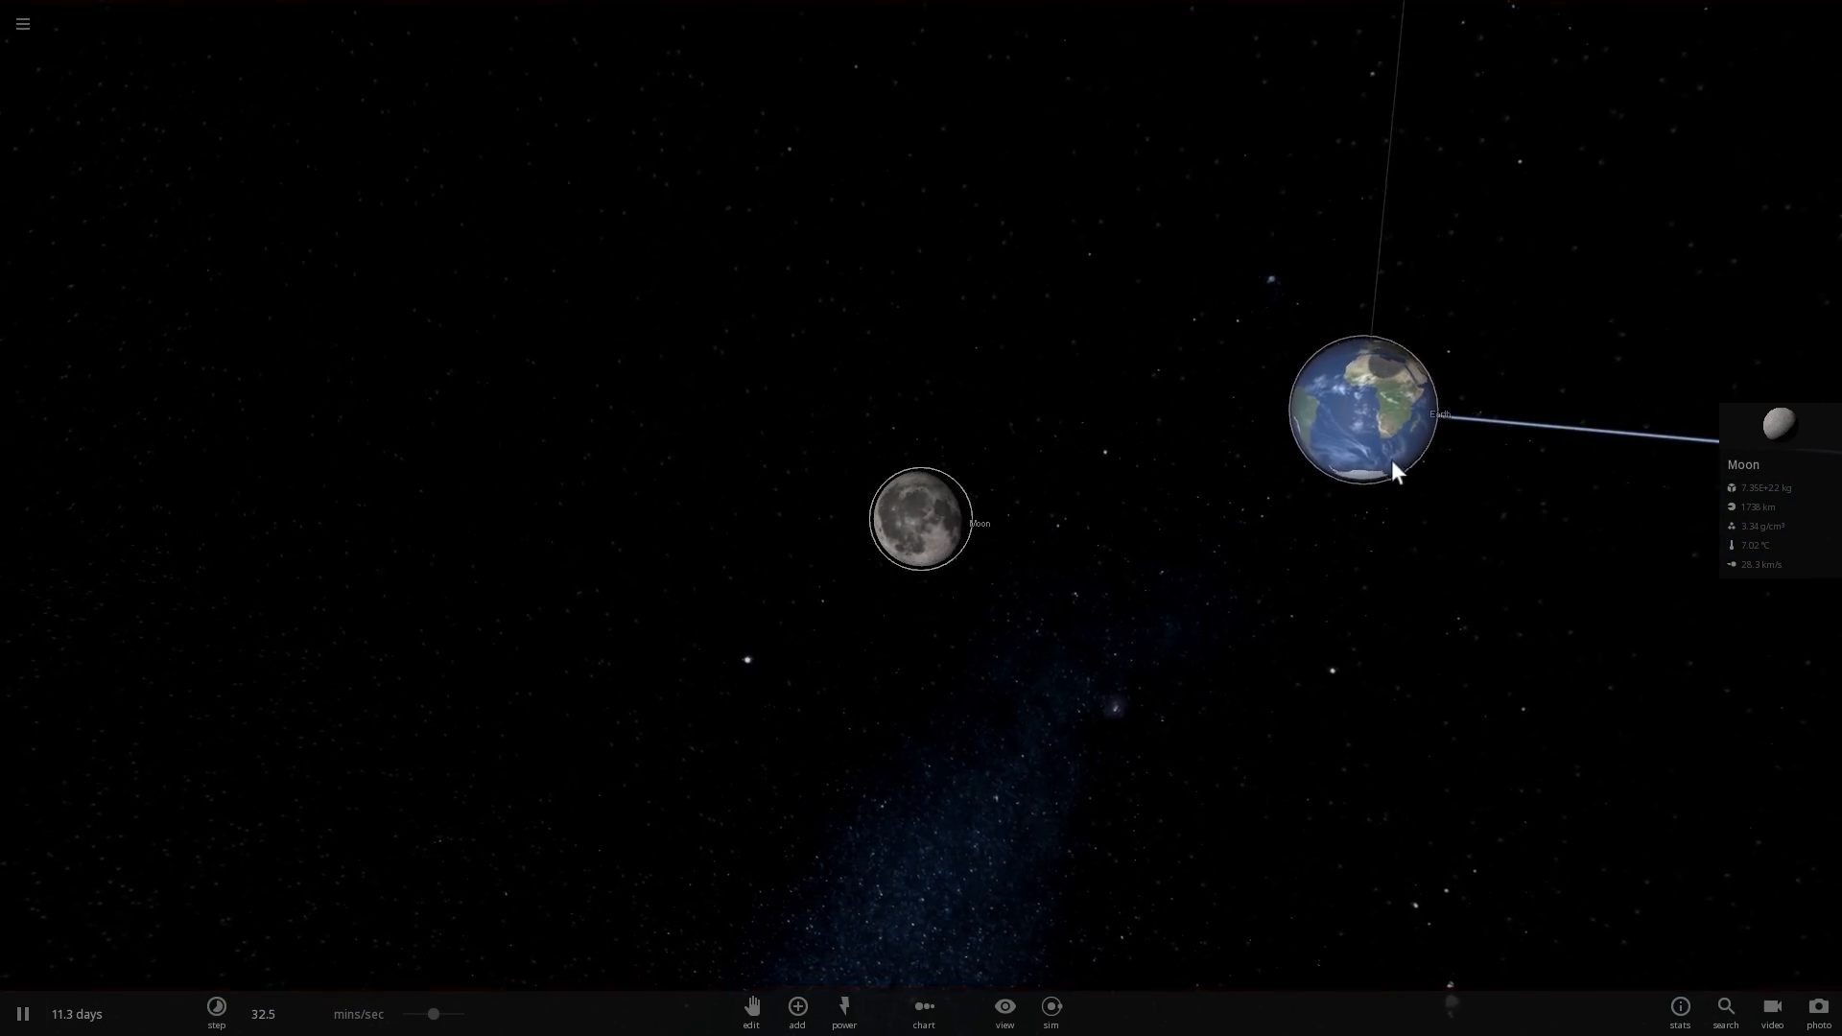
# Run time faster to about 12.9 days, then slow it and resume with both trails visible
pyautogui.moveTo(1399, 470); pyautogui.dragTo(1184, 585)
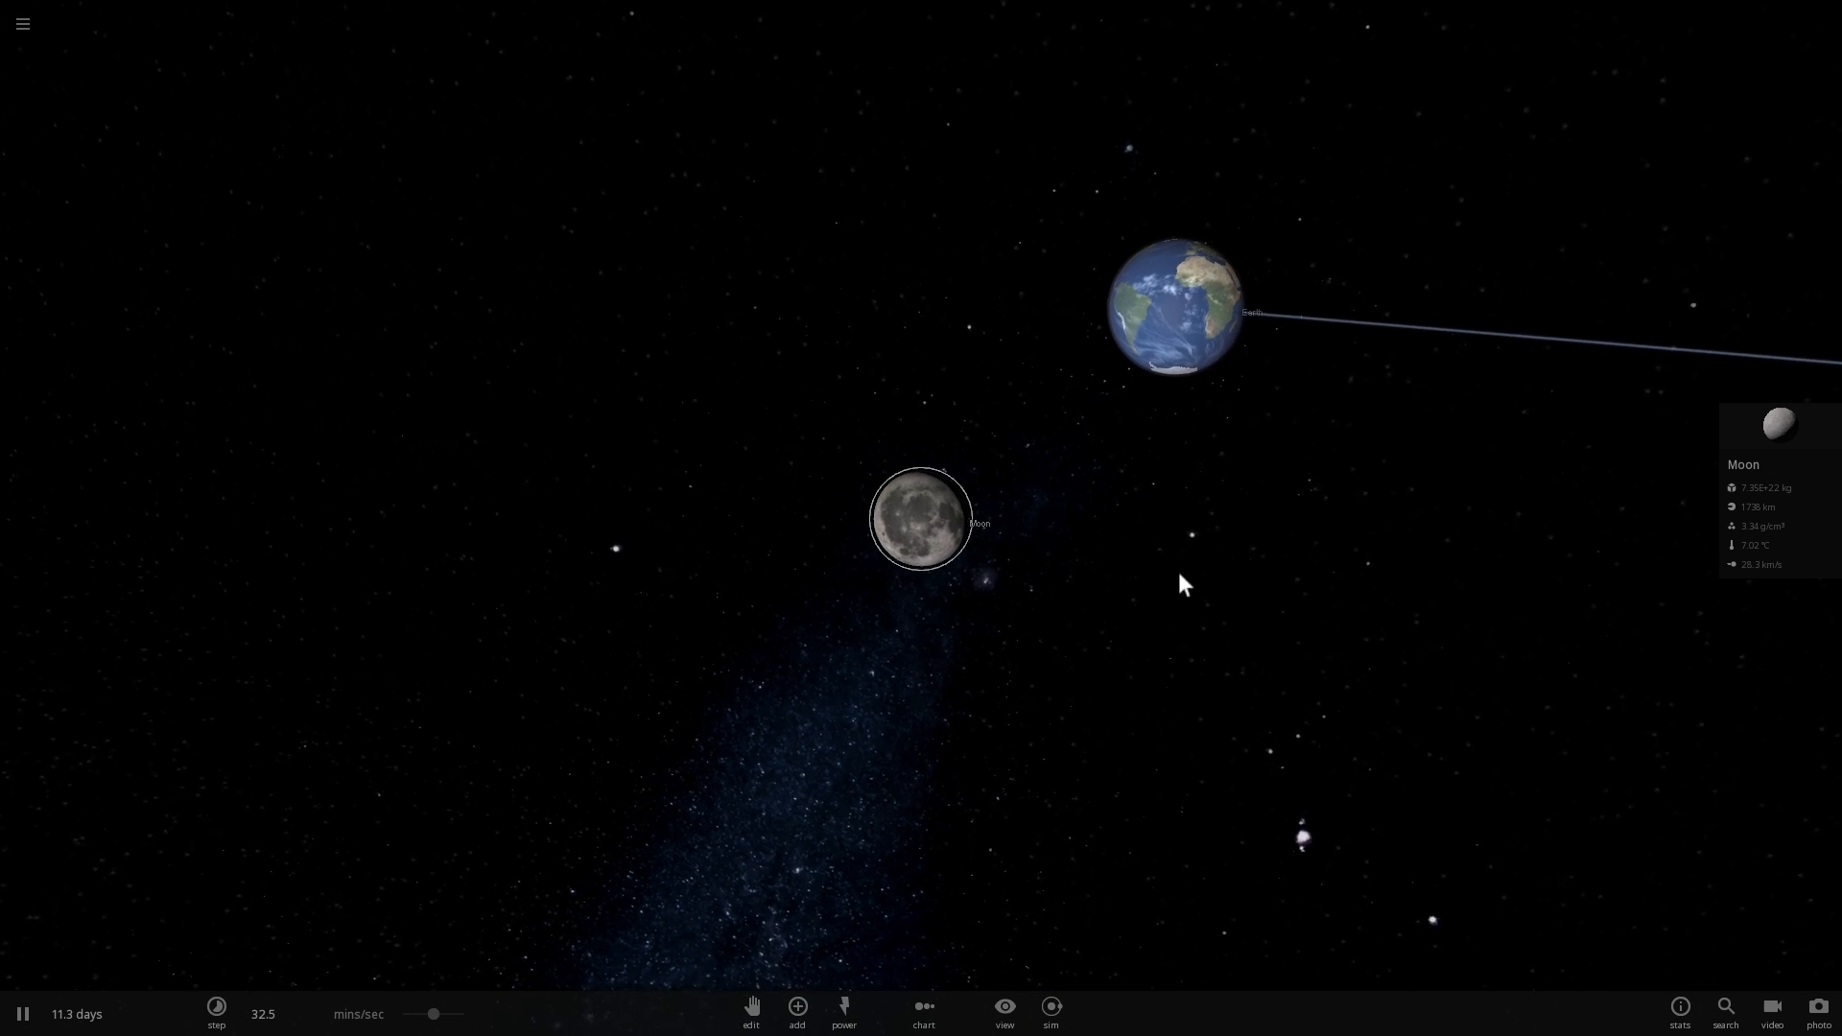
pyautogui.click(215, 1013)
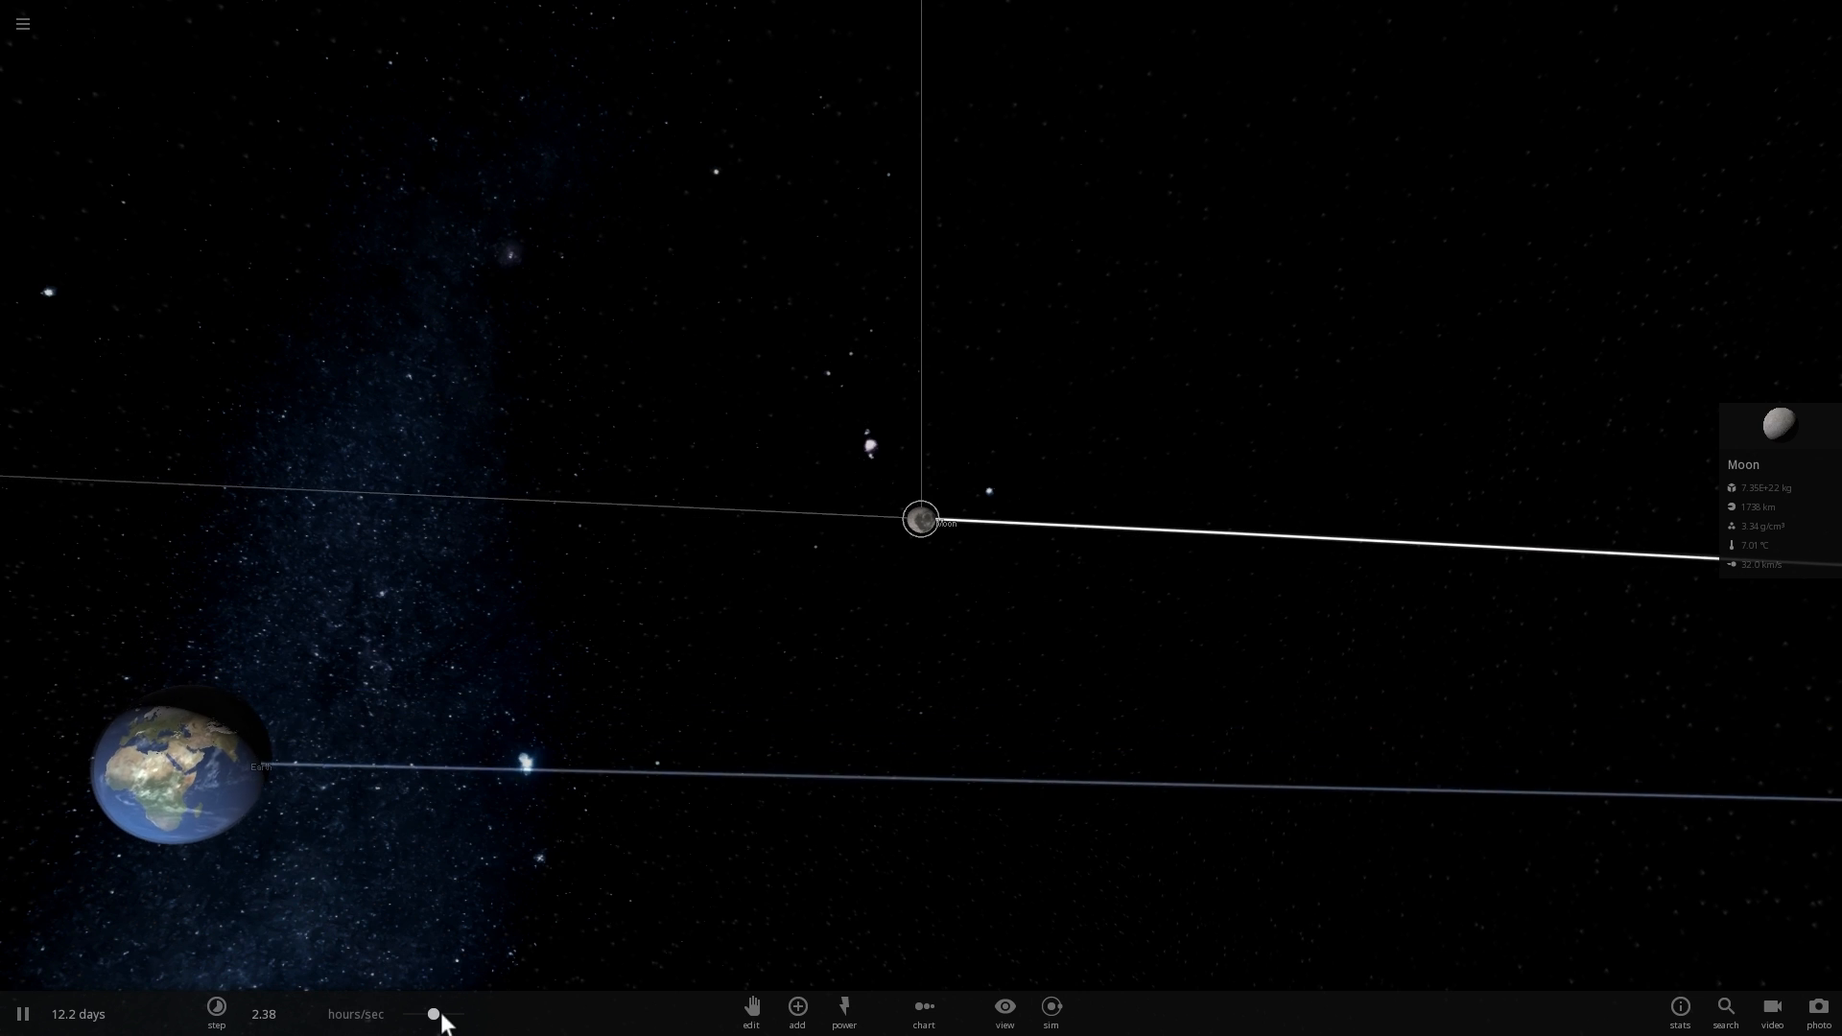
pyautogui.click(215, 1014)
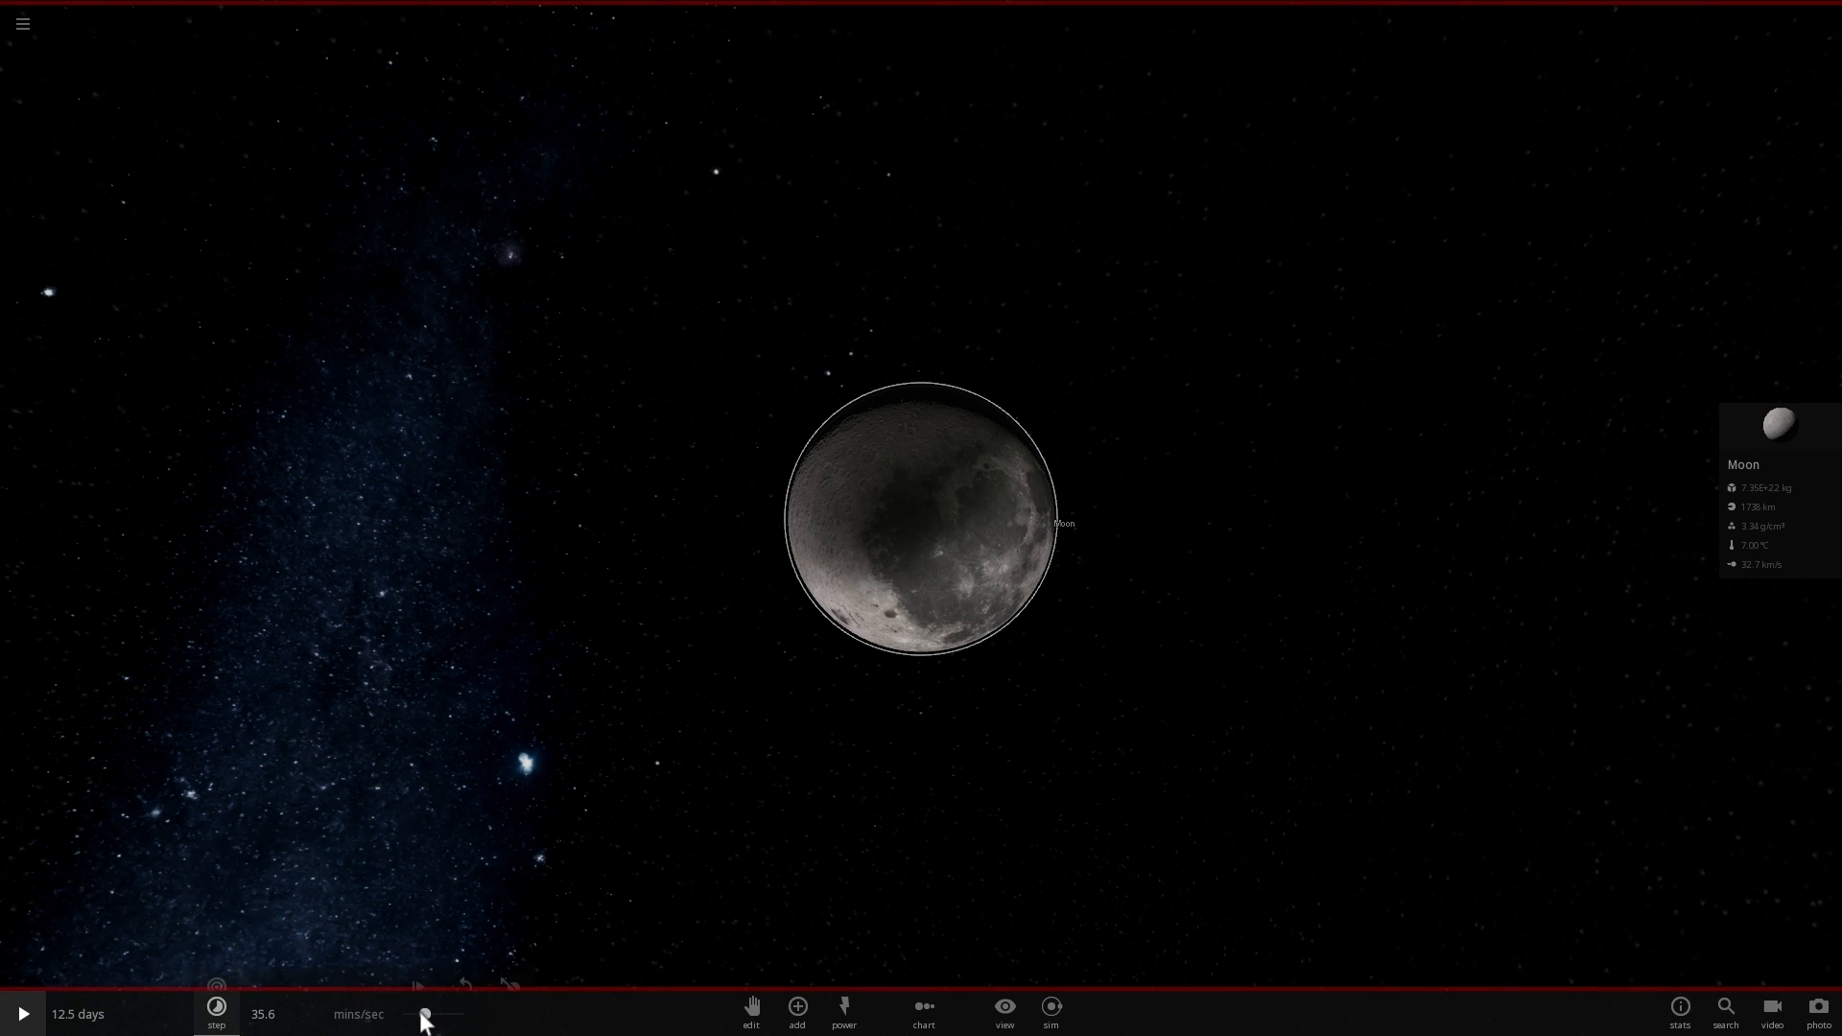
pyautogui.click(21, 1013)
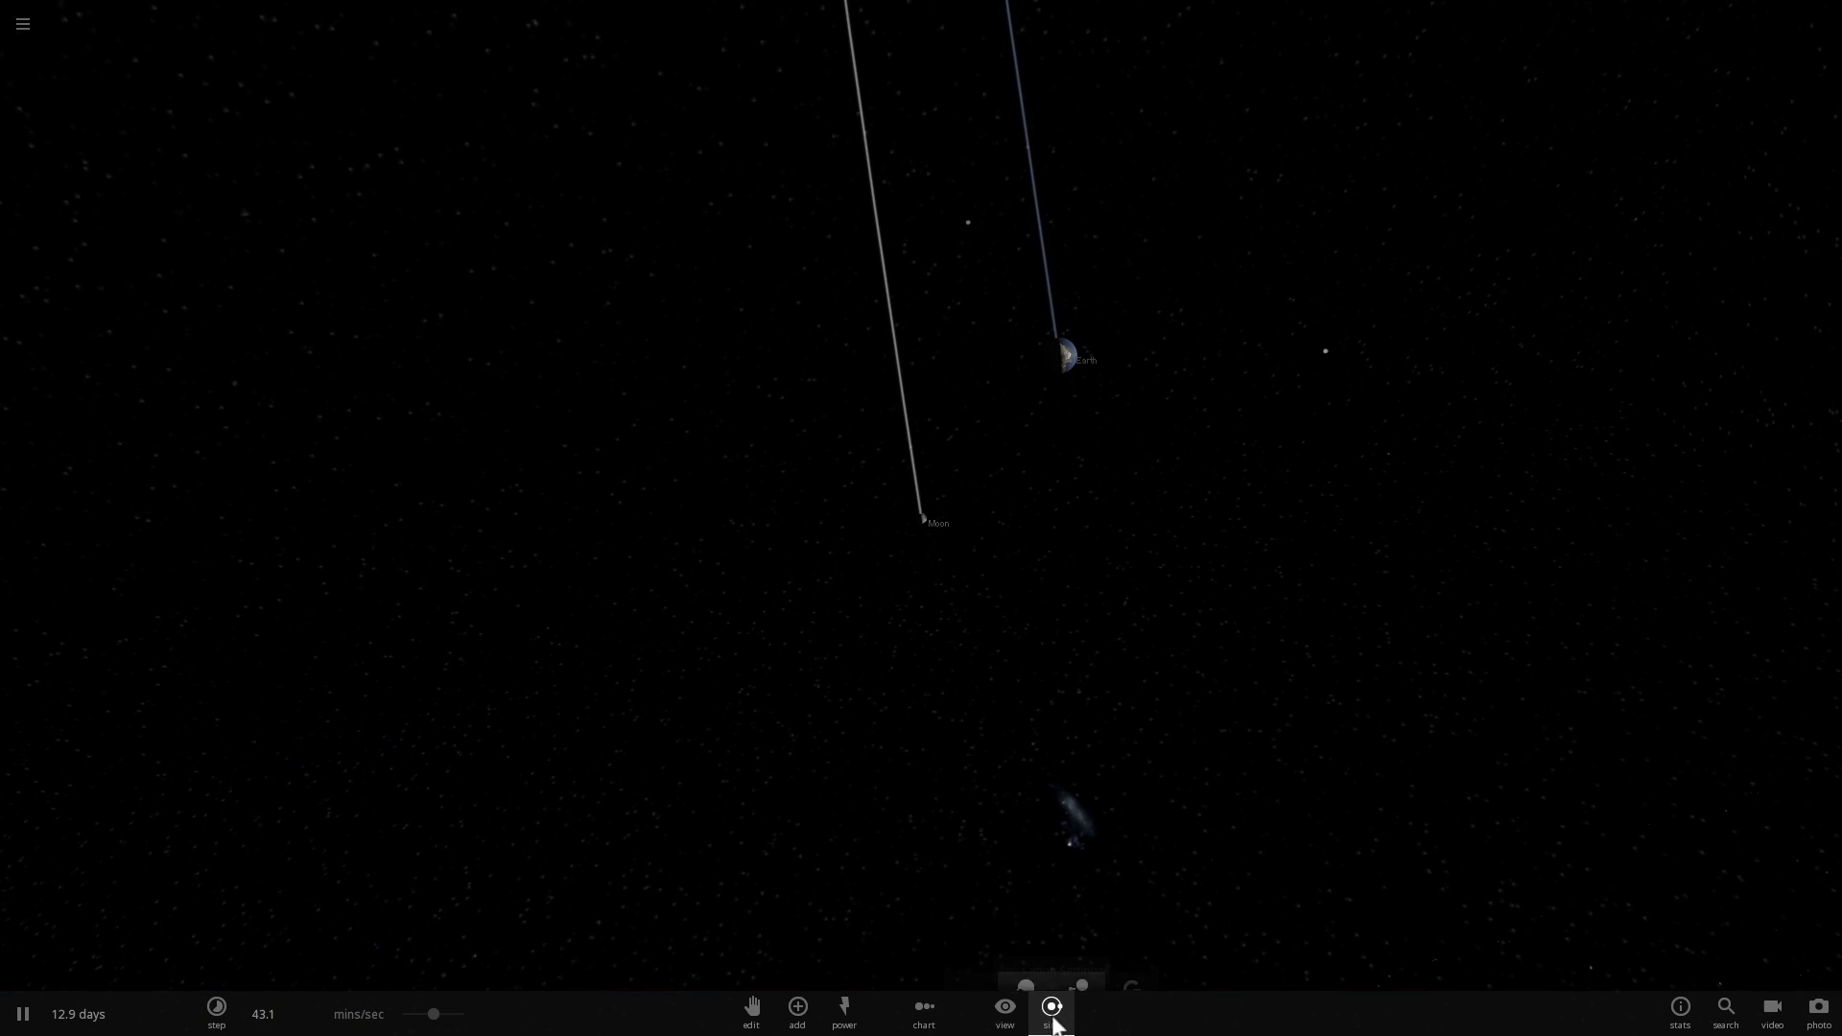
# Enable Orbits in the View panel and tilt the camera to show the Moon's orbit ring
pyautogui.click(1004, 1011)
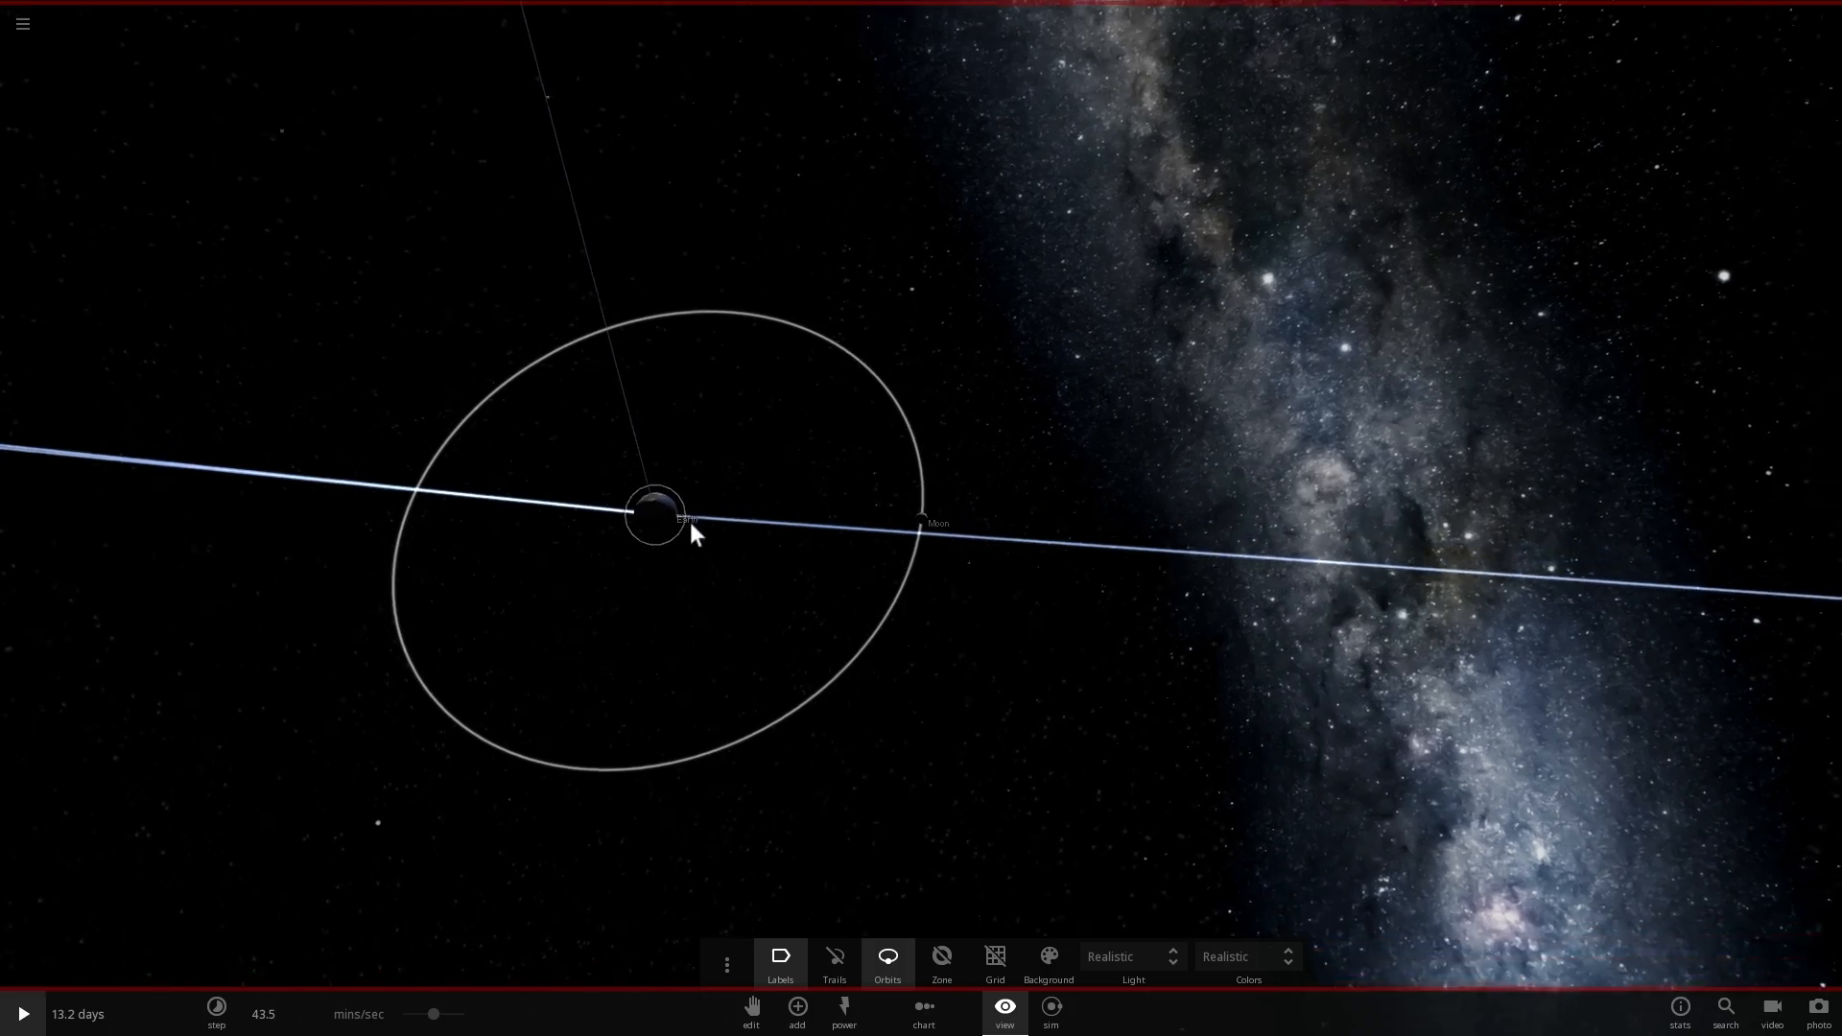
pyautogui.moveTo(692, 536); pyautogui.dragTo(608, 443)
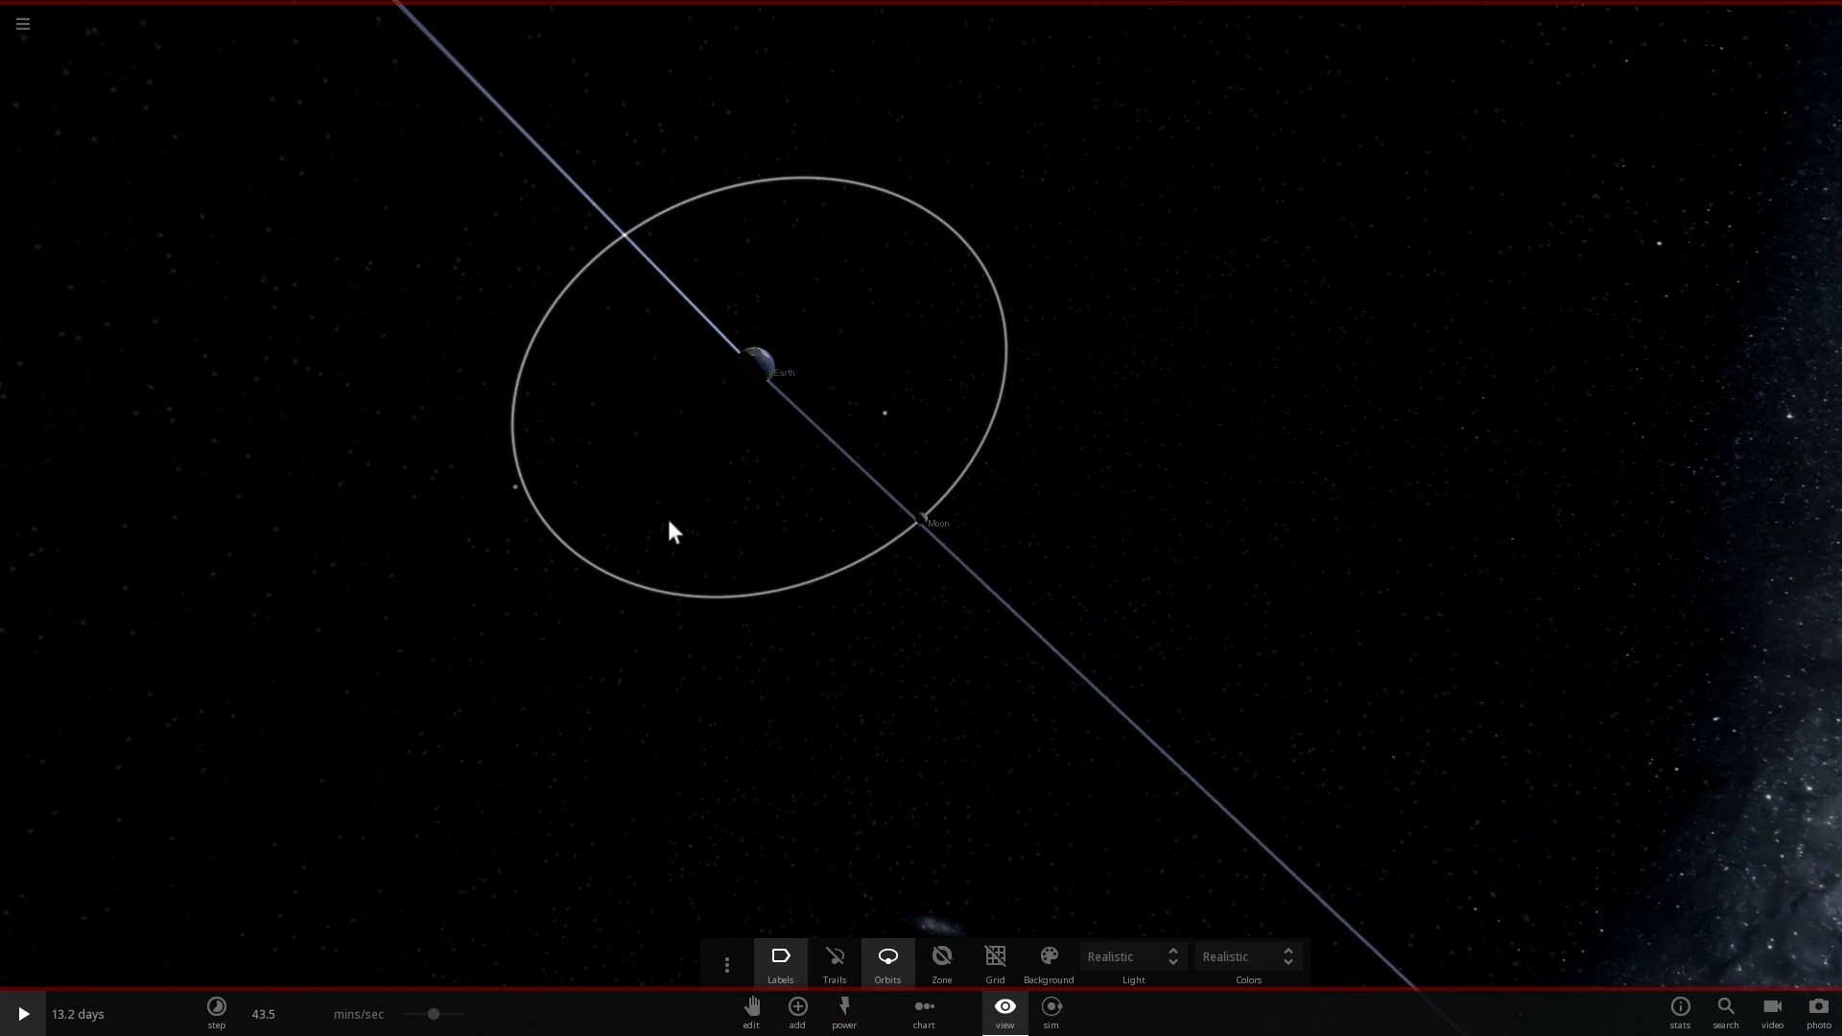
pyautogui.moveTo(669, 530); pyautogui.dragTo(774, 464)
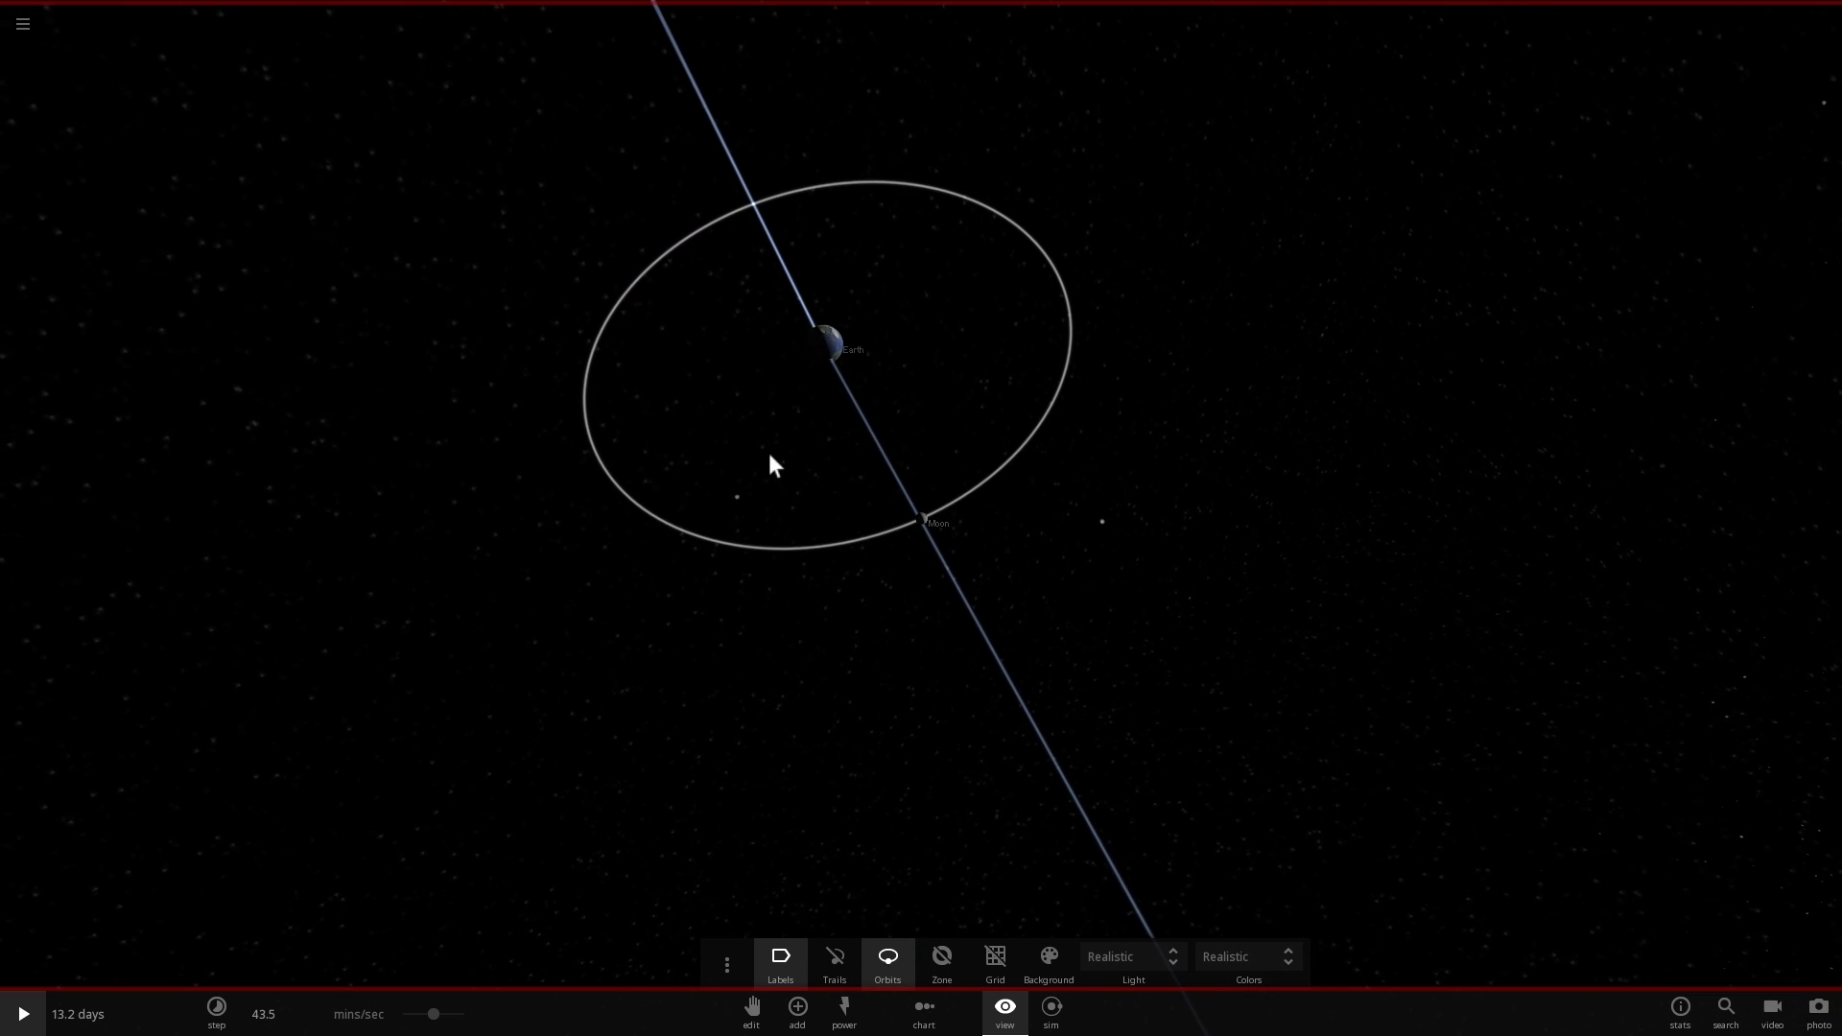
# Play toward 13.9 days, close in on Earth, and reach for the step speed to slow time
pyautogui.click(21, 1013)
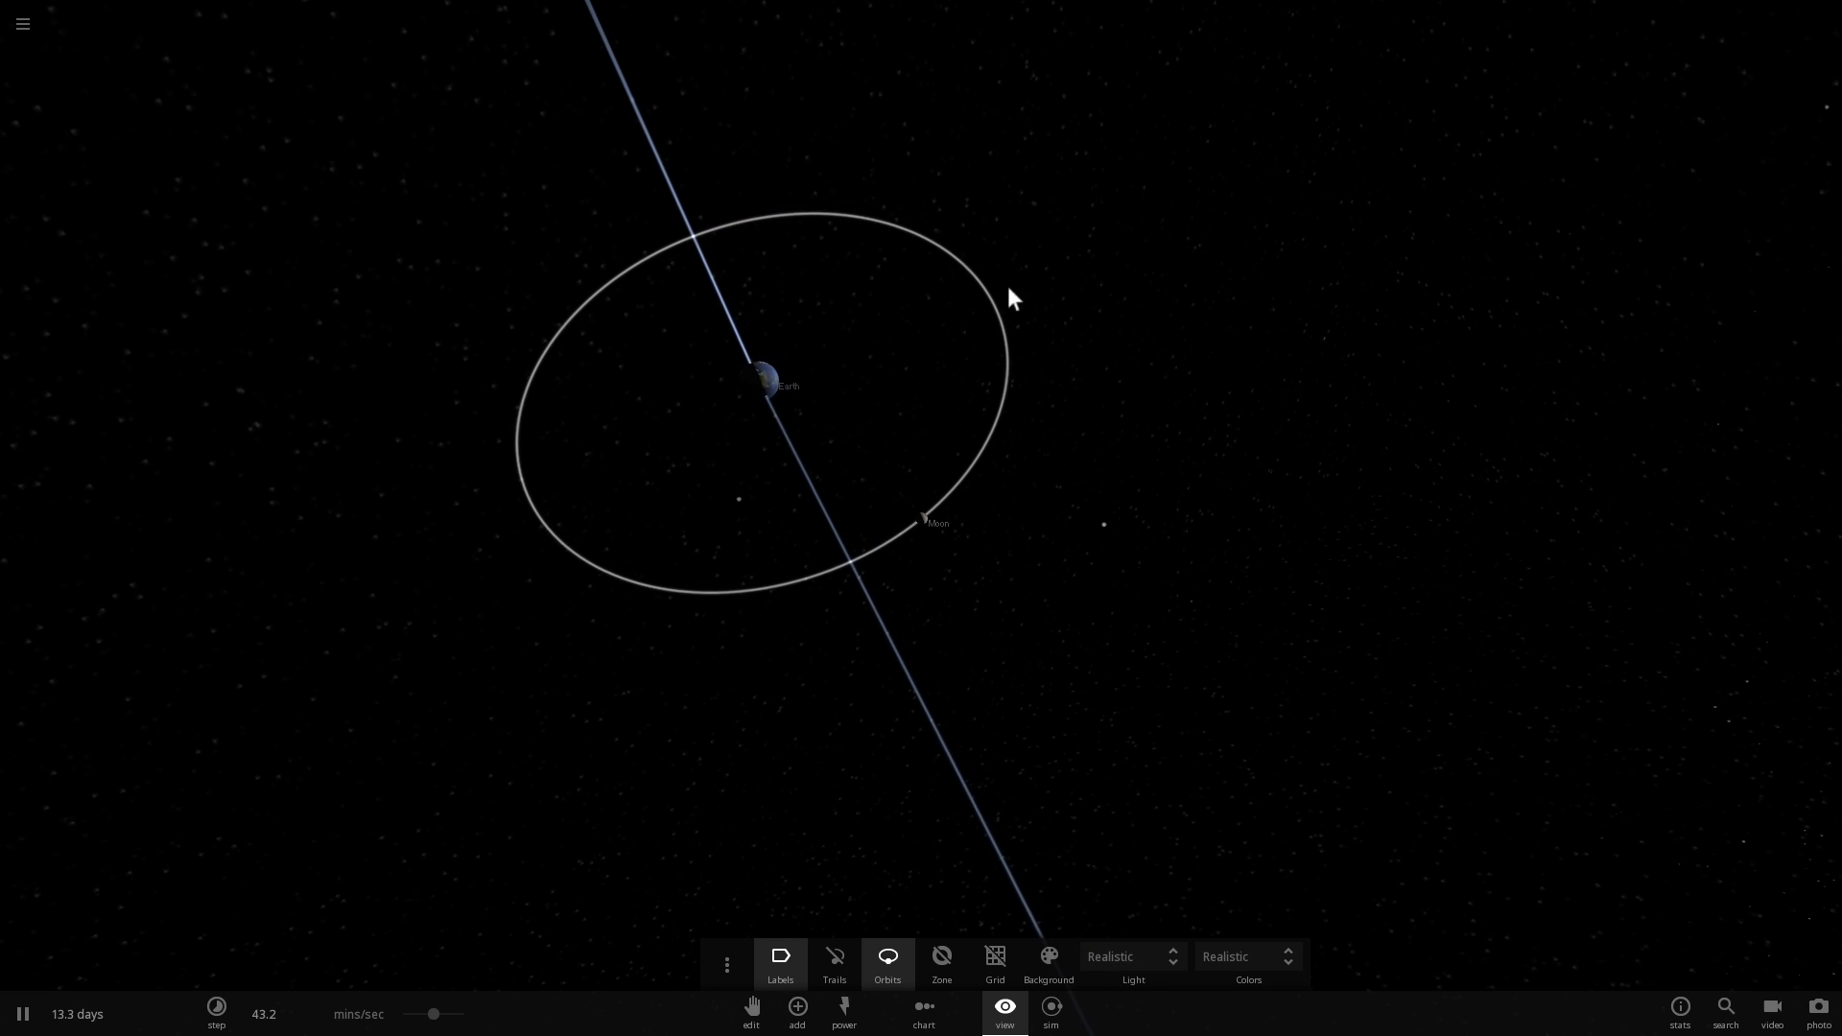
pyautogui.moveTo(1014, 299); pyautogui.dragTo(844, 361)
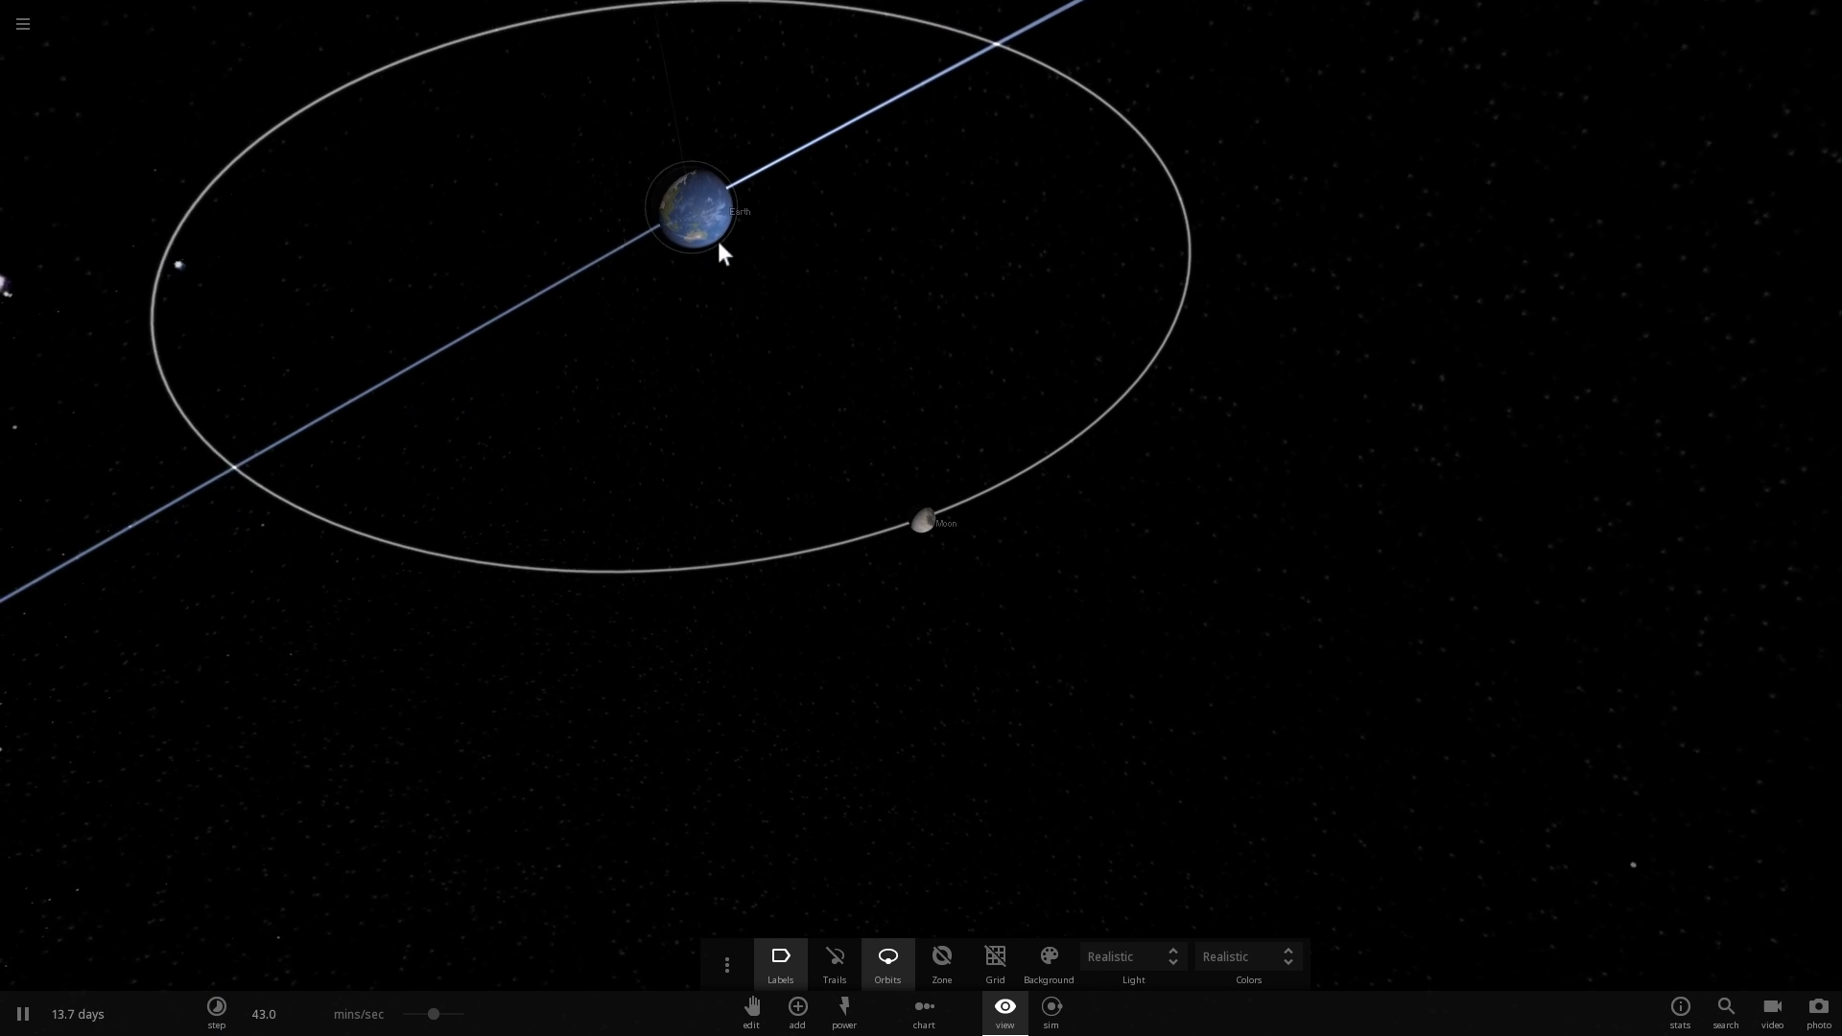
pyautogui.click(689, 205)
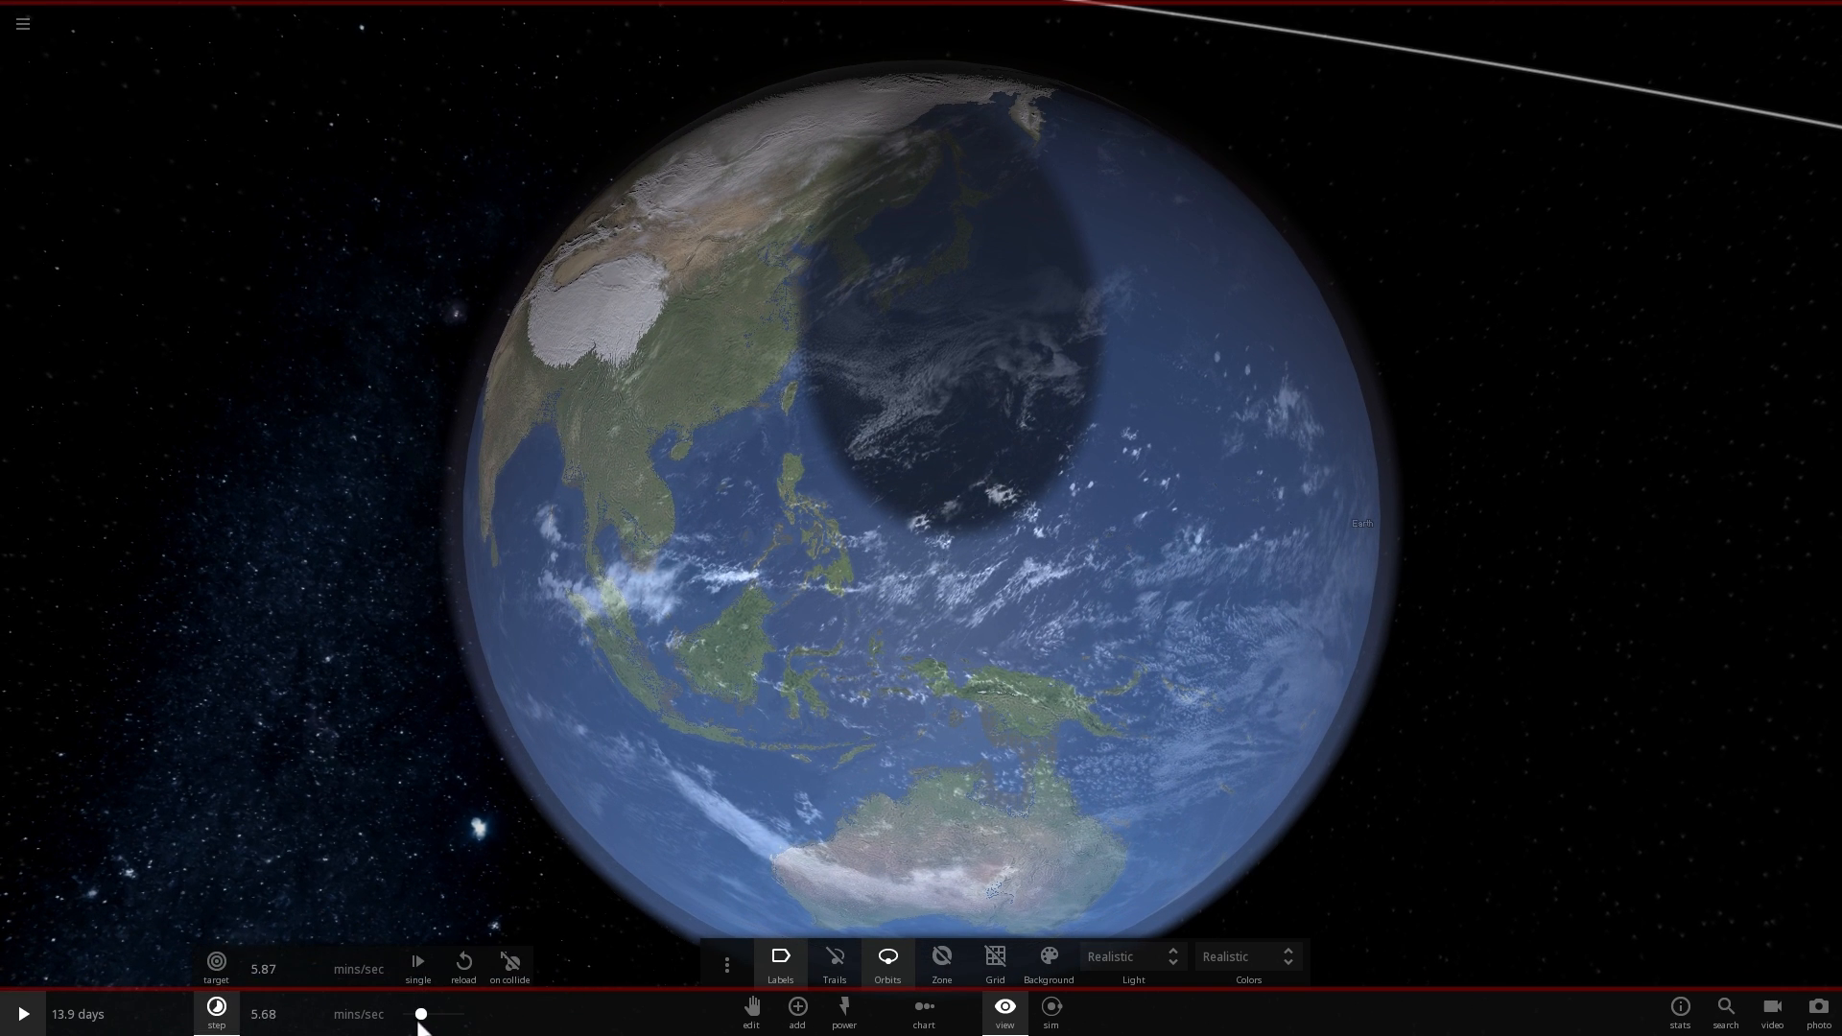
# Resume at about 3.85 minutes per second so the Moon's shadow sweeps off East Asia
pyautogui.click(21, 1013)
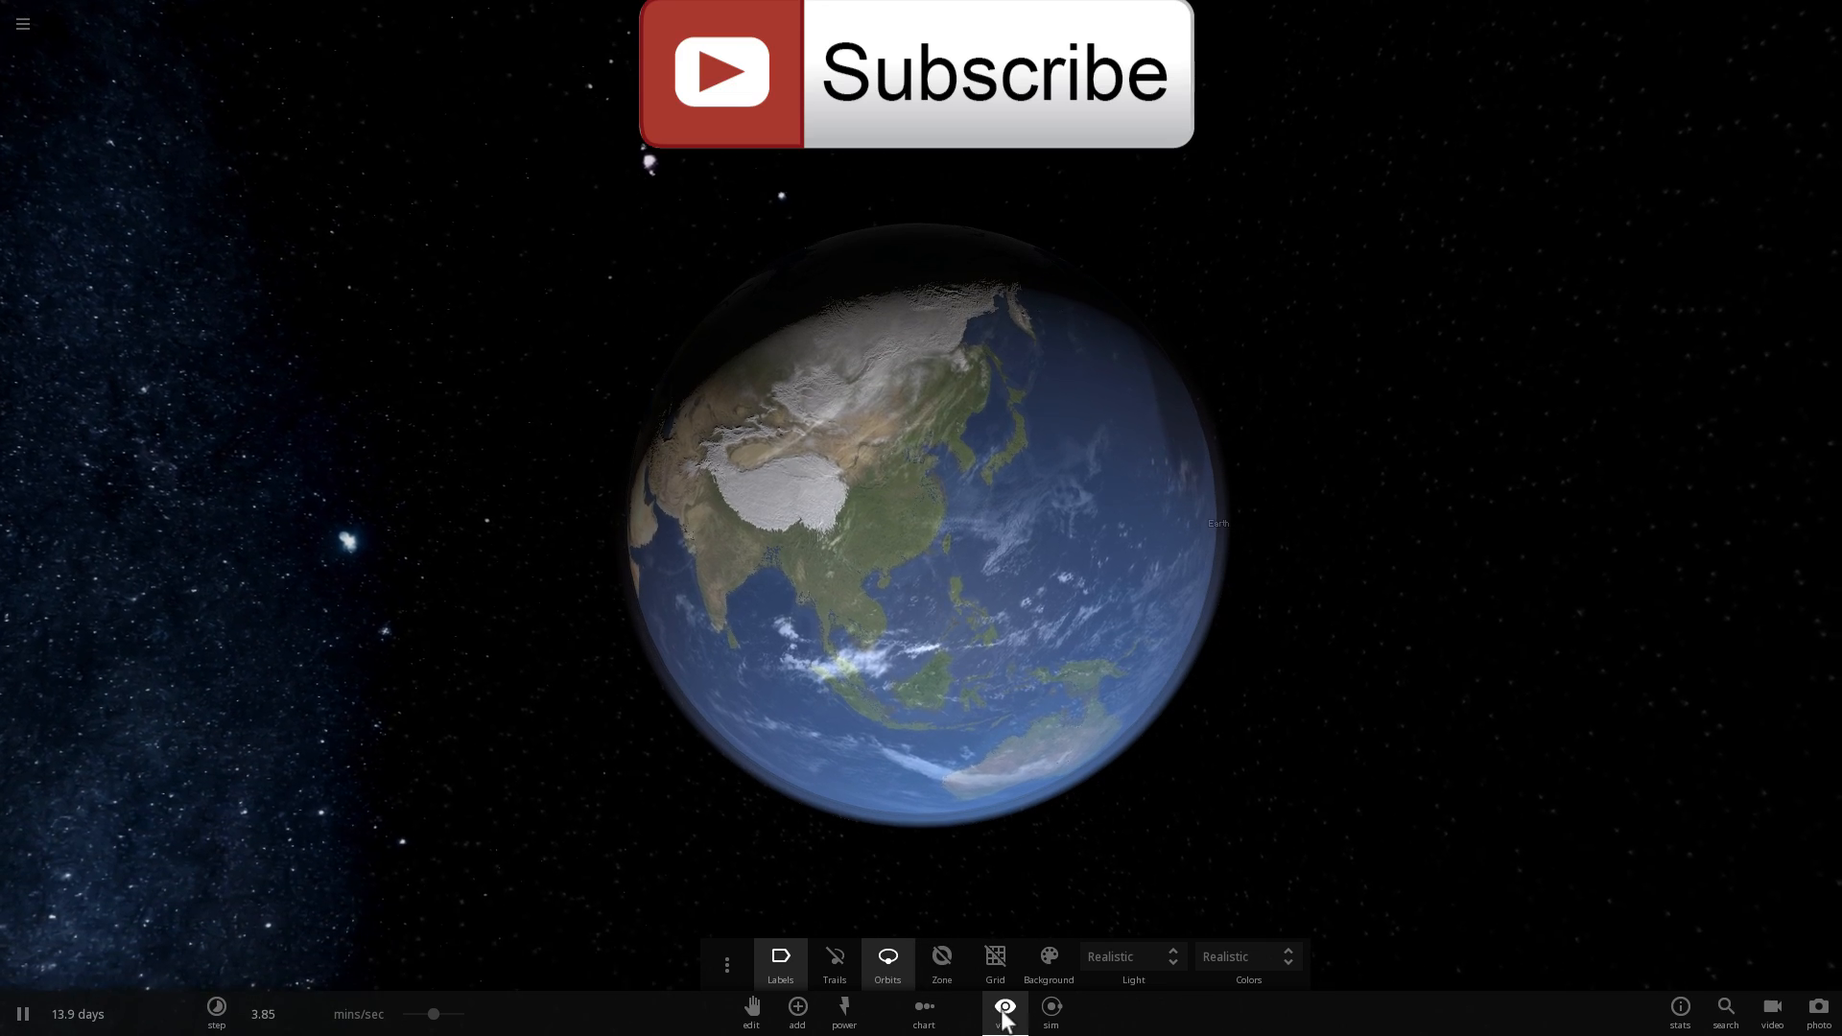
# Hide the View panel and select the Moon to show its properties at 14.5 days
pyautogui.click(1004, 1015)
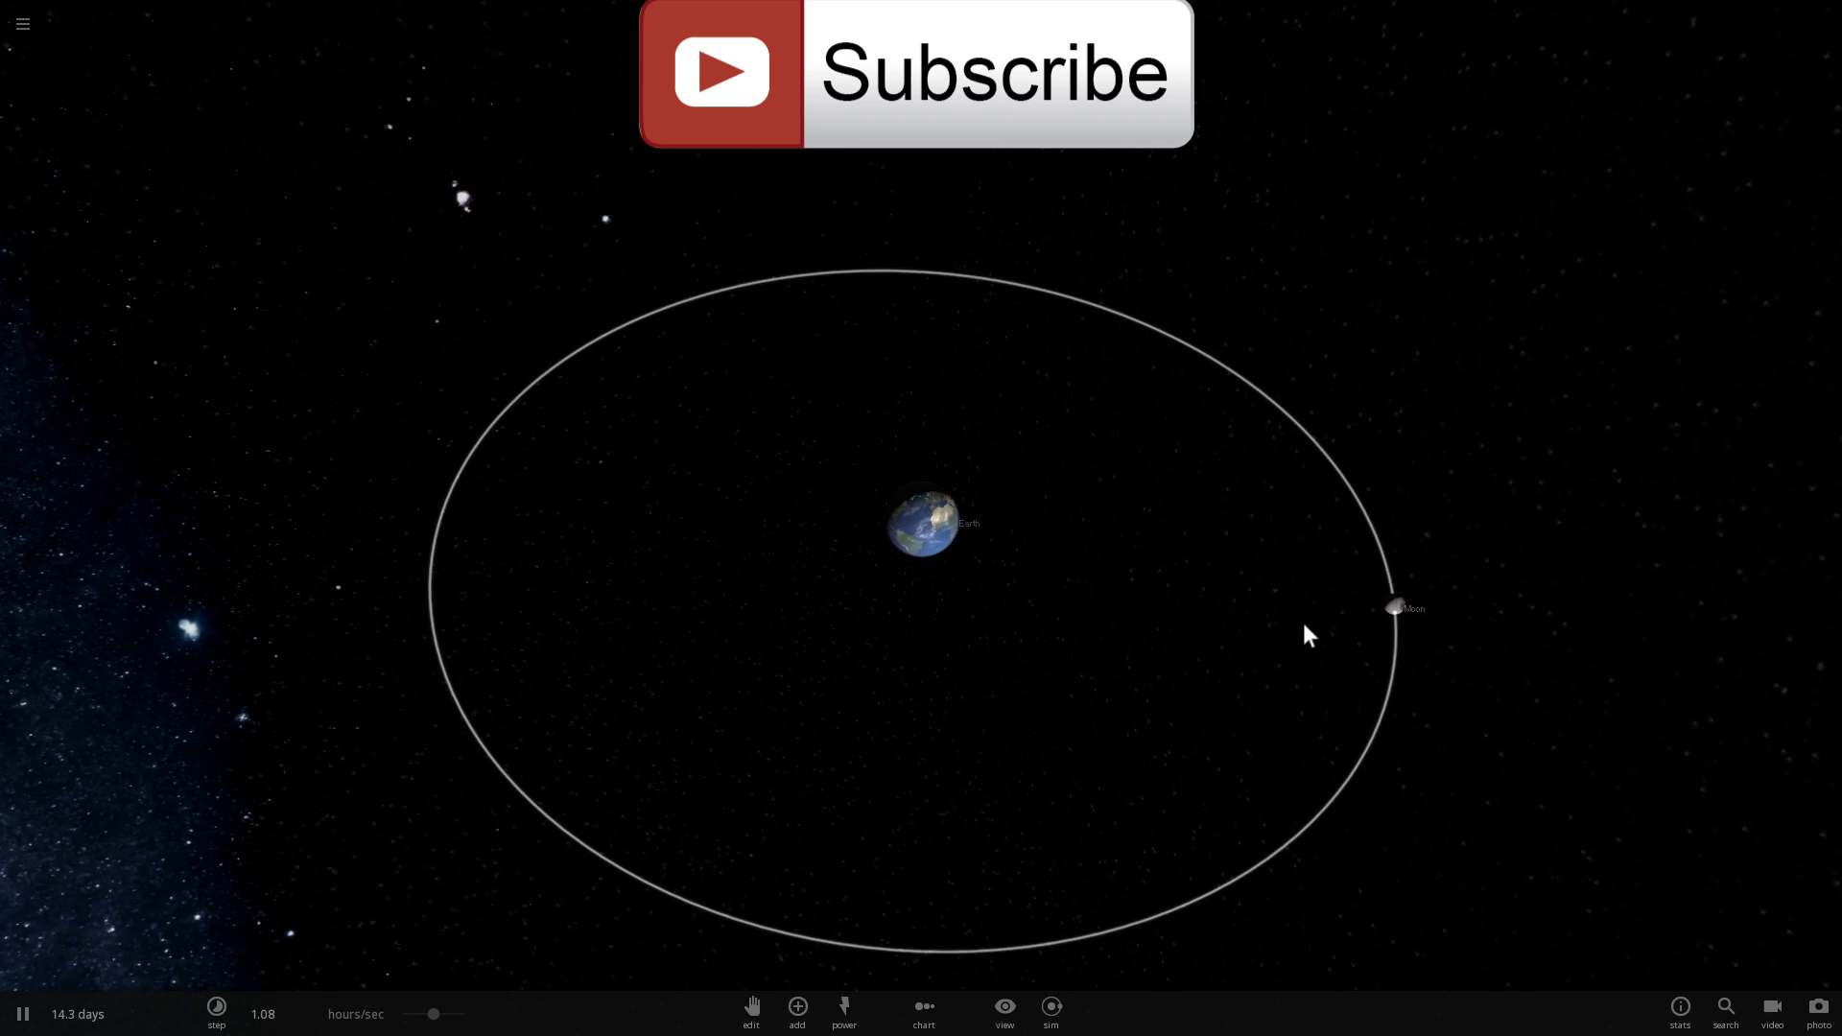
pyautogui.click(1395, 608)
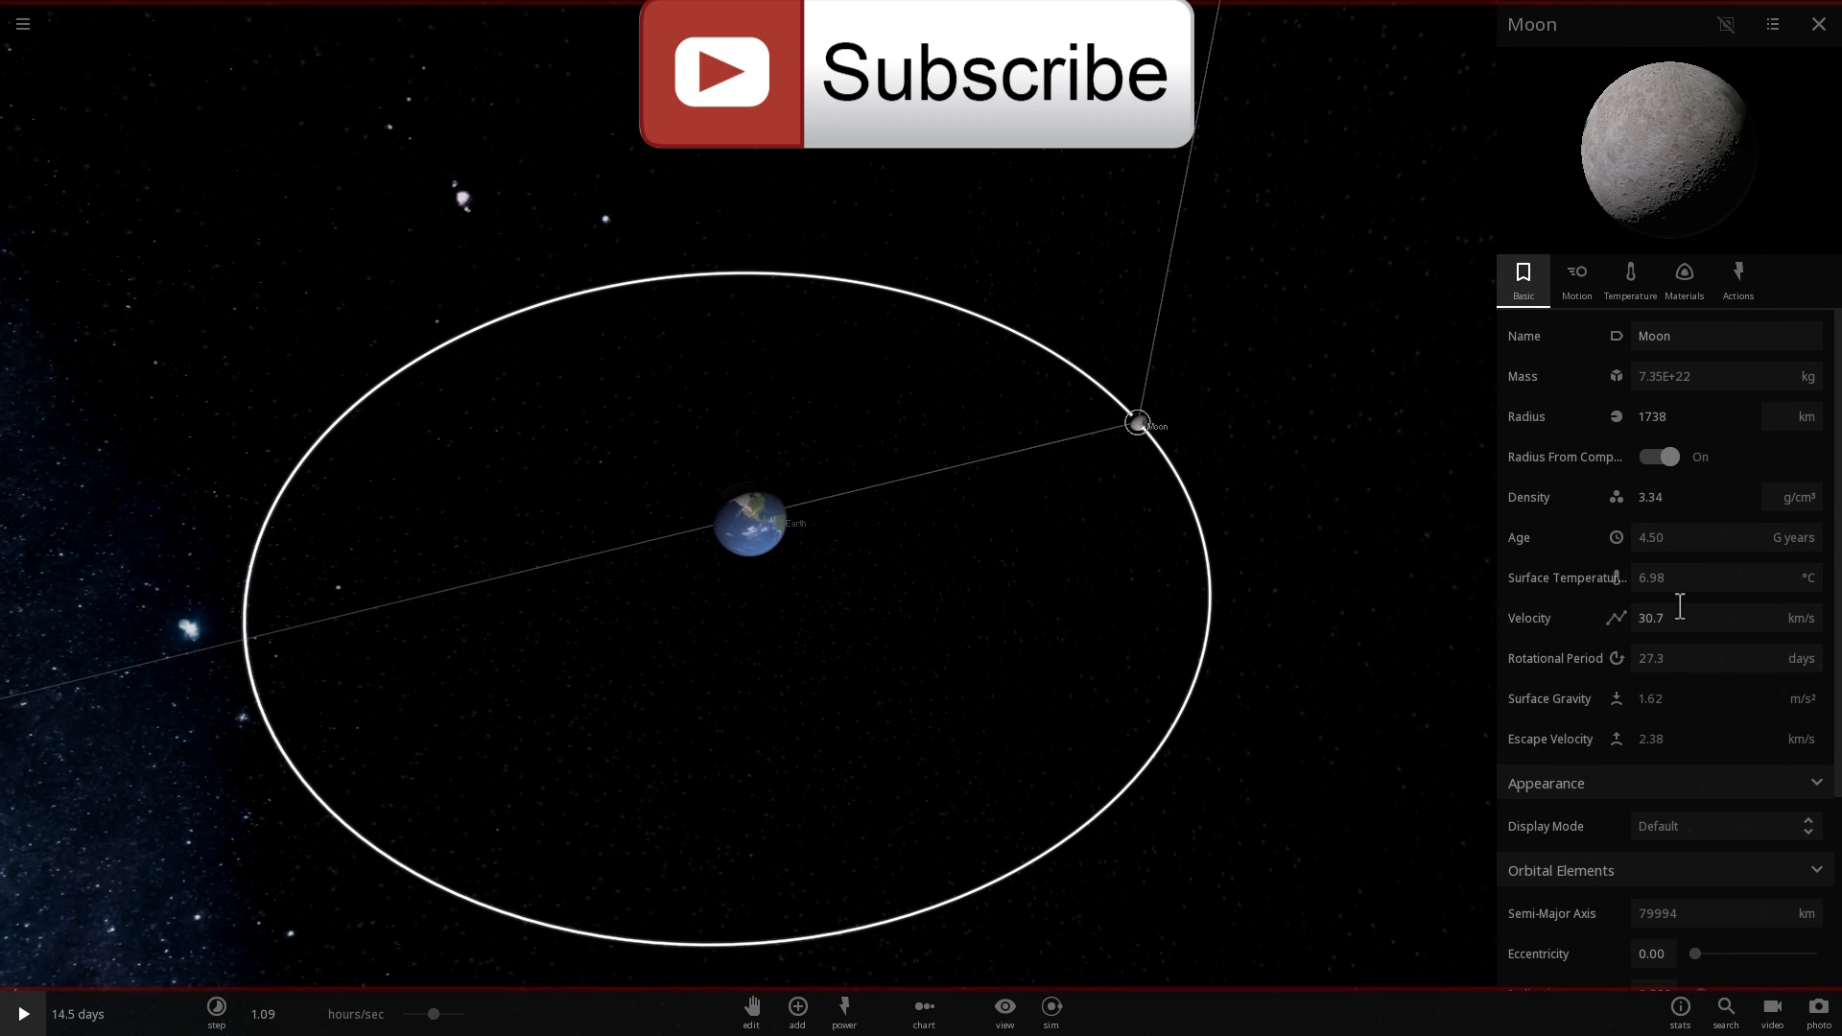
# Lower the Moon's Velocity so it falls into Earth, then speed time to watch the molten aftermath
pyautogui.click(746, 522)
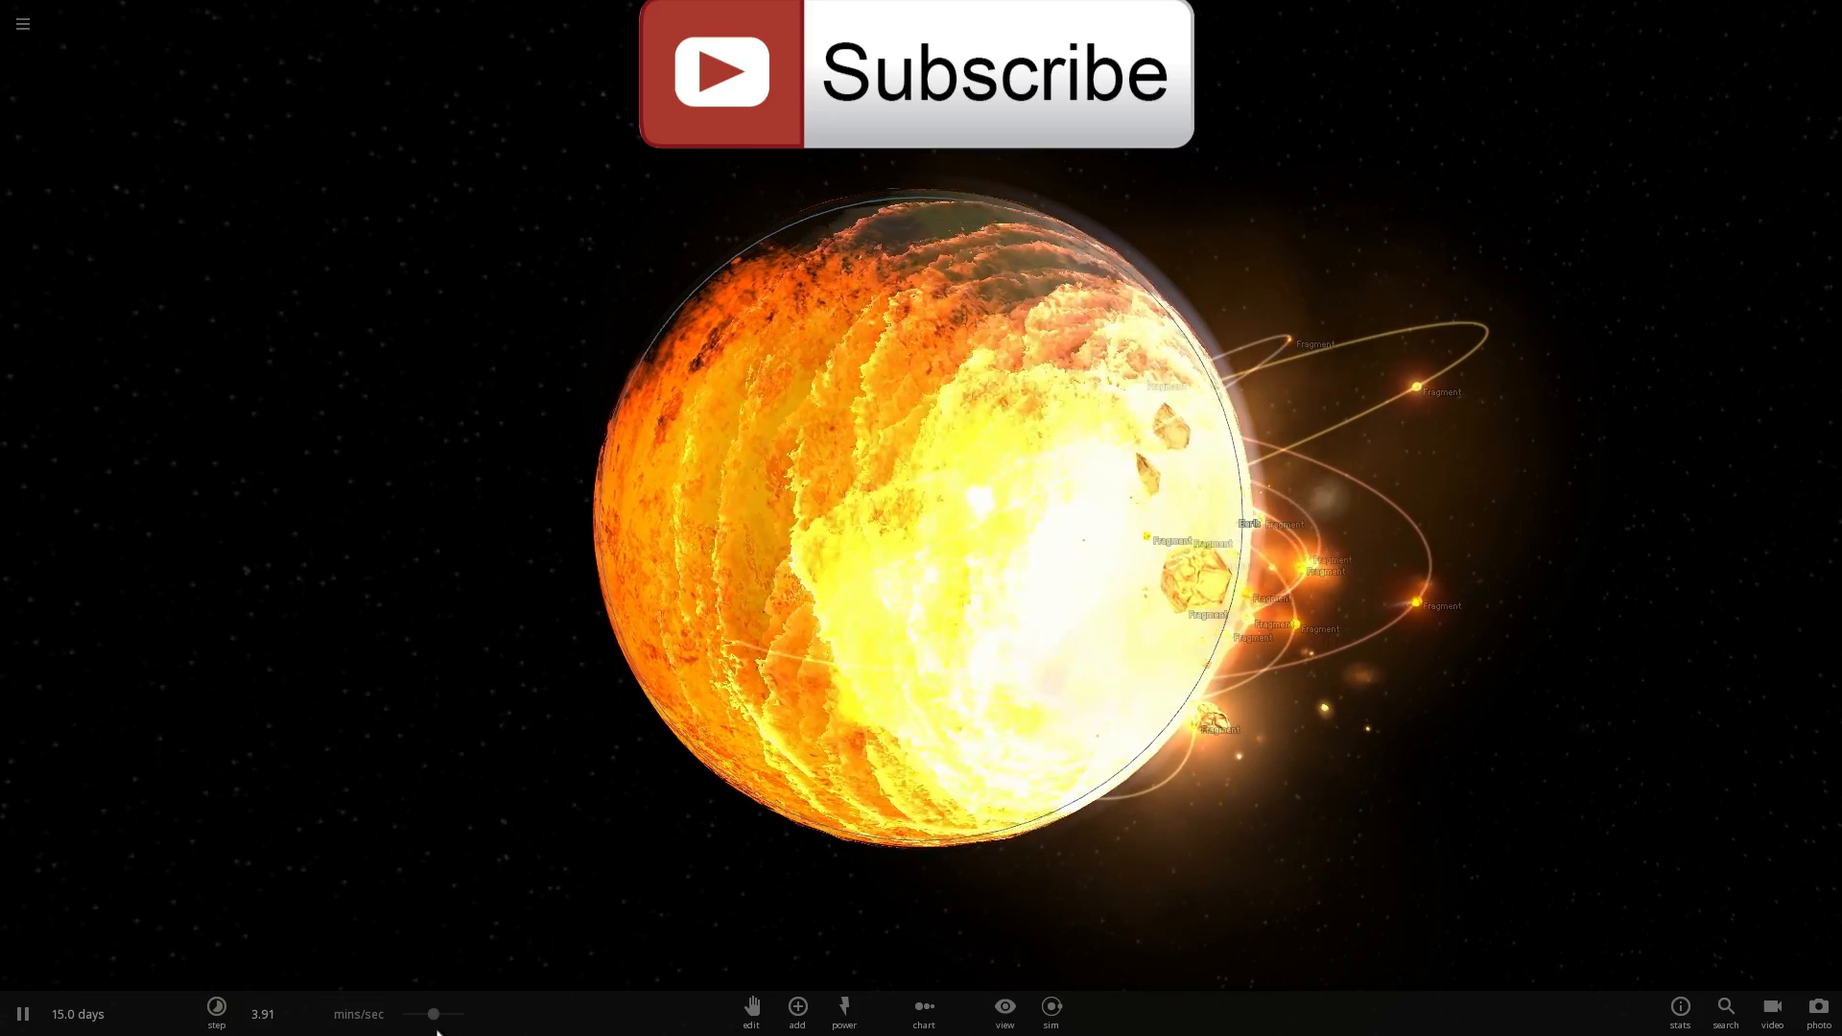
pyautogui.moveTo(434, 1014); pyautogui.dragTo(469, 1013)
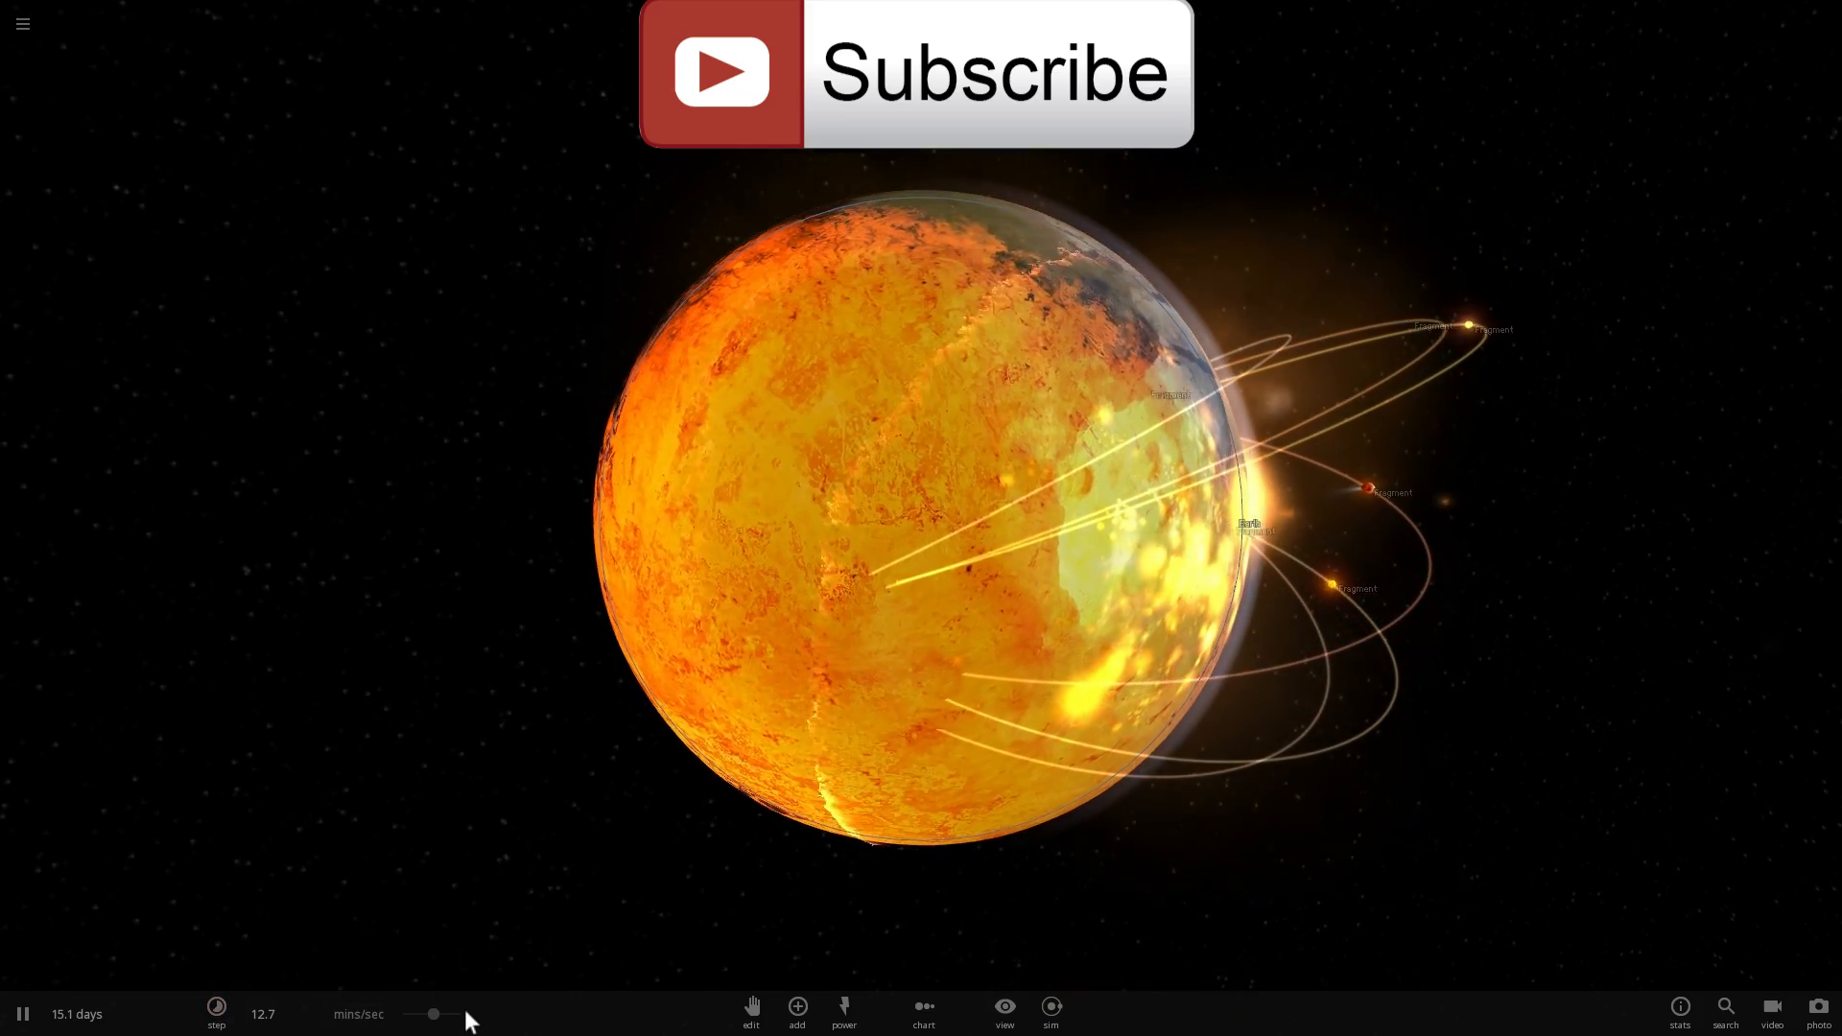